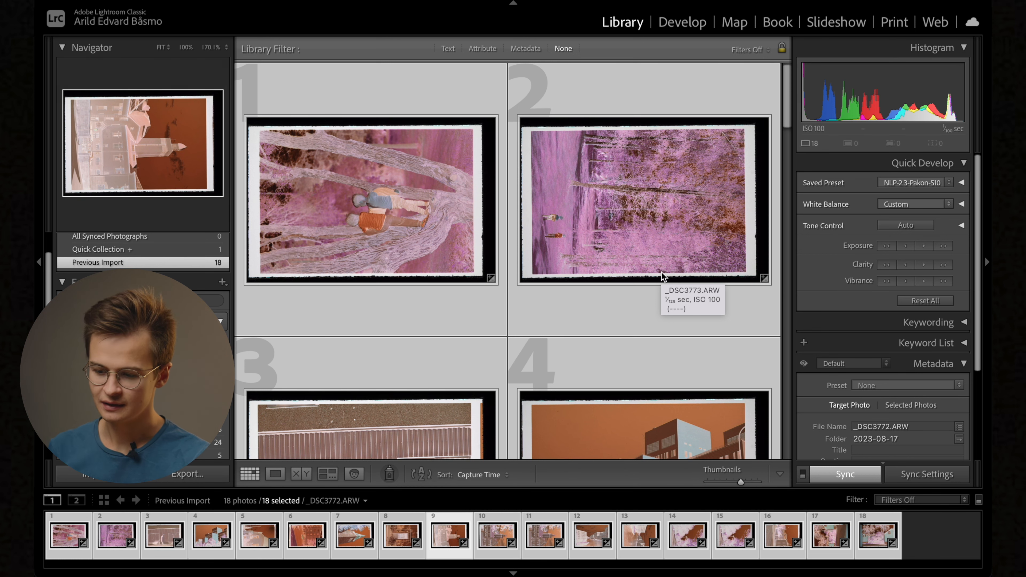
Step: Sync only White Balance (Temp 3100, Tint −37) from this negative to all 18 selected negatives
{"action": "scroll", "scroll_direction": "down", "scroll_amount": 3}
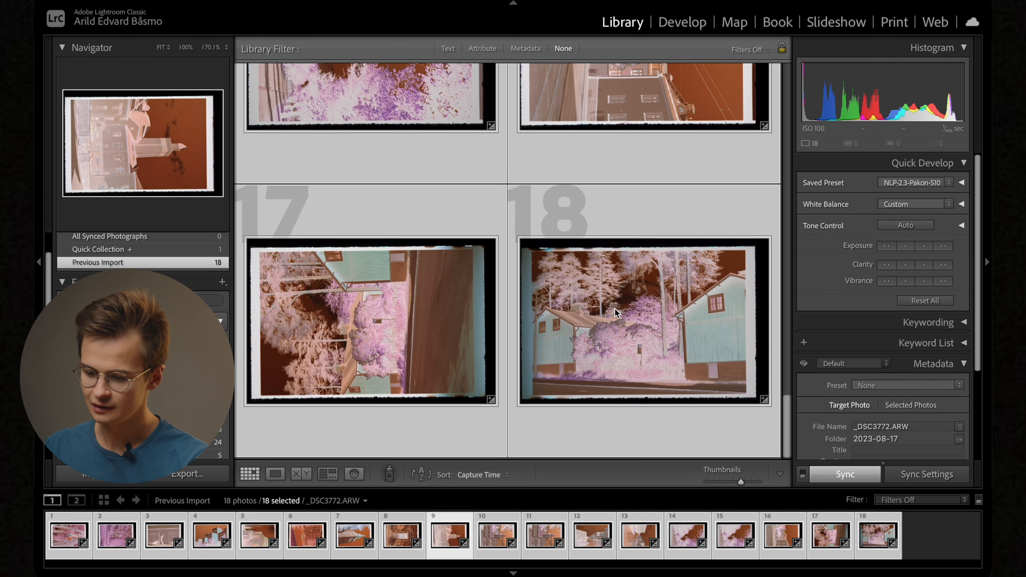
{"action": "mouse_move", "coordinate": [512, 212]}
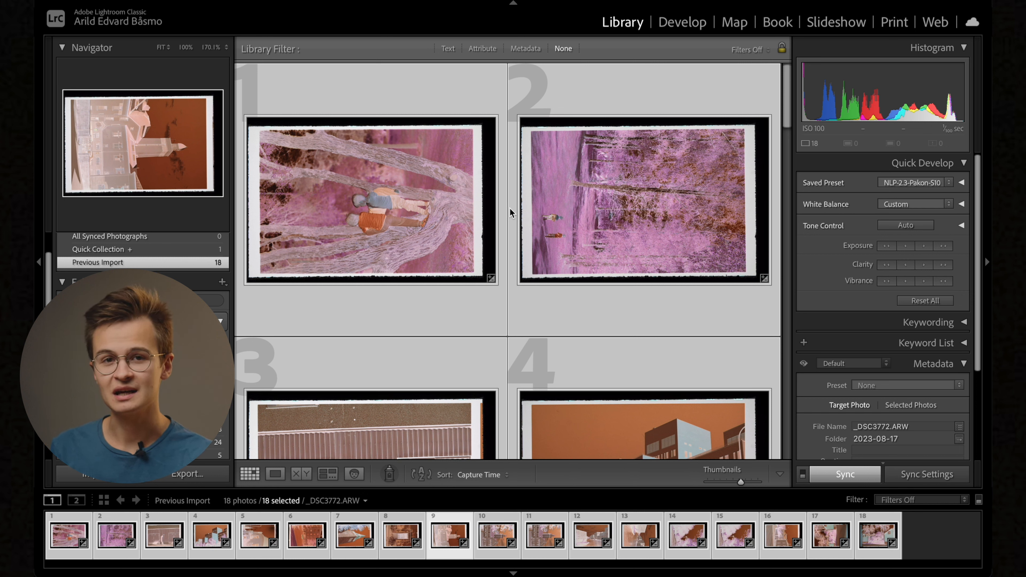
{"action": "mouse_move", "coordinate": [520, 206]}
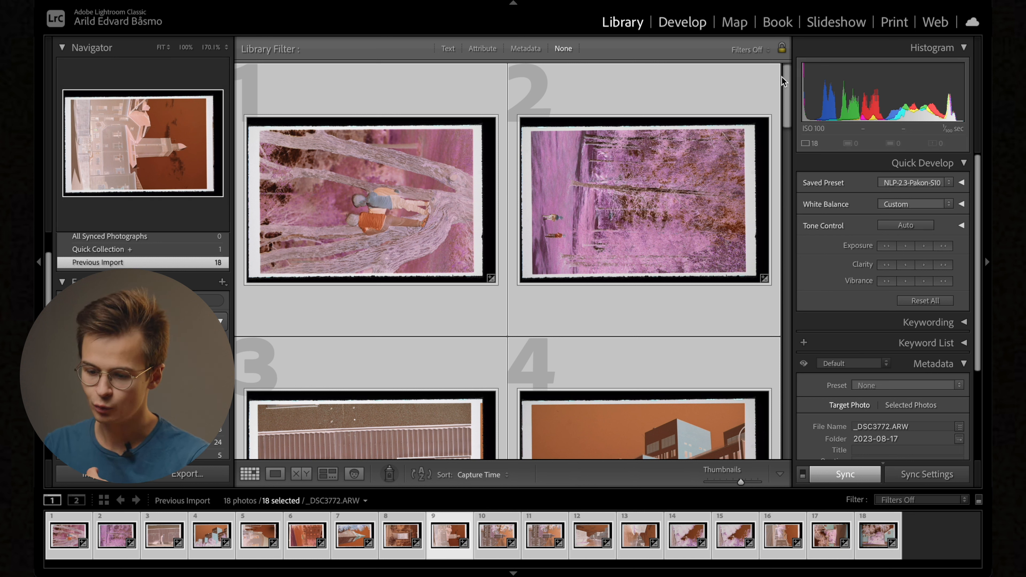
{"action": "left_click", "coordinate": [682, 22]}
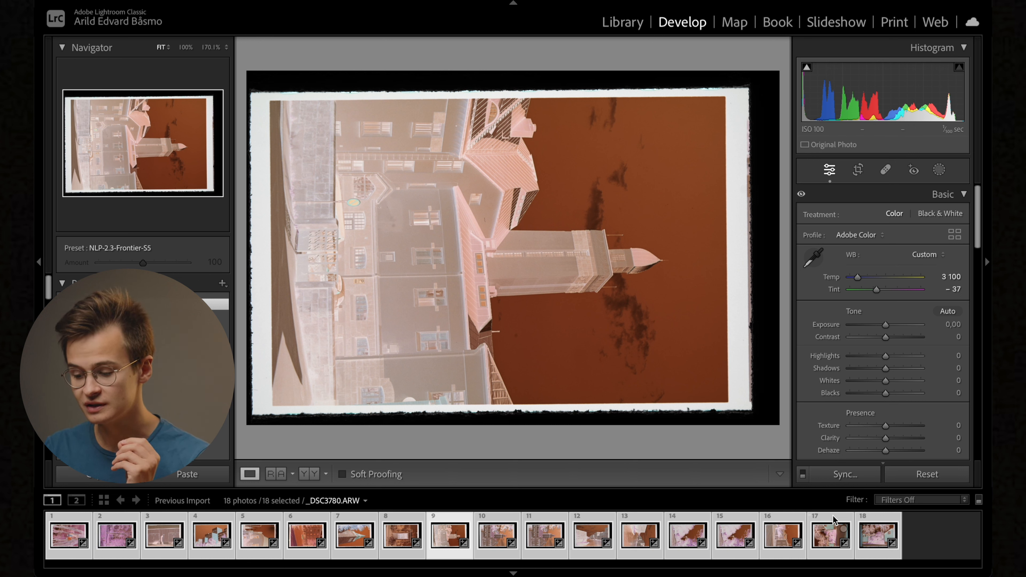
{"action": "left_click", "coordinate": [813, 254]}
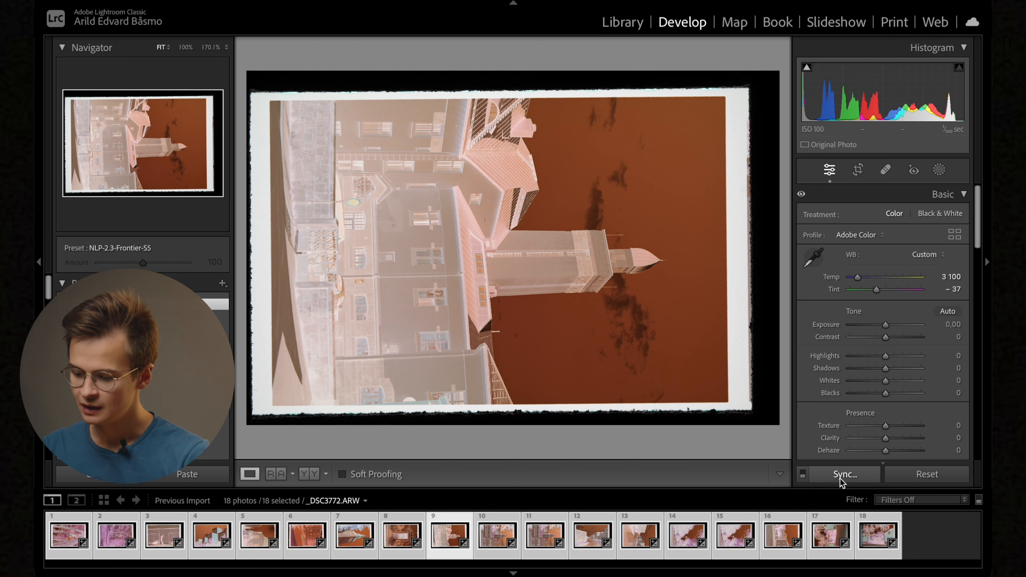
{"action": "left_click", "coordinate": [843, 473]}
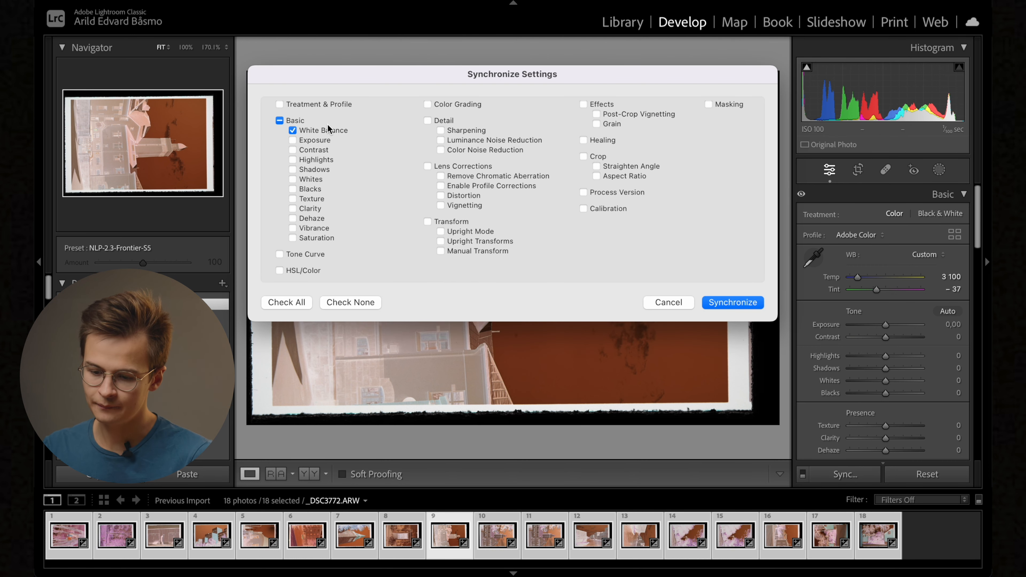
{"action": "mouse_move", "coordinate": [455, 120]}
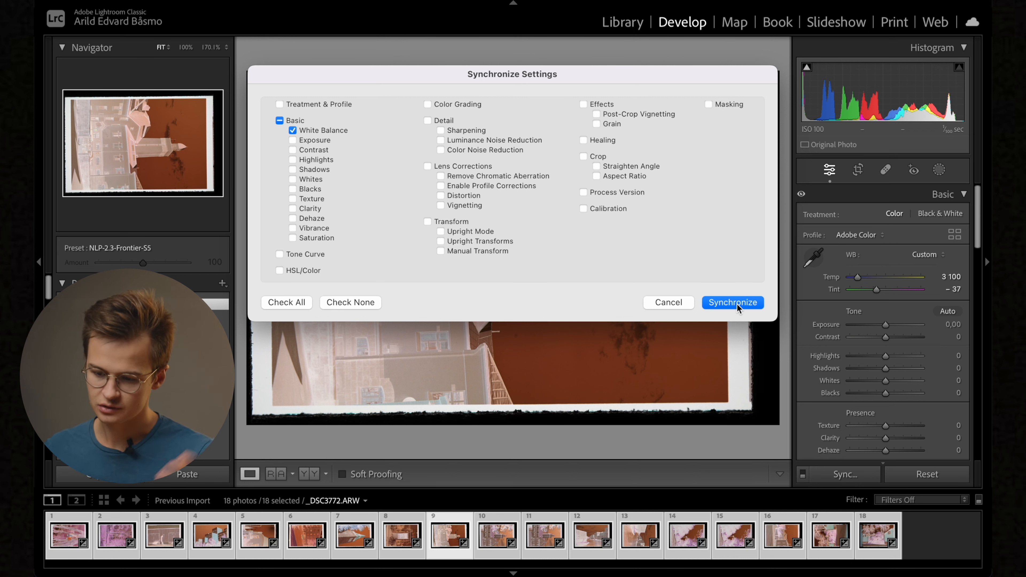
{"action": "left_click", "coordinate": [732, 302]}
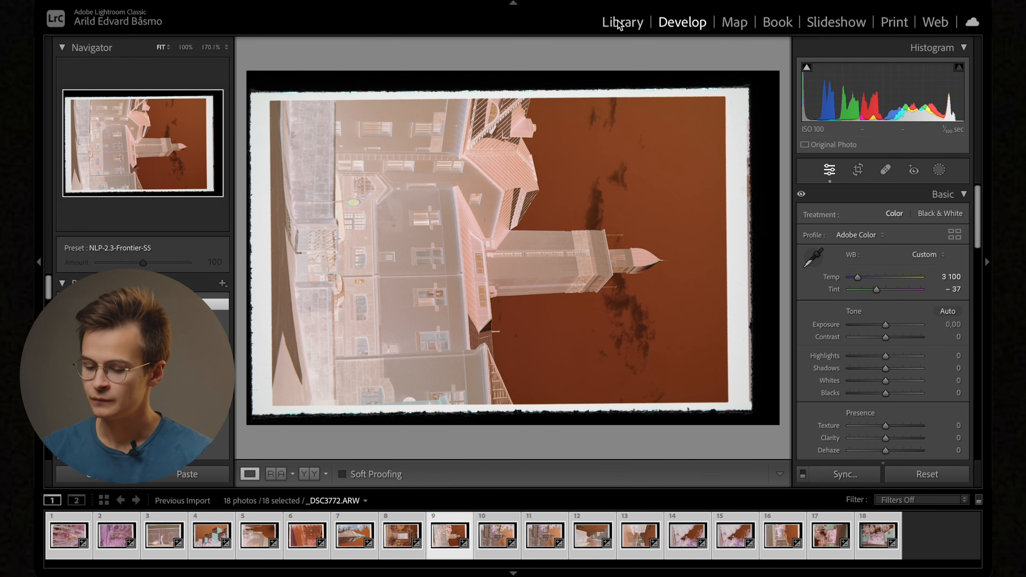
Step: Return to the Library grid and launch Negative Lab Pro via File > Plug-in Extras on the 18 negatives
{"action": "left_click", "coordinate": [621, 21]}
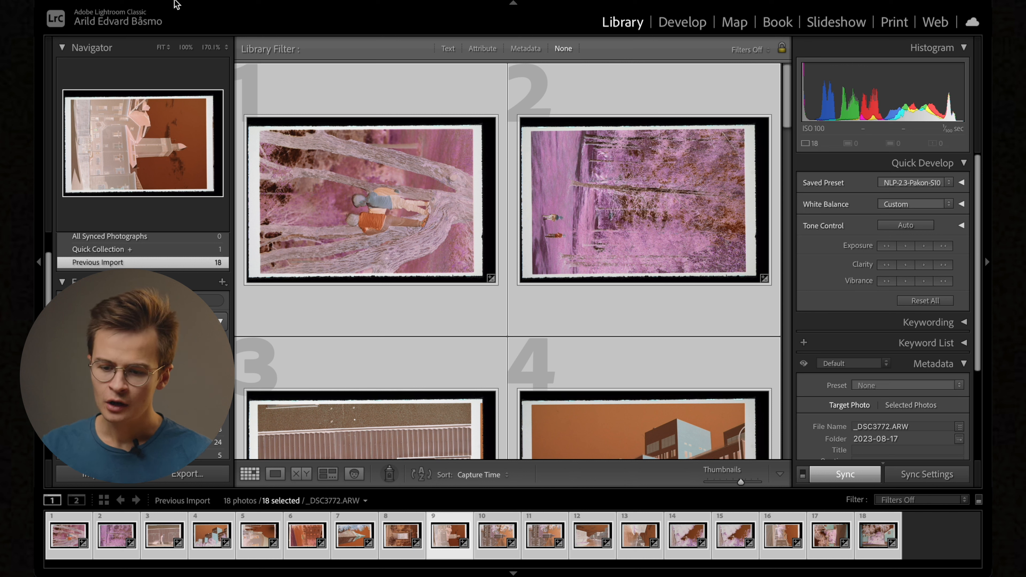
{"action": "left_click", "coordinate": [170, 6]}
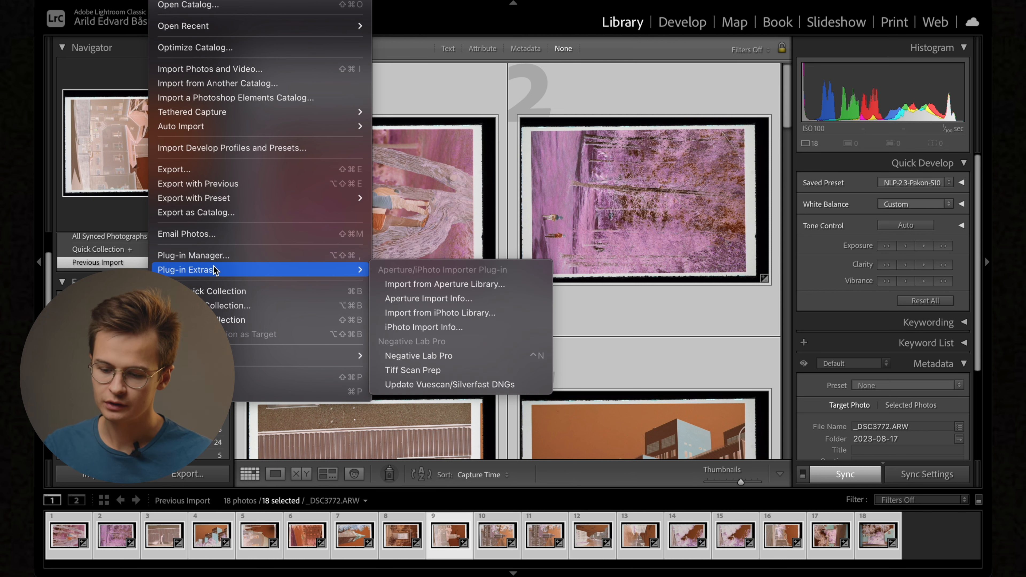
{"action": "mouse_move", "coordinate": [227, 272]}
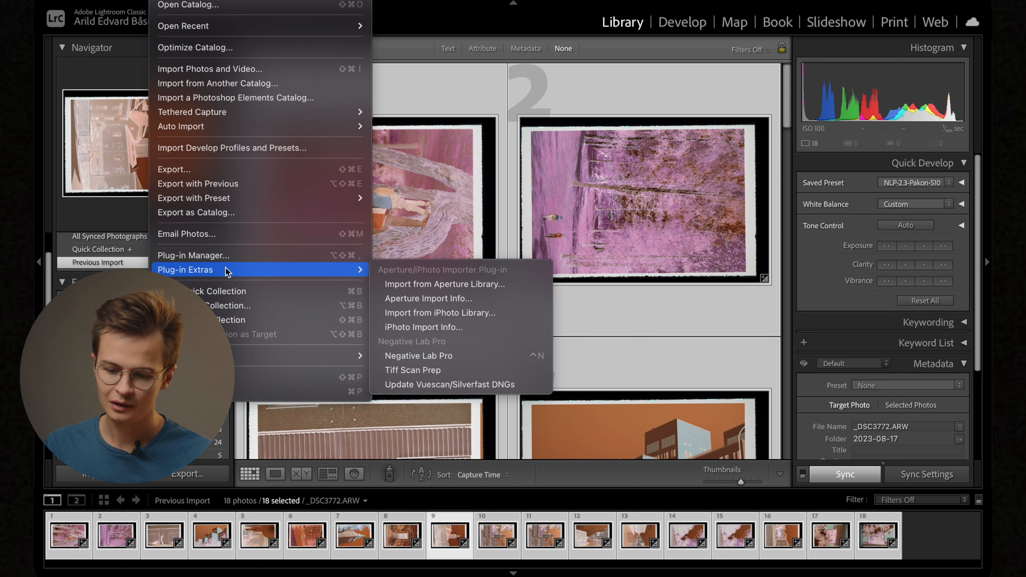
{"action": "mouse_move", "coordinate": [418, 356]}
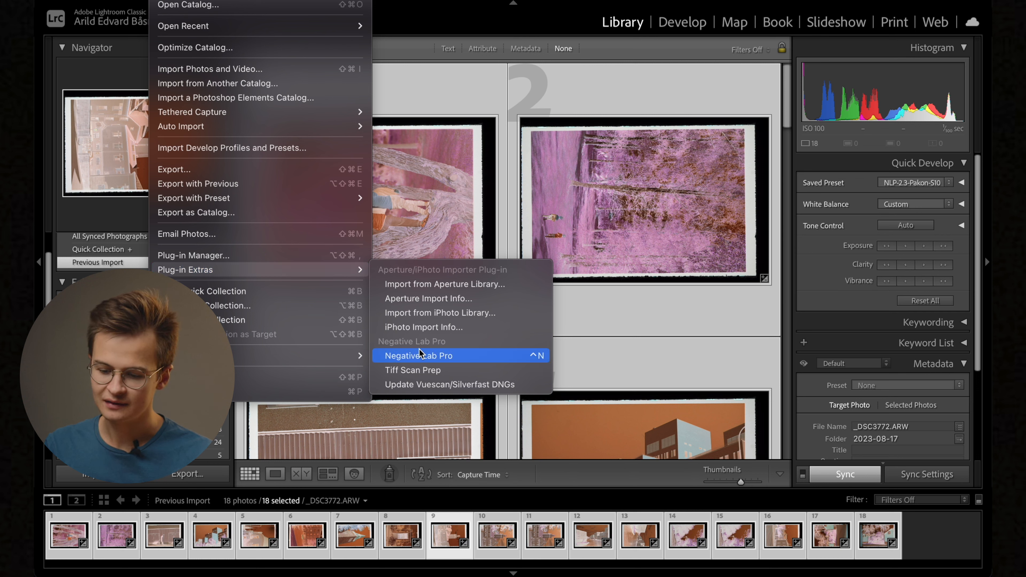
{"action": "left_click", "coordinate": [417, 355]}
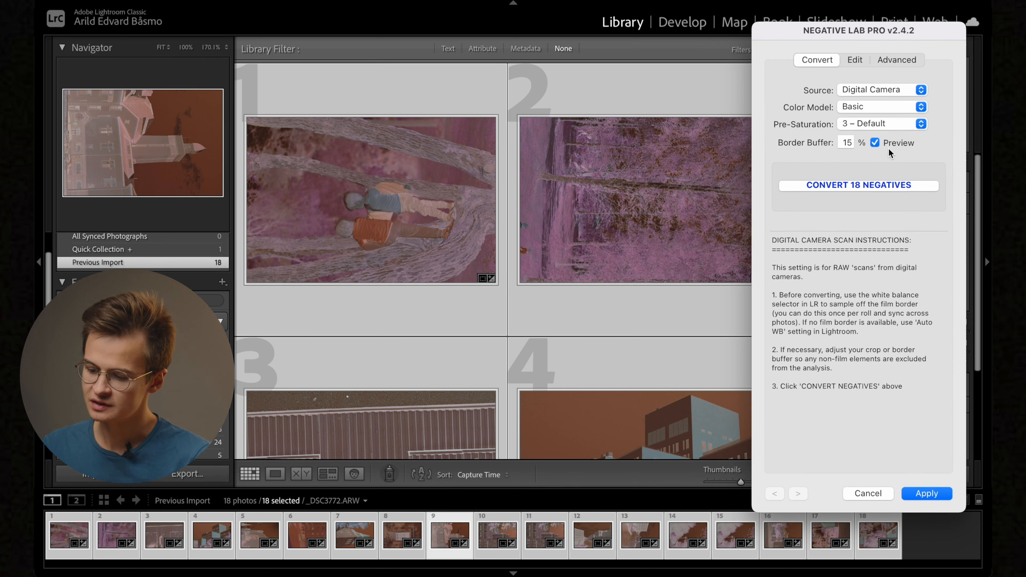
{"action": "mouse_move", "coordinate": [858, 98]}
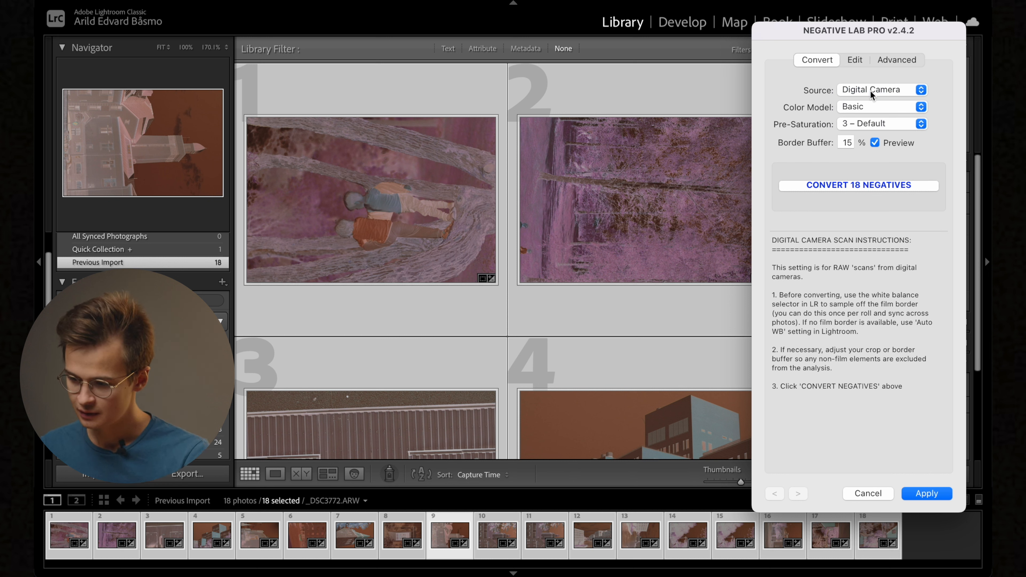
{"action": "left_click", "coordinate": [879, 107]}
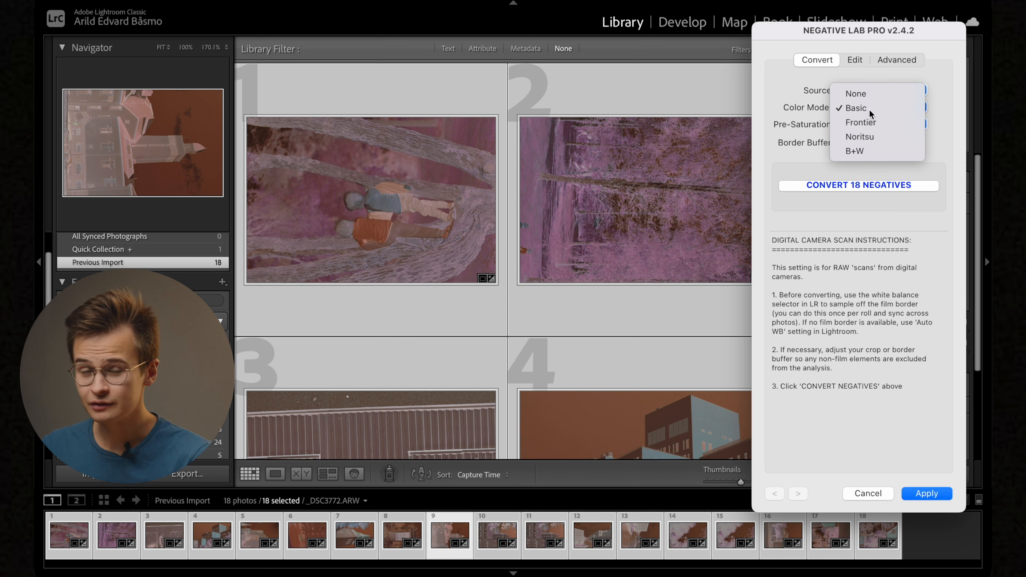
{"action": "left_click", "coordinate": [857, 108]}
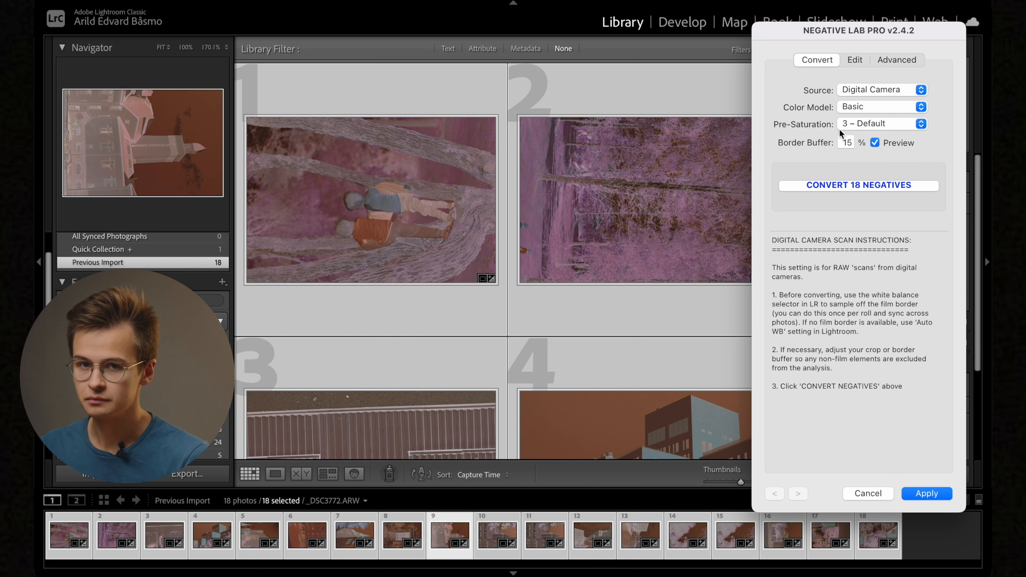
{"action": "mouse_move", "coordinate": [851, 131]}
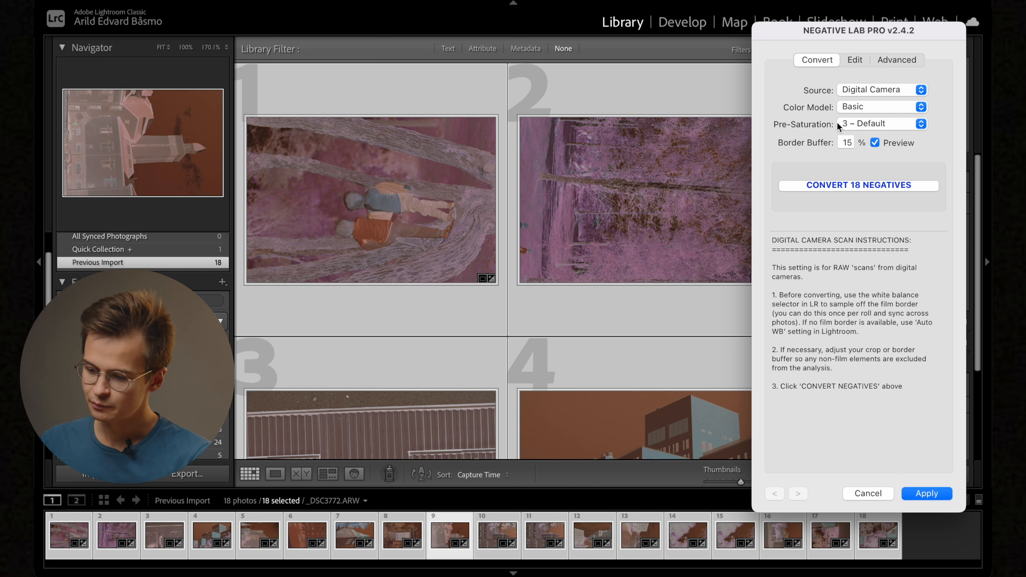
{"action": "left_click", "coordinate": [880, 124]}
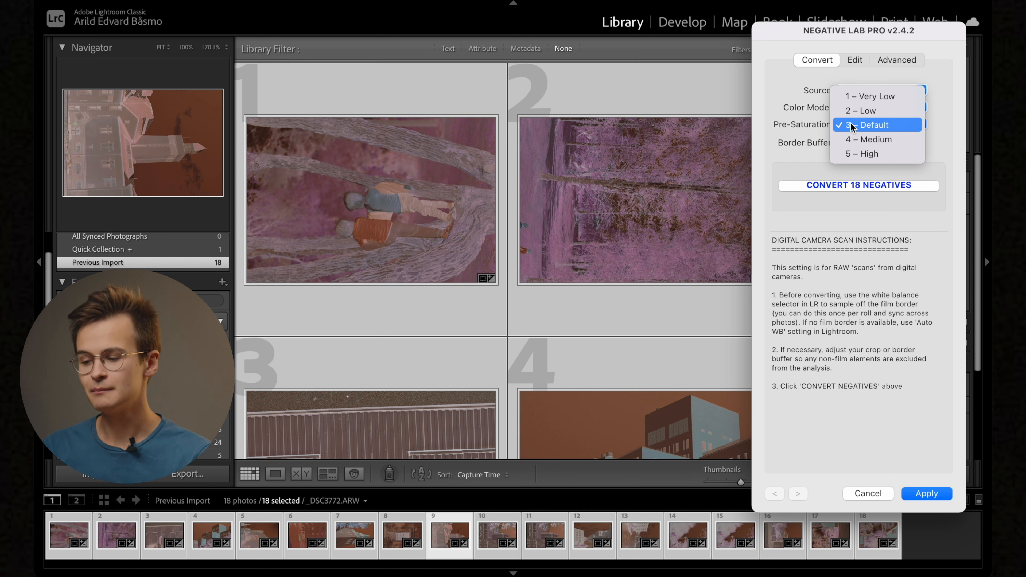
{"action": "left_click", "coordinate": [871, 125]}
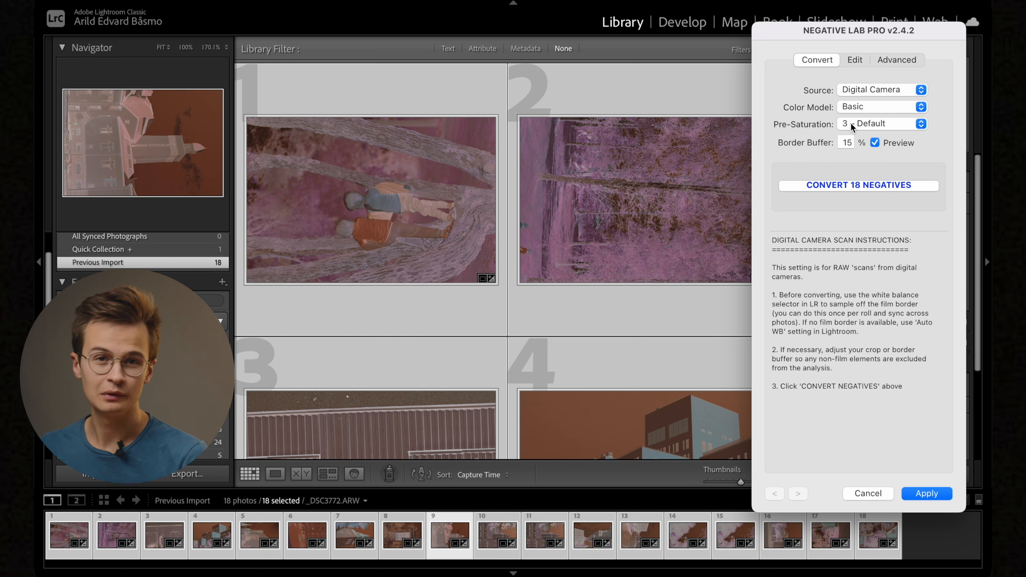
{"action": "left_click", "coordinate": [880, 124]}
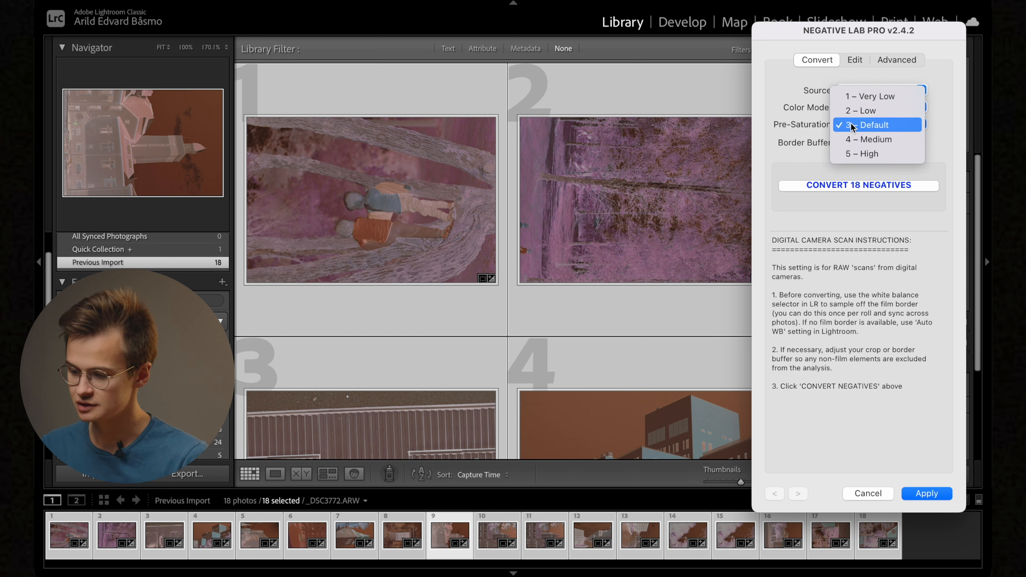
{"action": "left_click", "coordinate": [874, 125]}
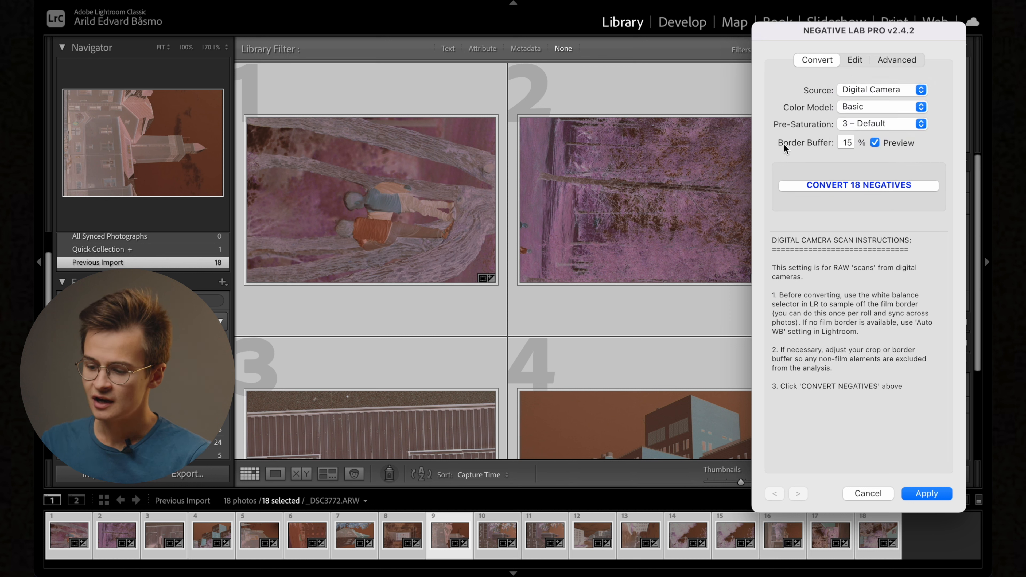
{"action": "mouse_move", "coordinate": [886, 151]}
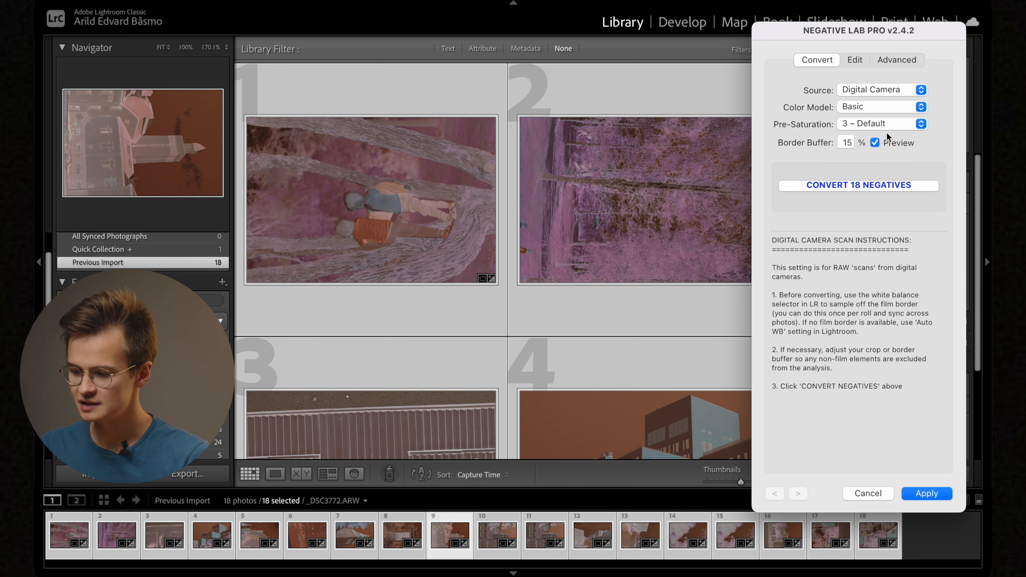
{"action": "left_click", "coordinate": [875, 142]}
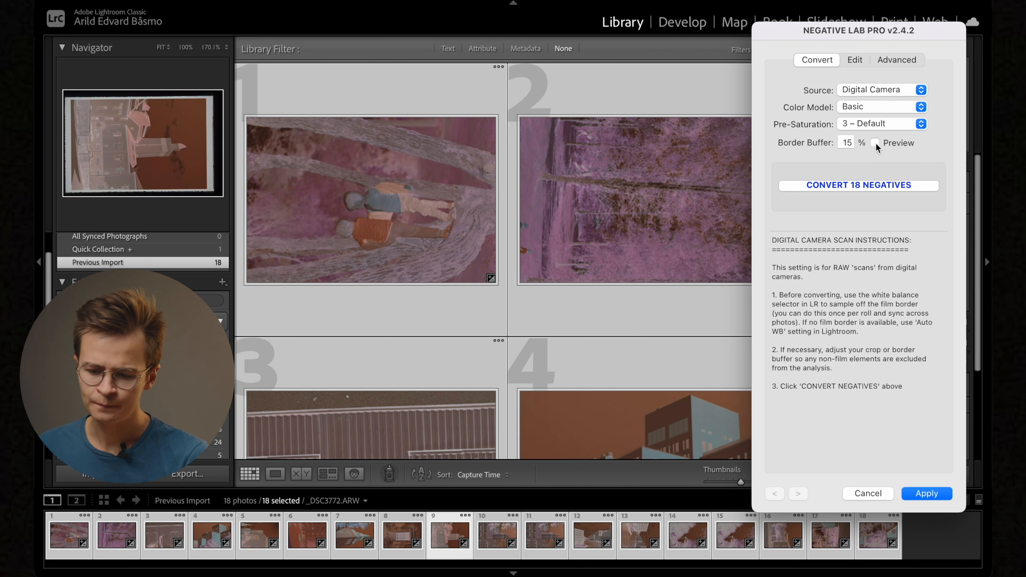
{"action": "left_click", "coordinate": [876, 142]}
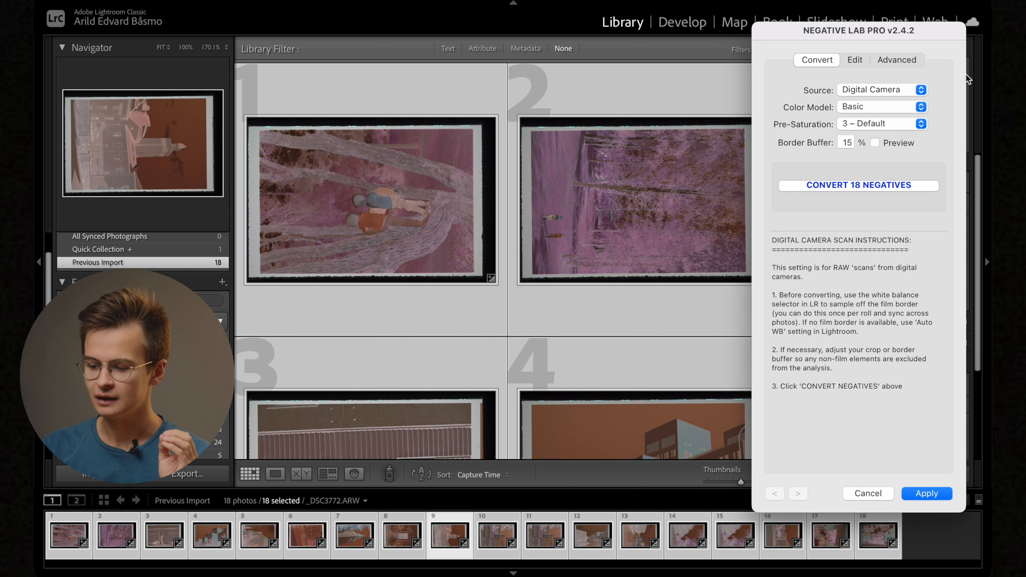
{"action": "left_click", "coordinate": [845, 142]}
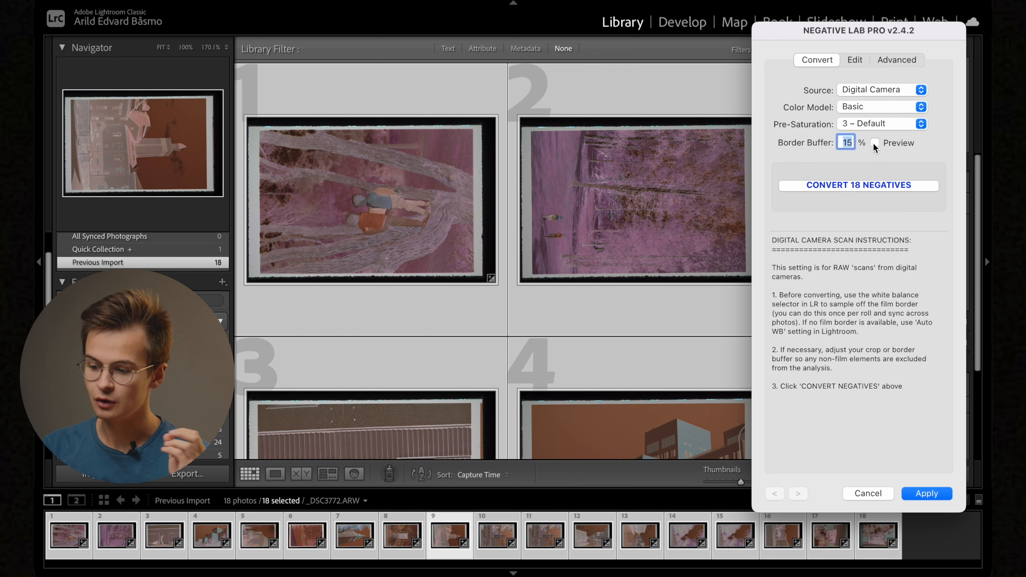
{"action": "left_click", "coordinate": [874, 143]}
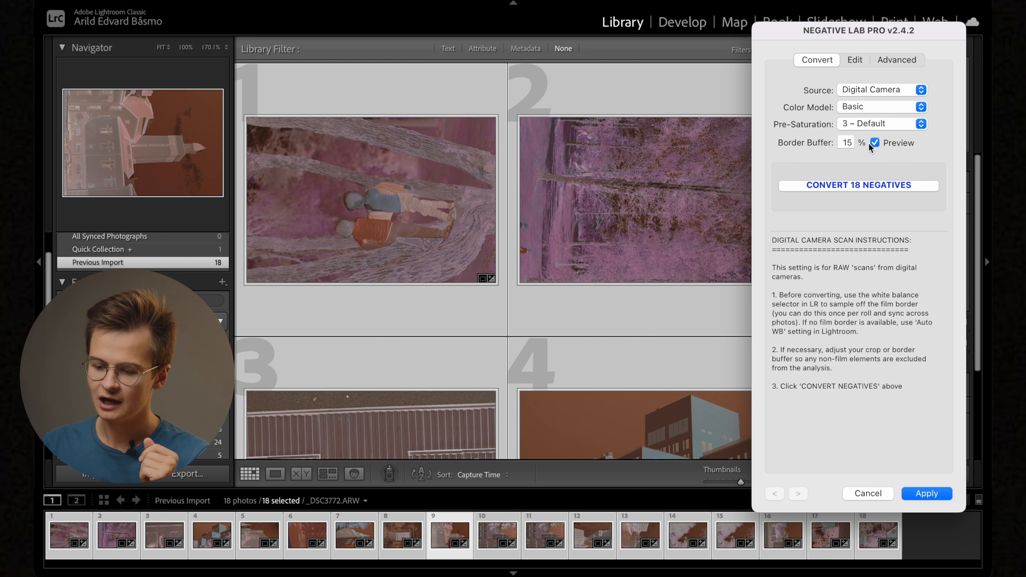
{"action": "mouse_move", "coordinate": [303, 55]}
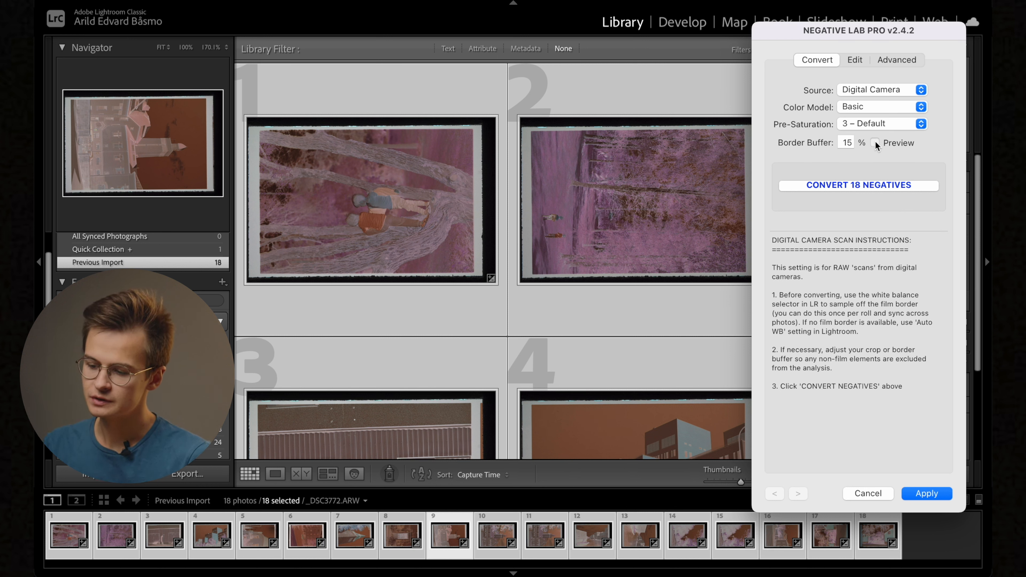
{"action": "left_click", "coordinate": [875, 143]}
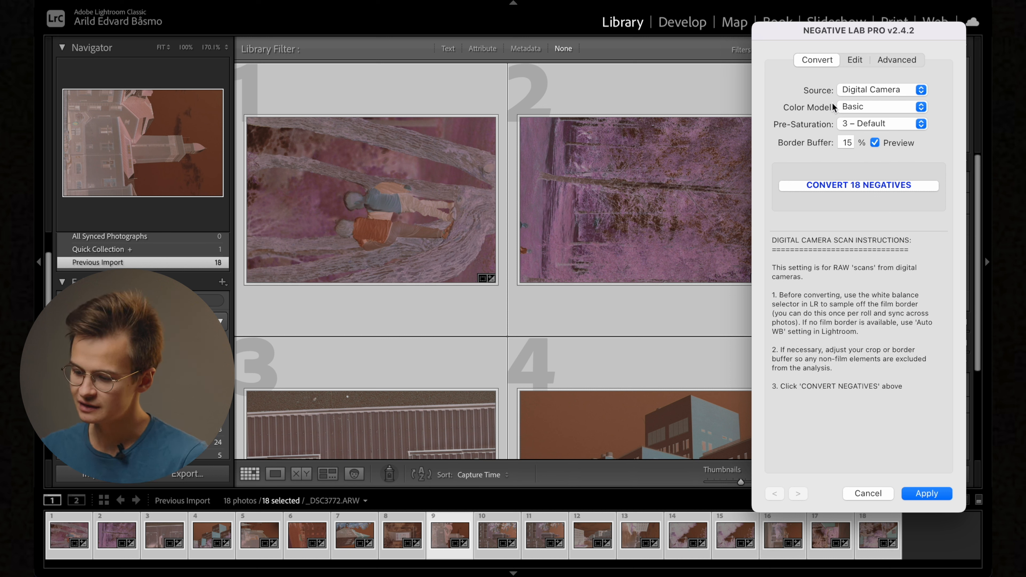
{"action": "mouse_move", "coordinate": [831, 107]}
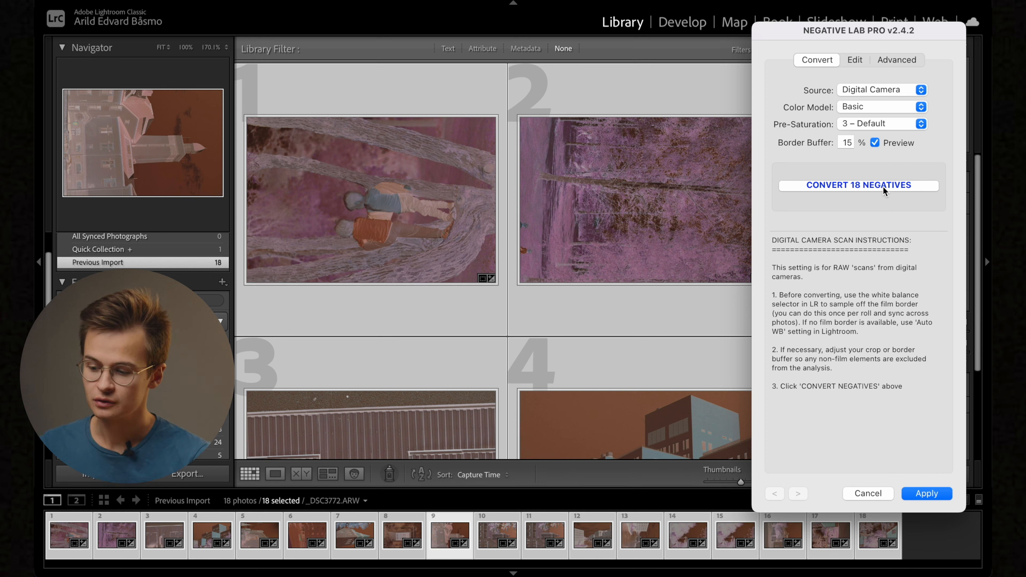
Step: Run CONVERT 18 NEGATIVES so the roll becomes positives and the Edit controls appear
{"action": "left_click", "coordinate": [857, 186]}
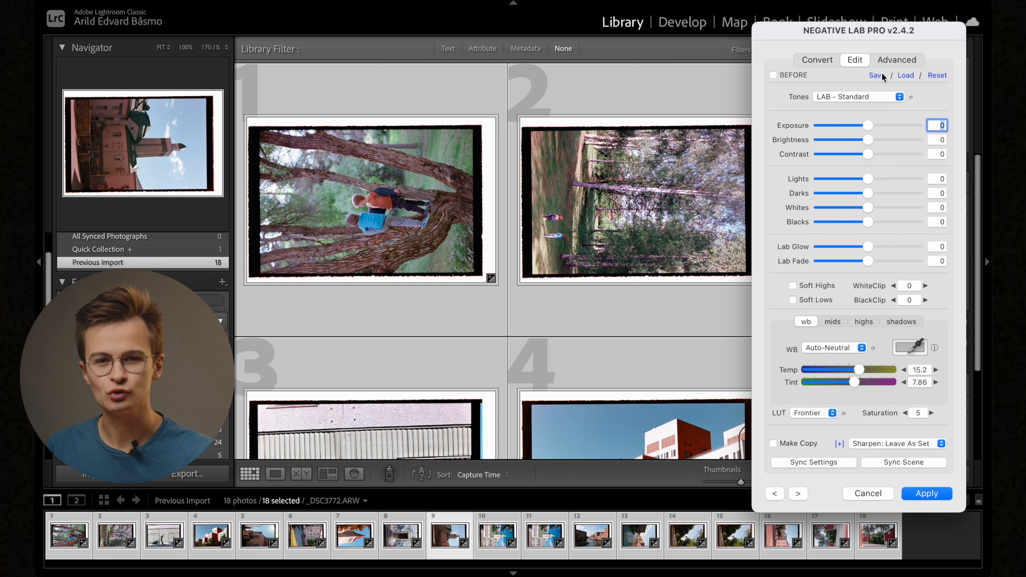
{"action": "mouse_move", "coordinate": [875, 75]}
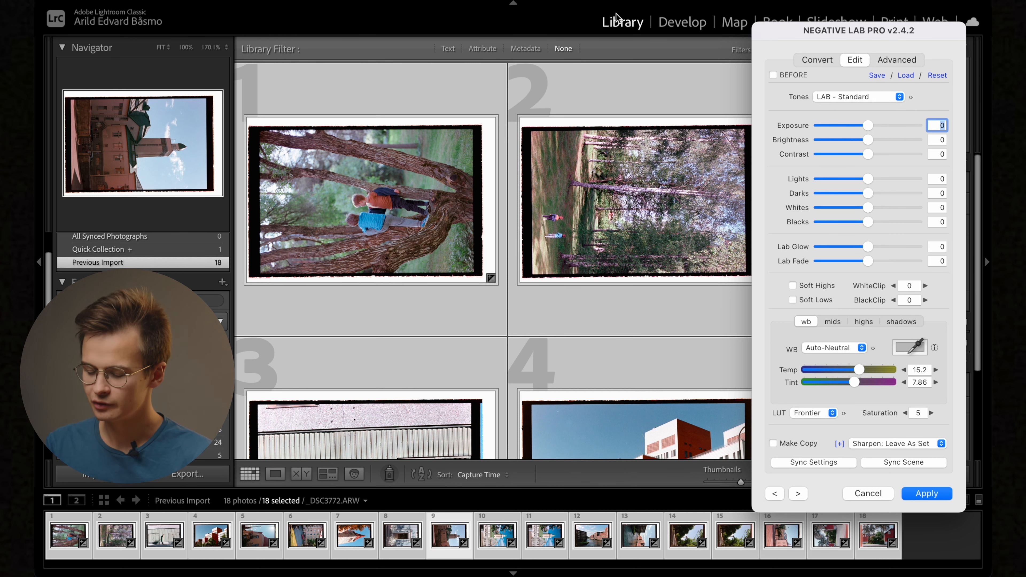
Step: Step forward and back through the converted roll with the < > arrows, landing on image 1
{"action": "left_click", "coordinate": [797, 493]}
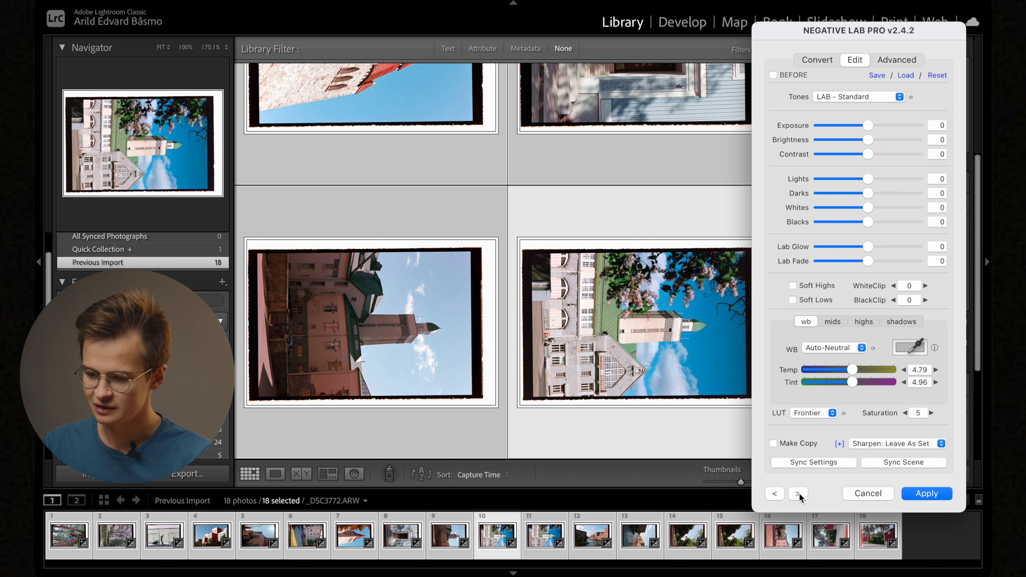
{"action": "left_click", "coordinate": [798, 493]}
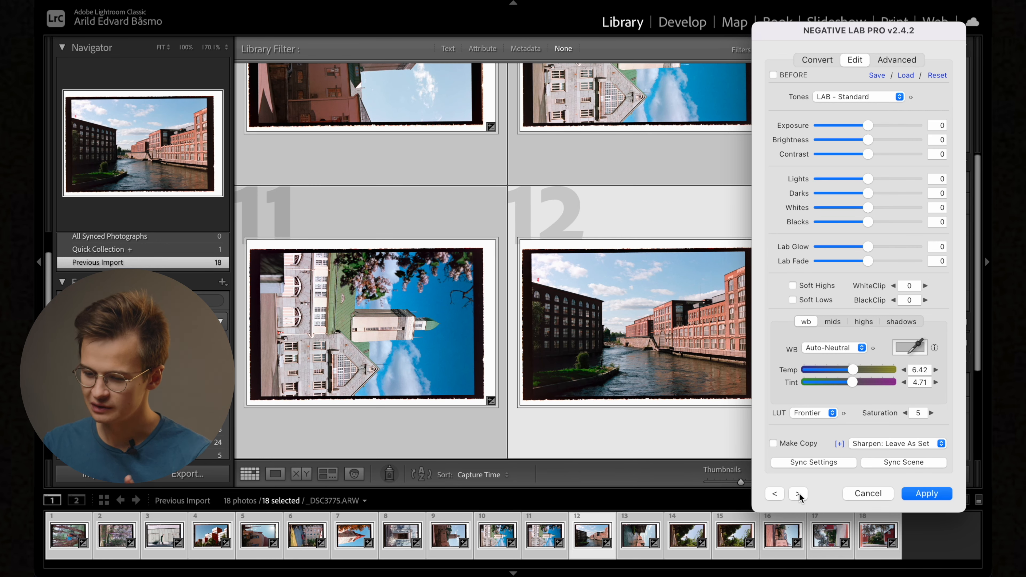
{"action": "left_click", "coordinate": [774, 493]}
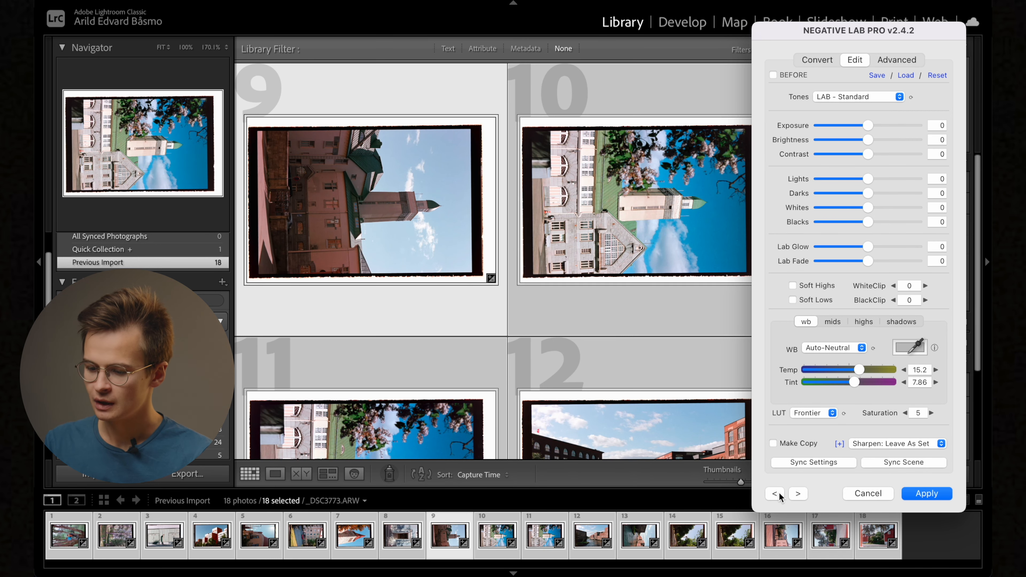
{"action": "left_click", "coordinate": [774, 493]}
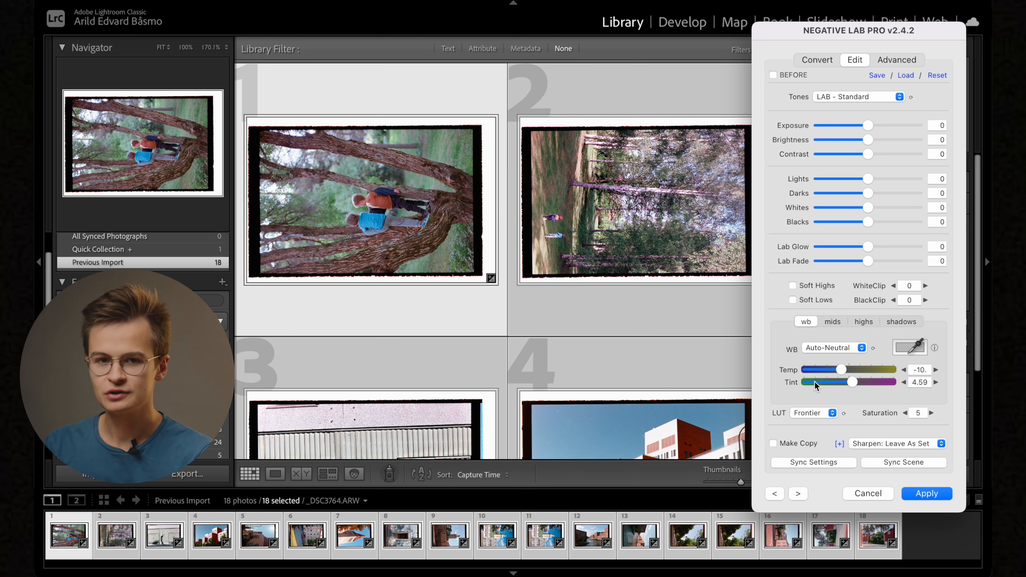
{"action": "mouse_move", "coordinate": [866, 214]}
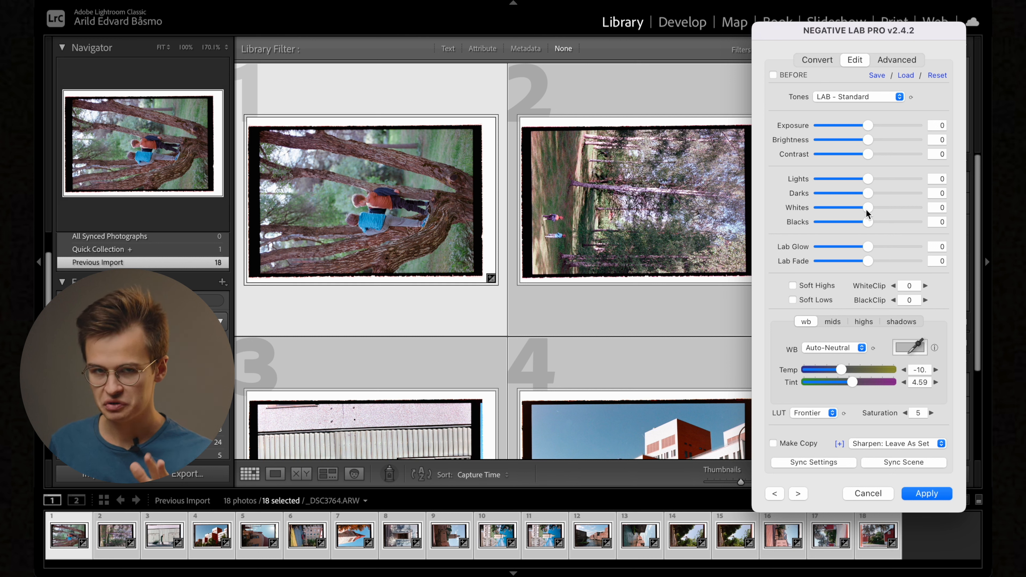
{"action": "mouse_move", "coordinate": [846, 239]}
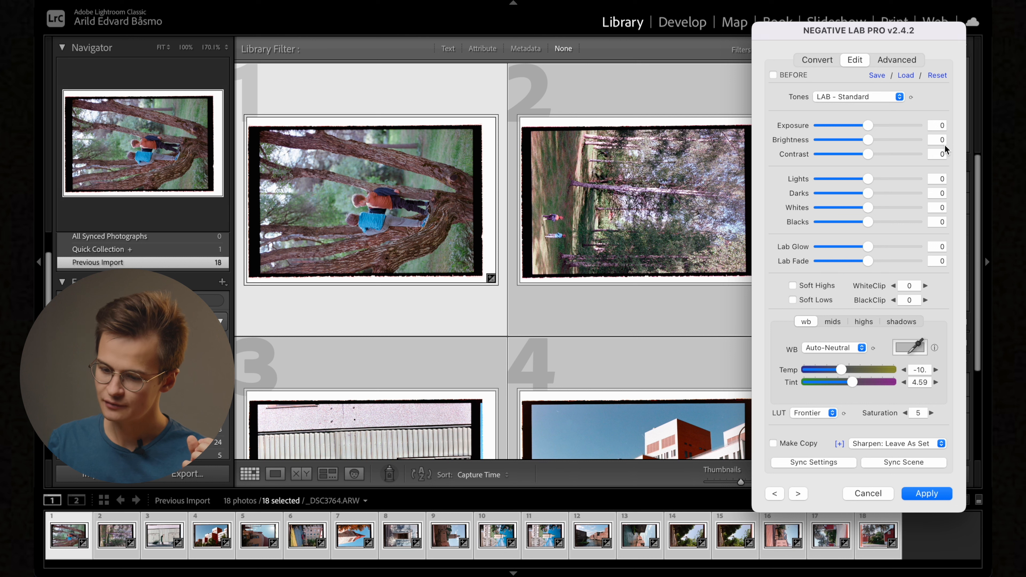
{"action": "mouse_move", "coordinate": [926, 282]}
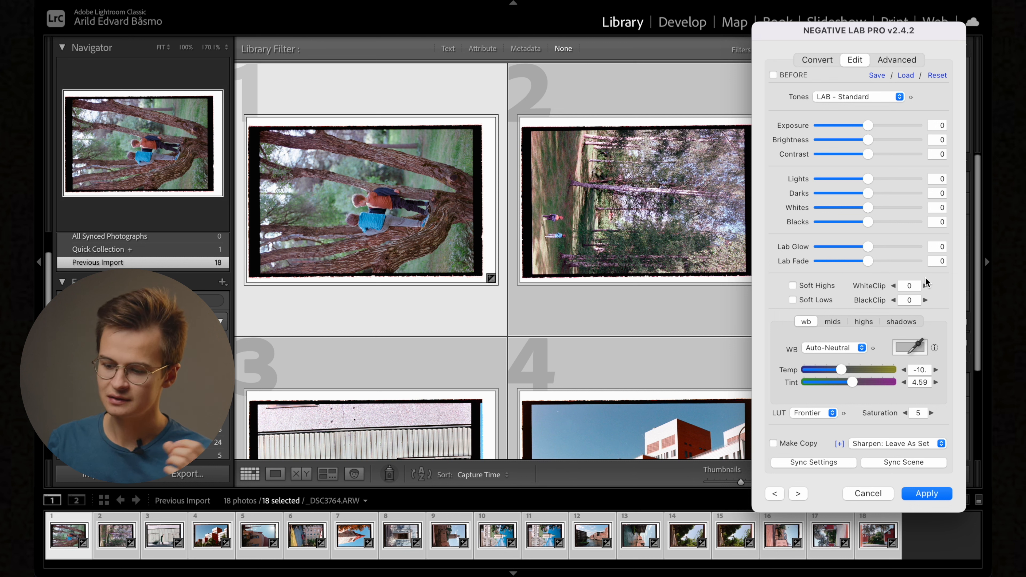
{"action": "mouse_move", "coordinate": [873, 201]}
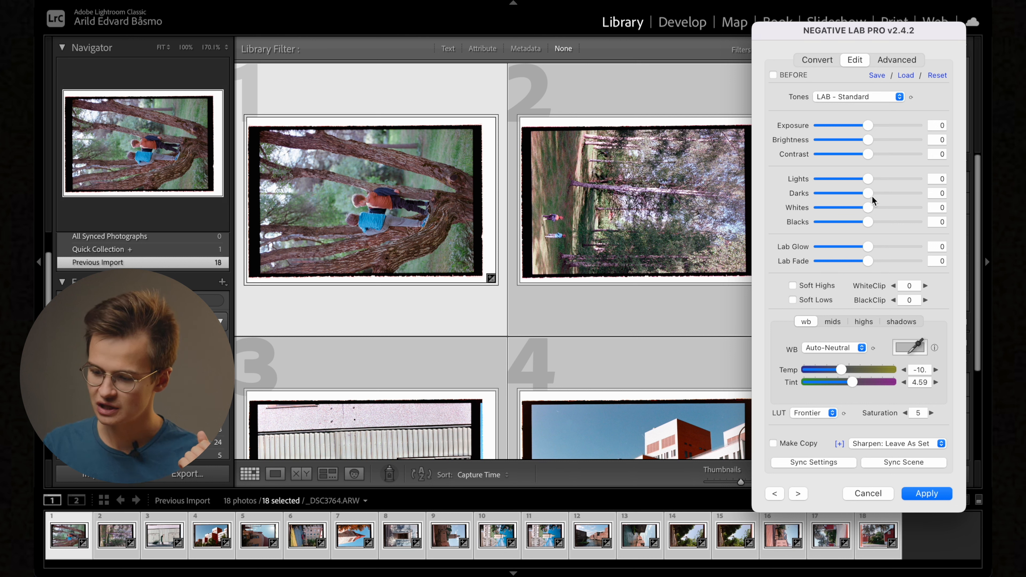
Step: Reveal the WB mode list for image 1, Auto-Neutral current at Temp −10, Tint 4.59
{"action": "left_click_drag", "start_coordinate": [867, 193], "coordinate": [842, 192]}
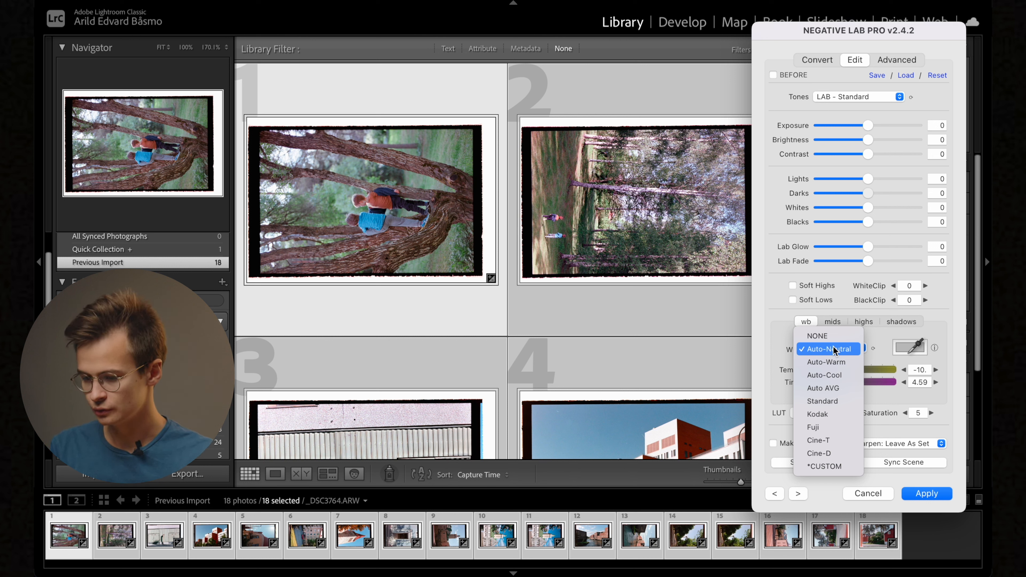
{"action": "mouse_move", "coordinate": [828, 362]}
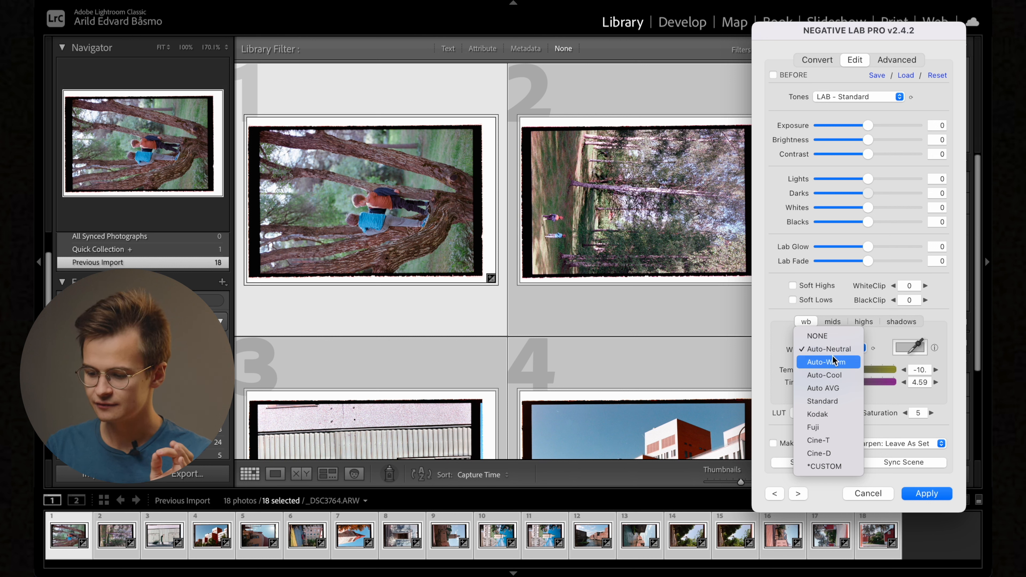
Step: Try Auto-Warm, Auto-Cool and Auto AVG, then settle on Standard white balance (Temp 17, Tint 10)
{"action": "left_click", "coordinate": [828, 362]}
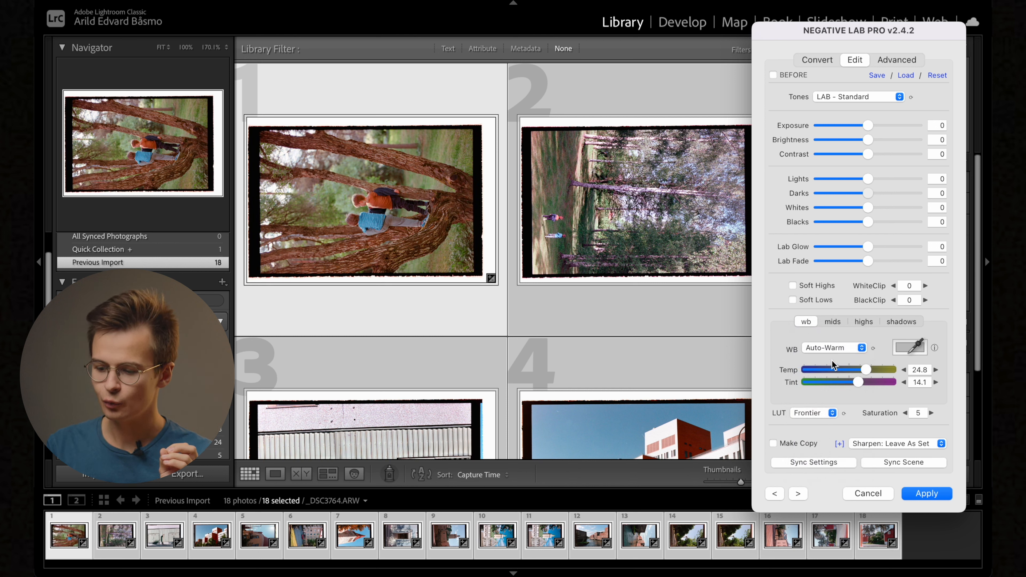
{"action": "left_click", "coordinate": [834, 348]}
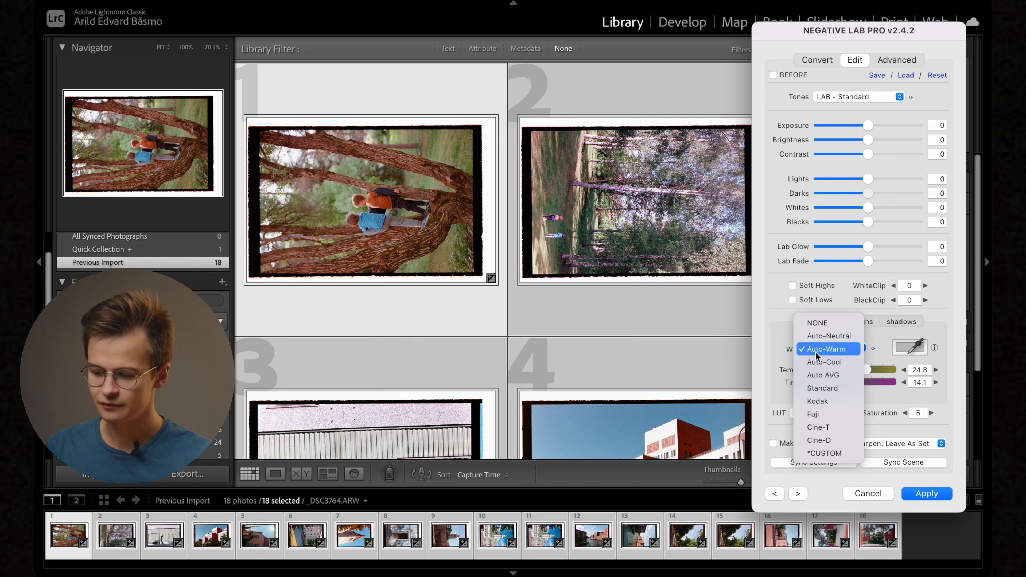
{"action": "left_click", "coordinate": [827, 349]}
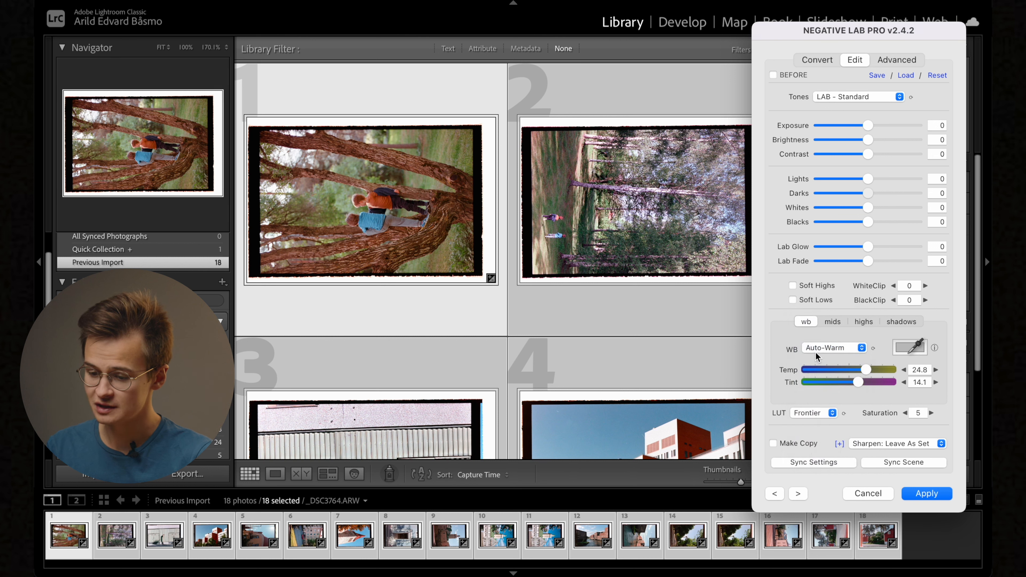
{"action": "left_click", "coordinate": [834, 347]}
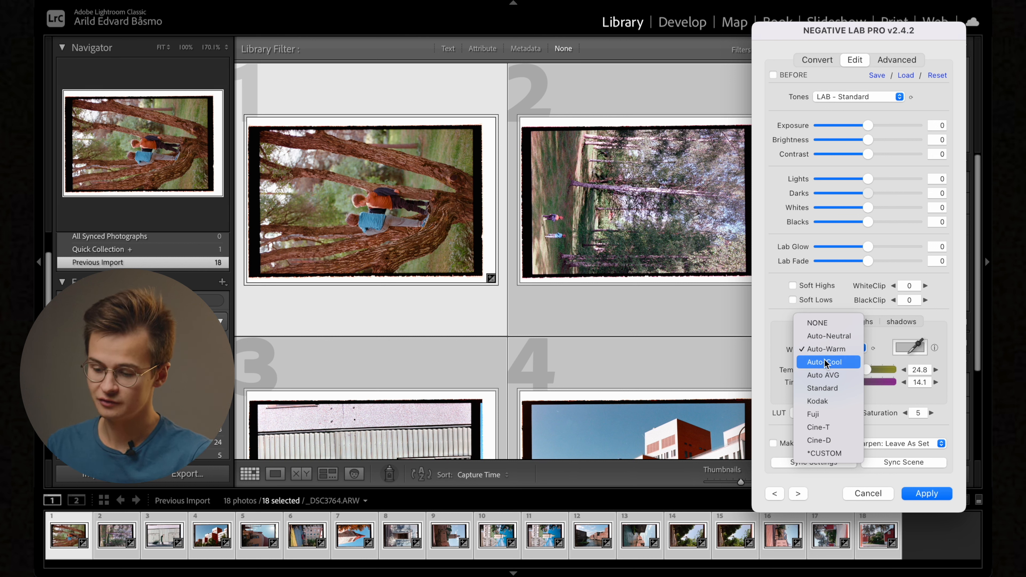
{"action": "left_click", "coordinate": [826, 361]}
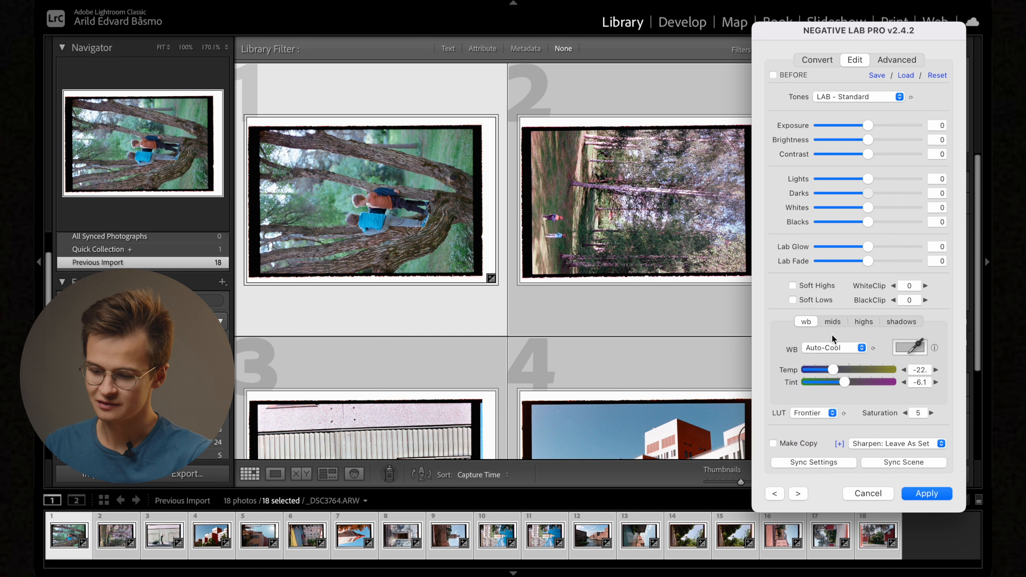
{"action": "left_click", "coordinate": [834, 347]}
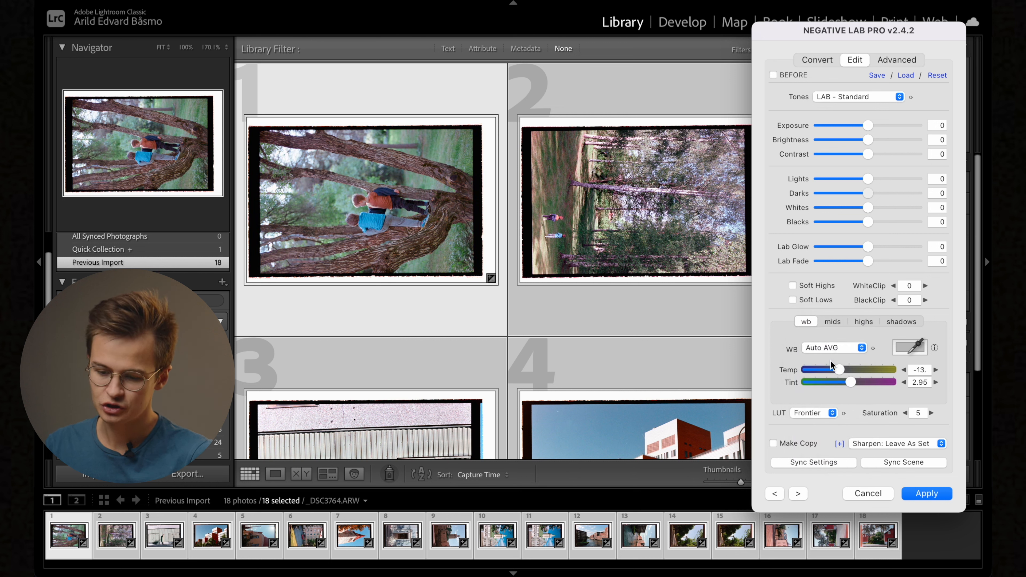
{"action": "left_click", "coordinate": [834, 347]}
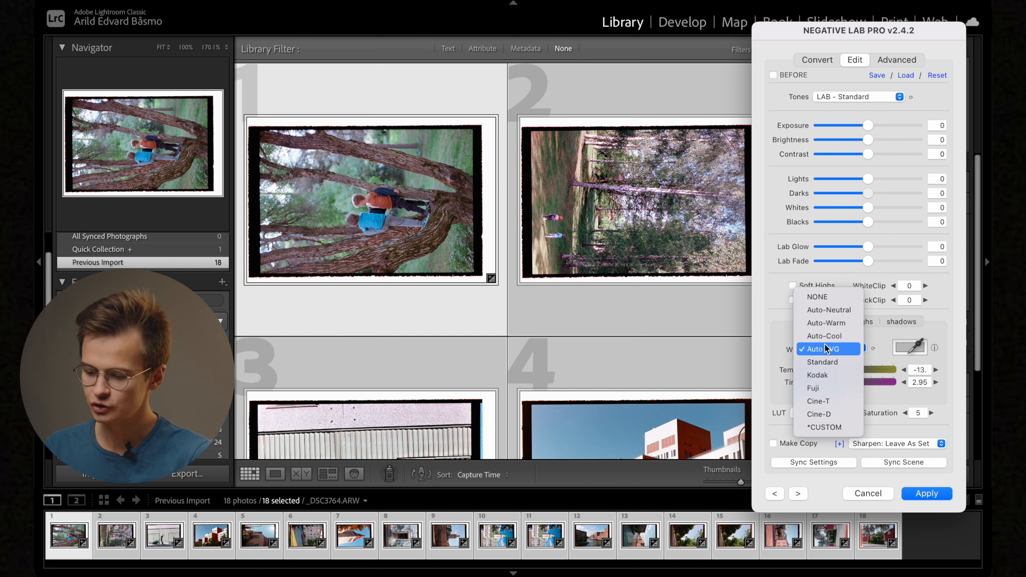
{"action": "mouse_move", "coordinate": [823, 361]}
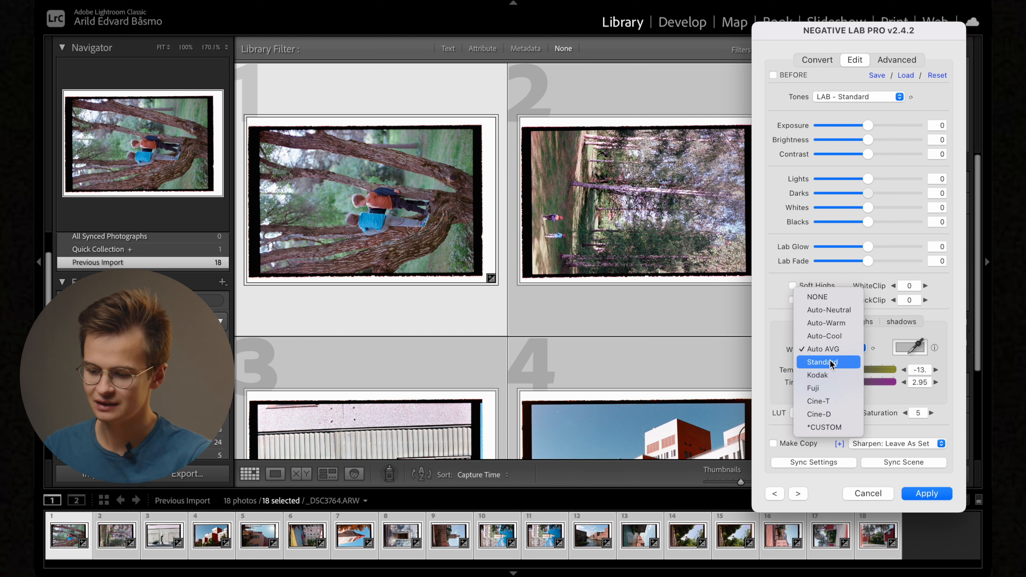
{"action": "left_click", "coordinate": [826, 362]}
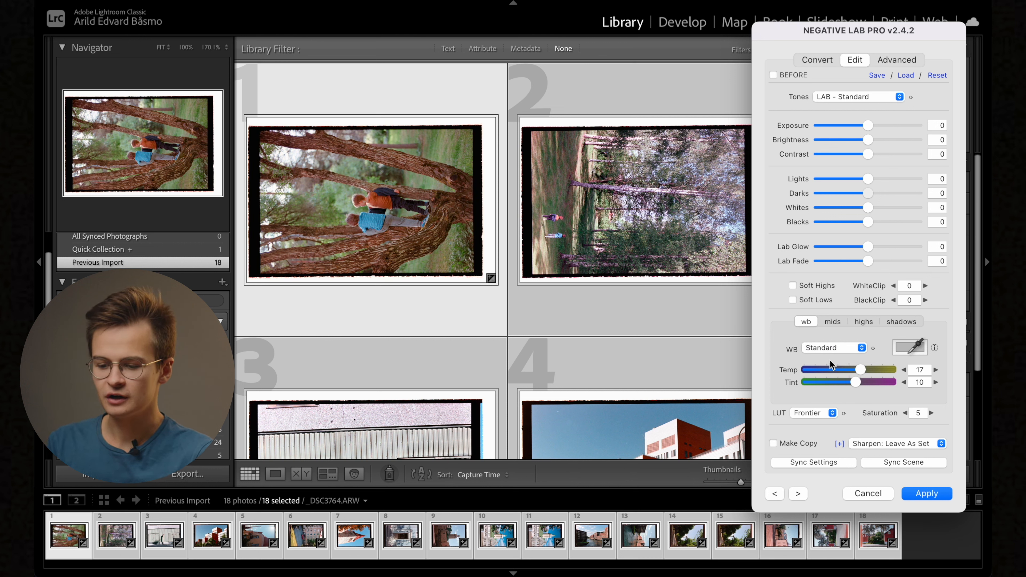
{"action": "mouse_move", "coordinate": [831, 356]}
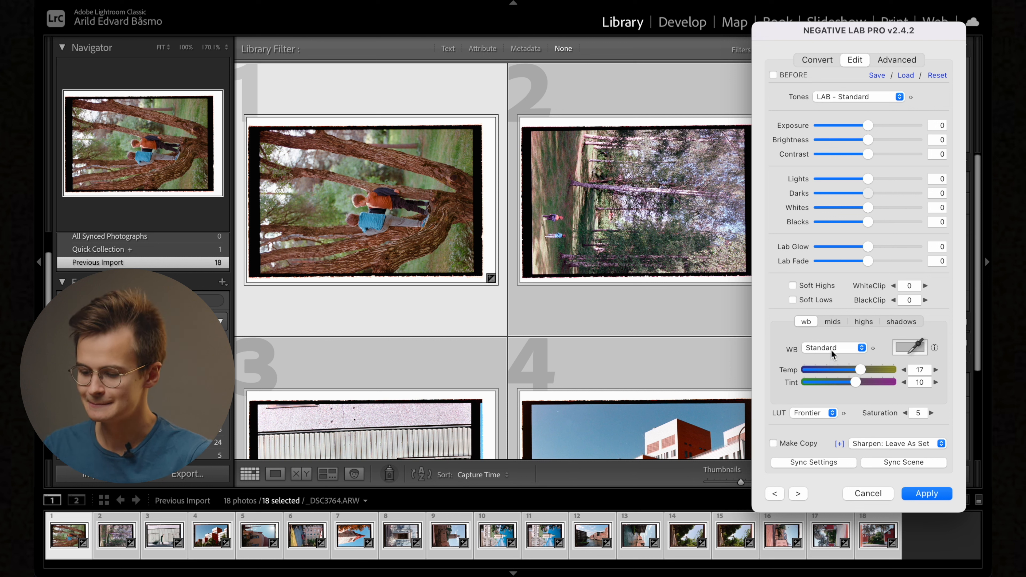
{"action": "left_click", "coordinate": [831, 347]}
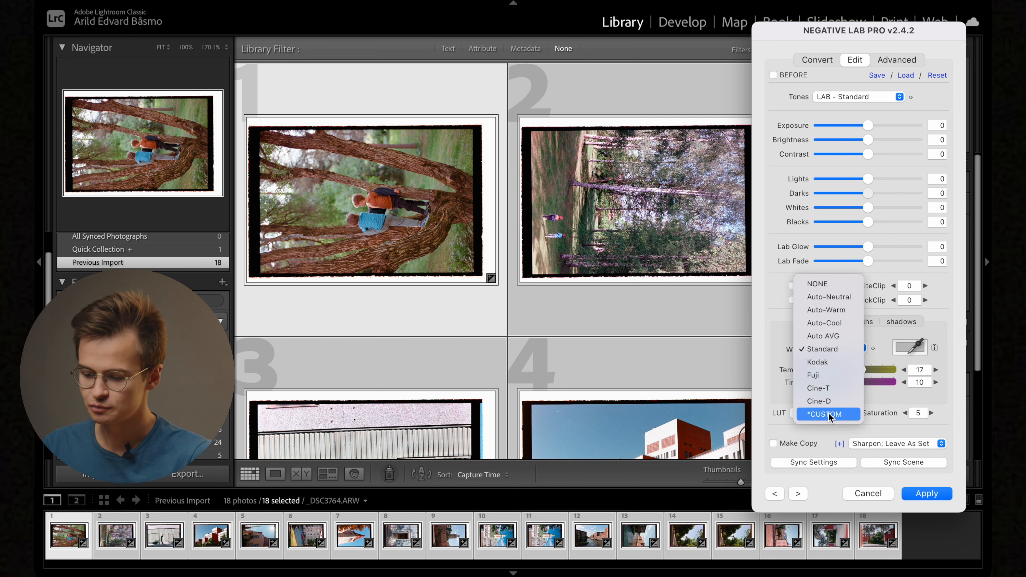
{"action": "mouse_move", "coordinate": [828, 336]}
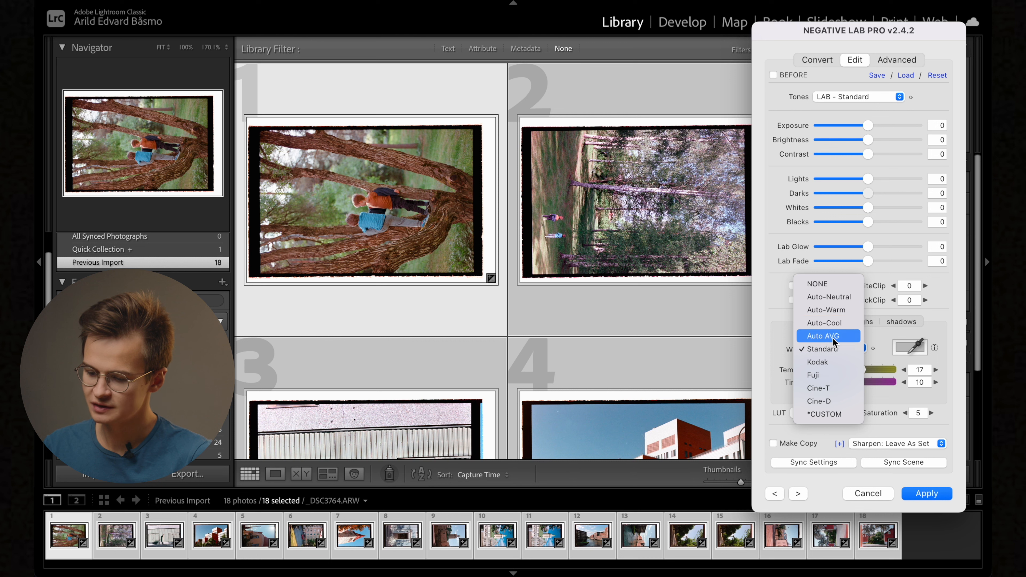
{"action": "mouse_move", "coordinate": [828, 297]}
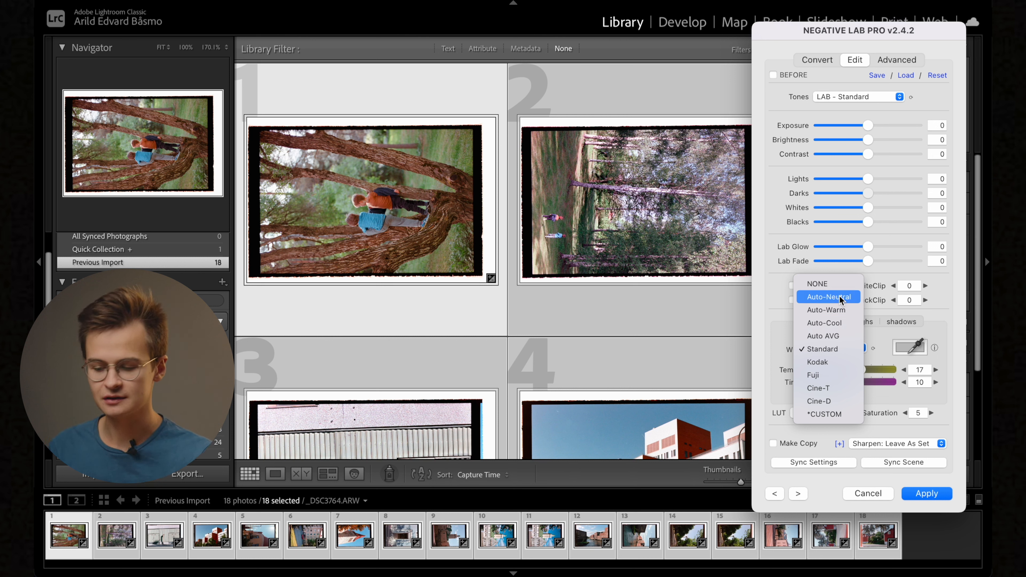
{"action": "mouse_move", "coordinate": [826, 349]}
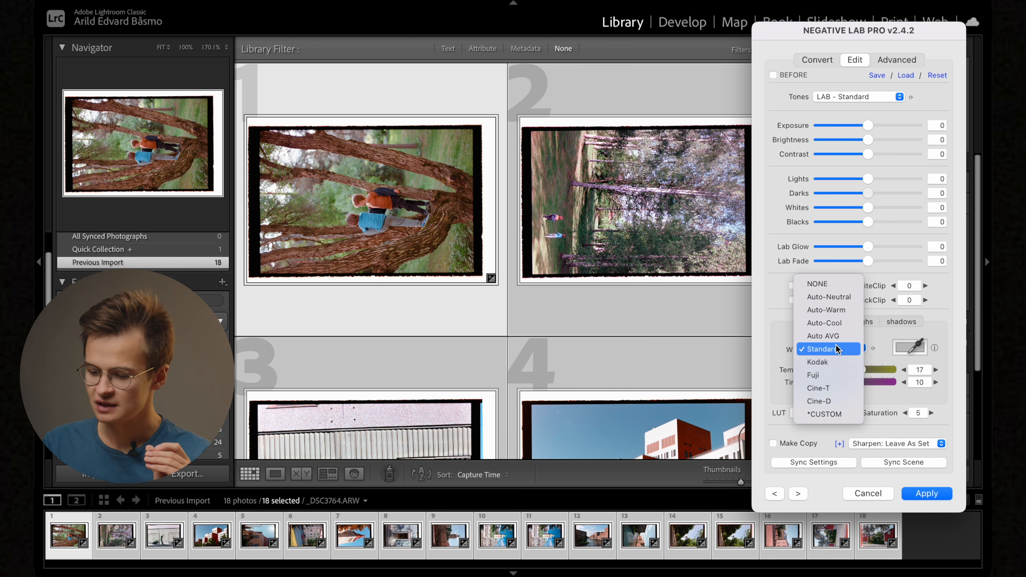
{"action": "mouse_move", "coordinate": [812, 375]}
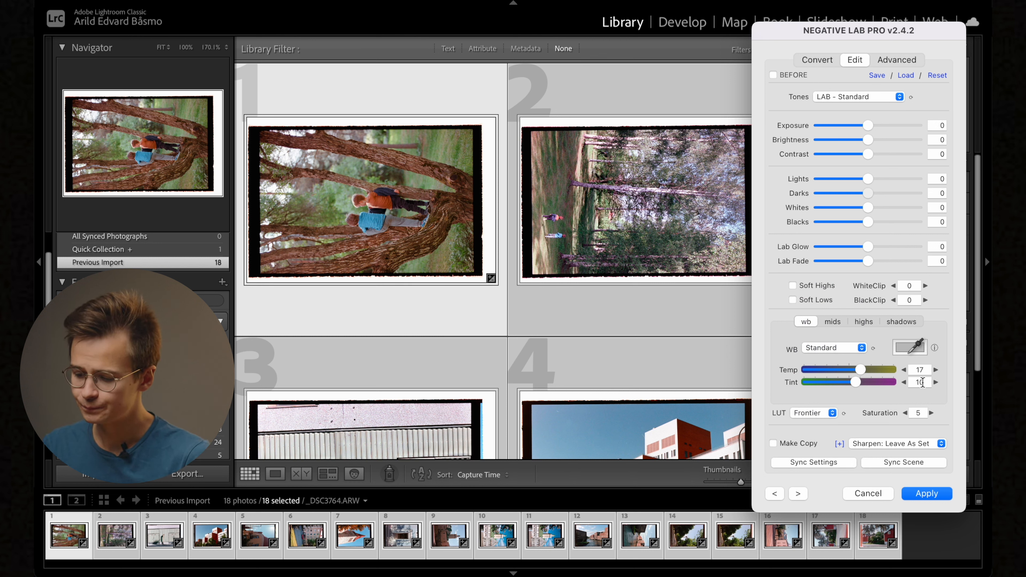
Step: Start from Auto-Neutral and fine-tune to a custom white balance of Temp −3.7, Tint −0.4
{"action": "left_click", "coordinate": [832, 347]}
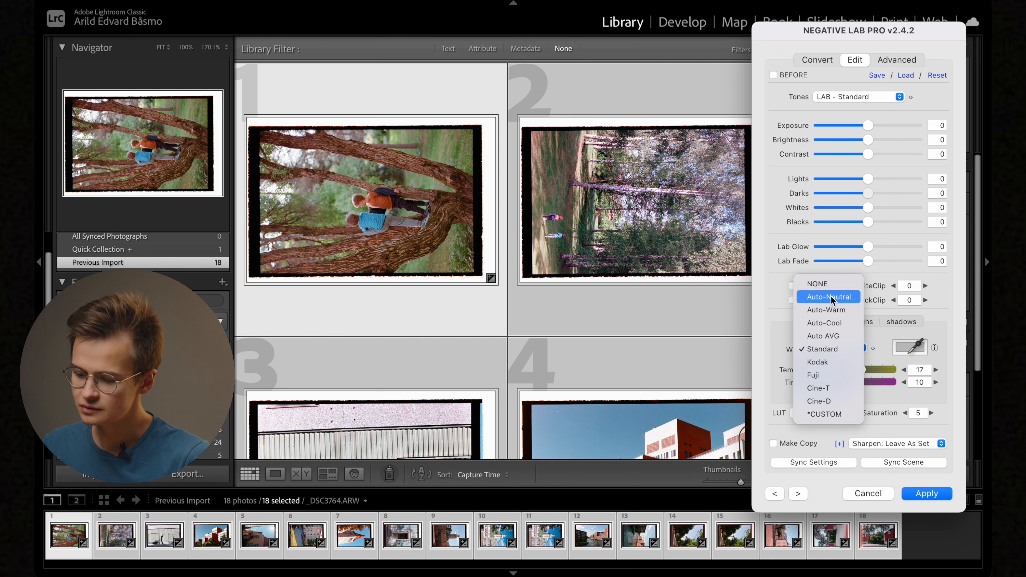
{"action": "left_click", "coordinate": [828, 297]}
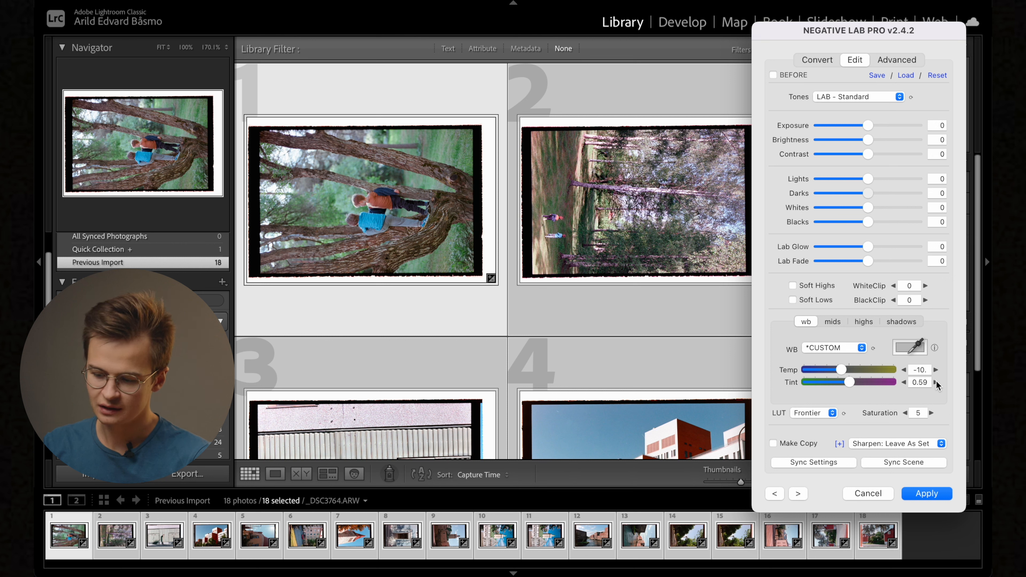
{"action": "left_click", "coordinate": [936, 382]}
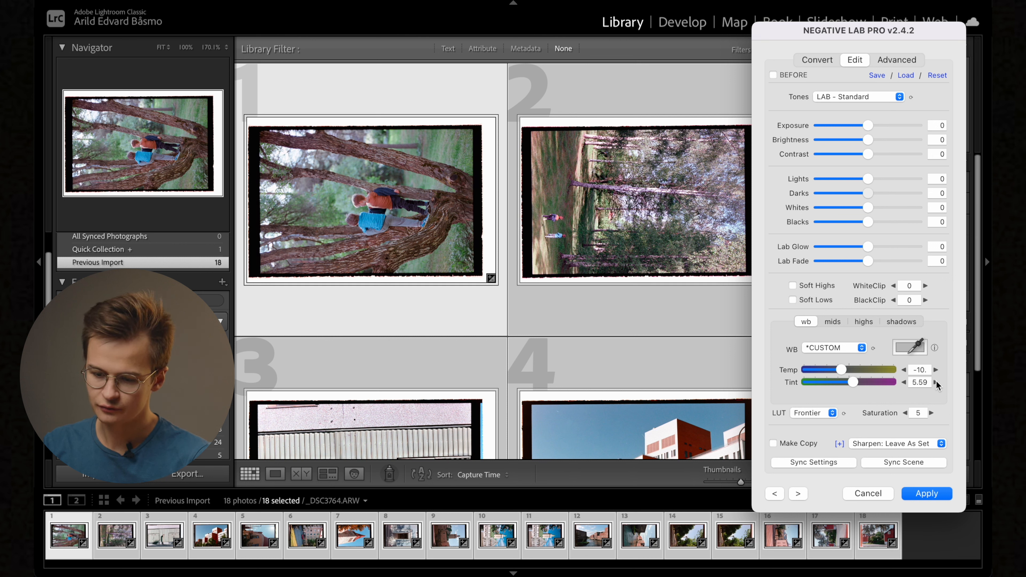
{"action": "mouse_move", "coordinate": [907, 387]}
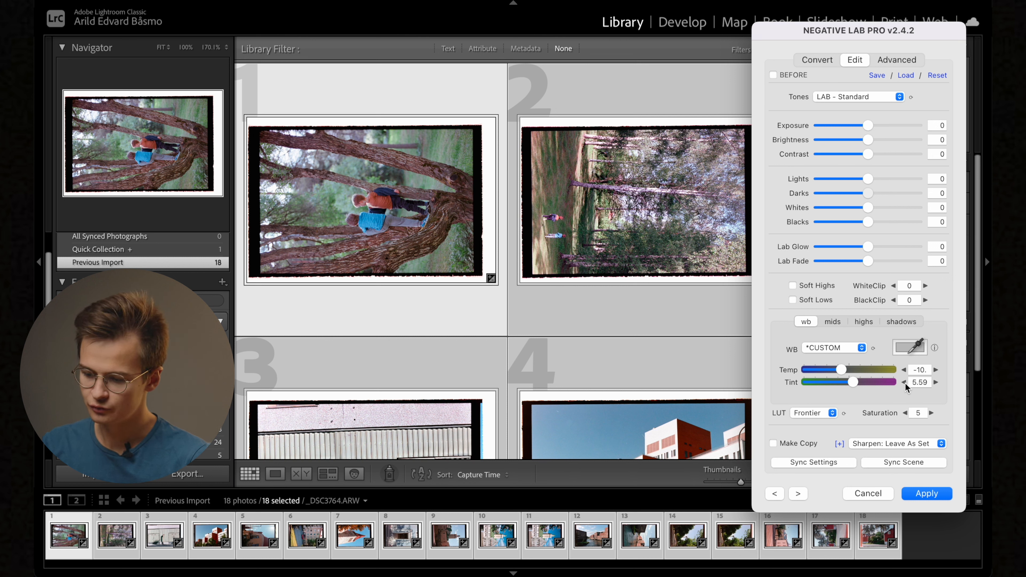
{"action": "left_click_drag", "start_coordinate": [851, 381], "coordinate": [849, 382]}
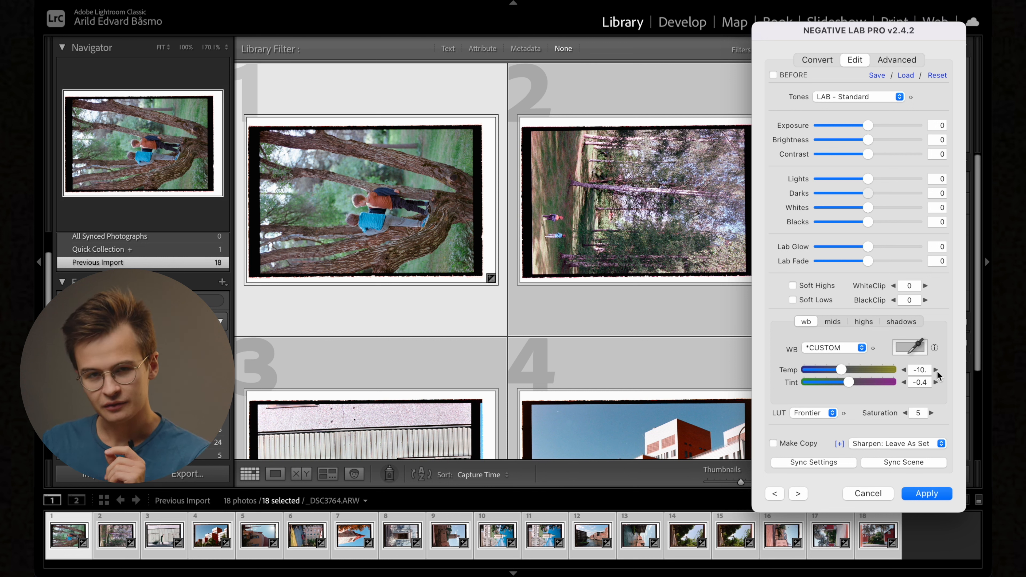
{"action": "left_click_drag", "start_coordinate": [839, 370], "coordinate": [844, 370]}
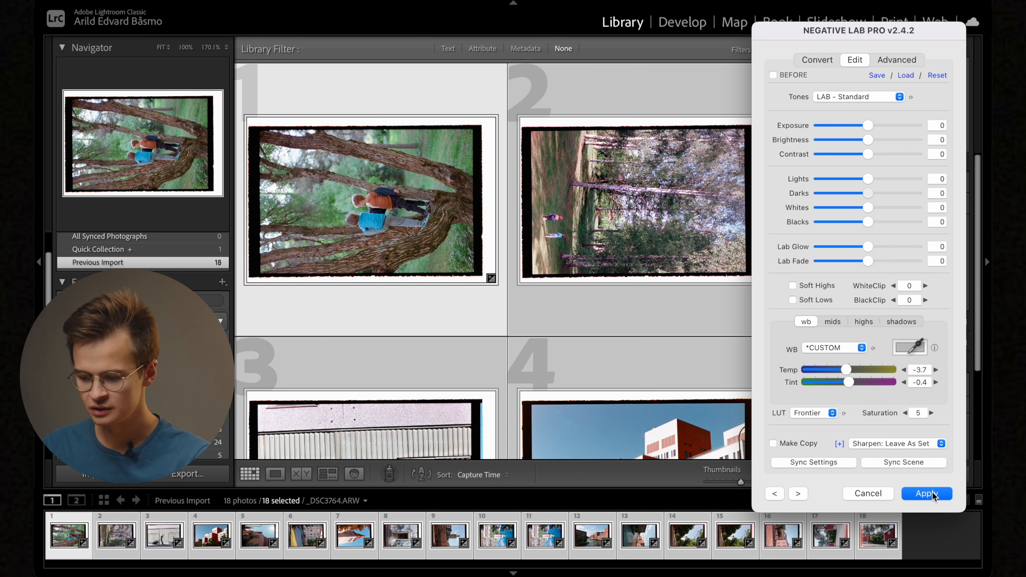
Step: Apply the conversion, view the first scan in Develop, and check its Negative Lab Pro settings without changing them
{"action": "left_click", "coordinate": [926, 493]}
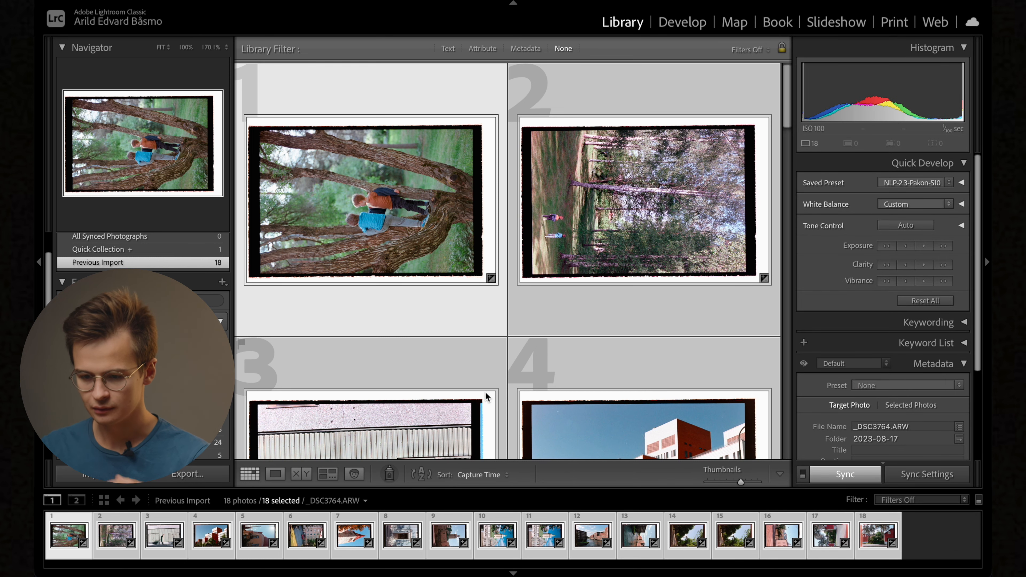
{"action": "left_click", "coordinate": [274, 474]}
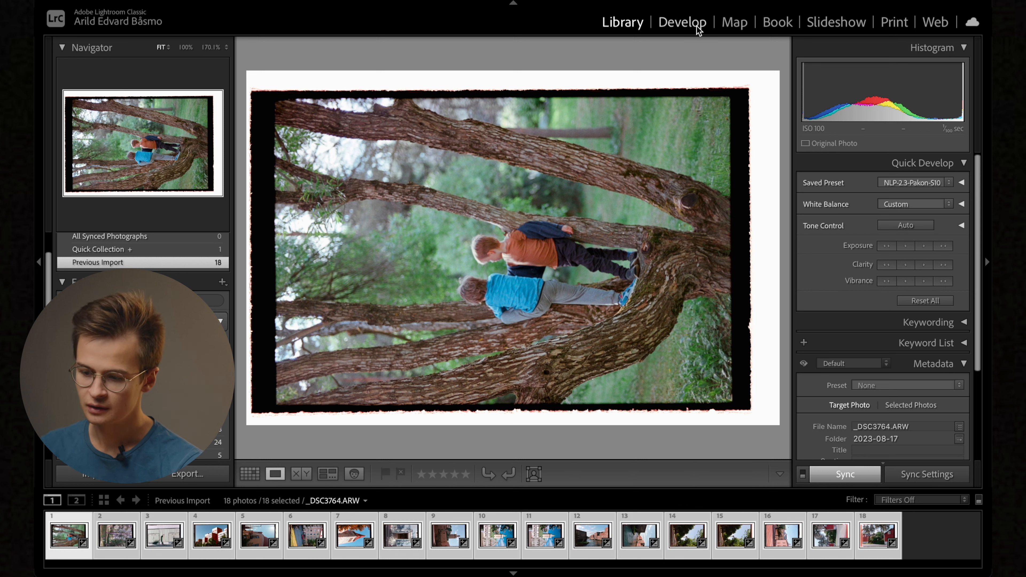
{"action": "mouse_move", "coordinate": [693, 125]}
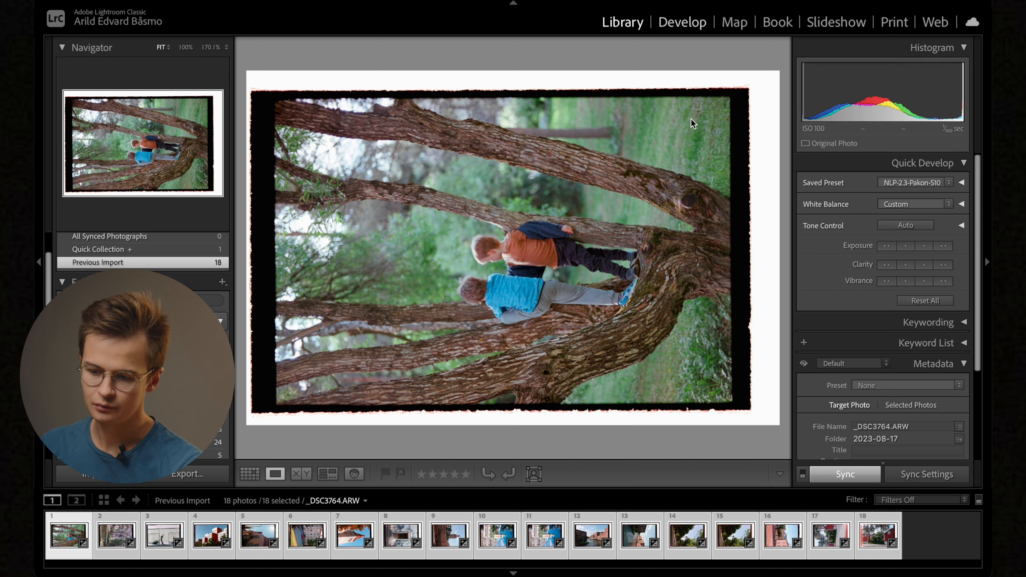
{"action": "left_click", "coordinate": [682, 21]}
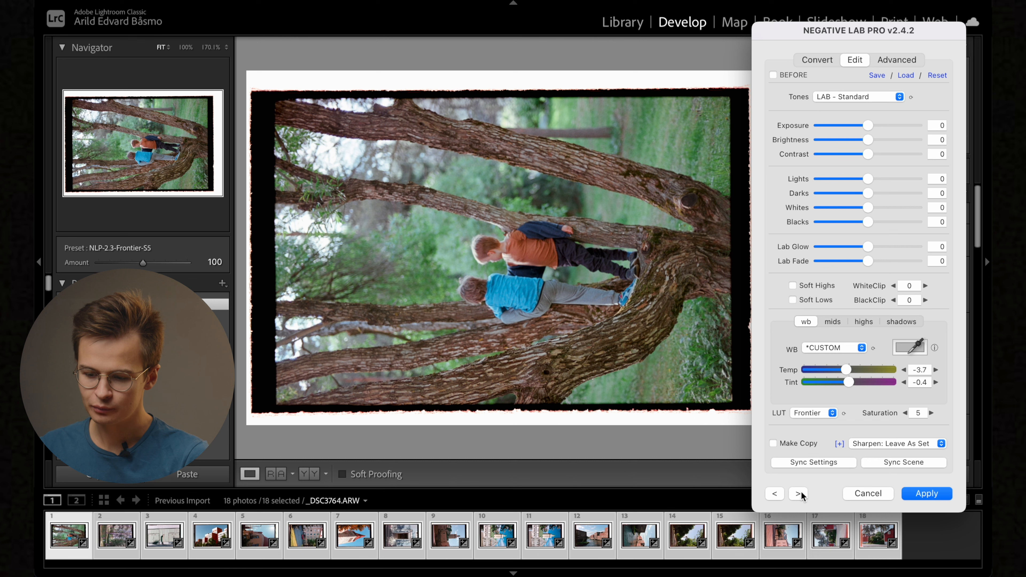
{"action": "left_click", "coordinate": [797, 493]}
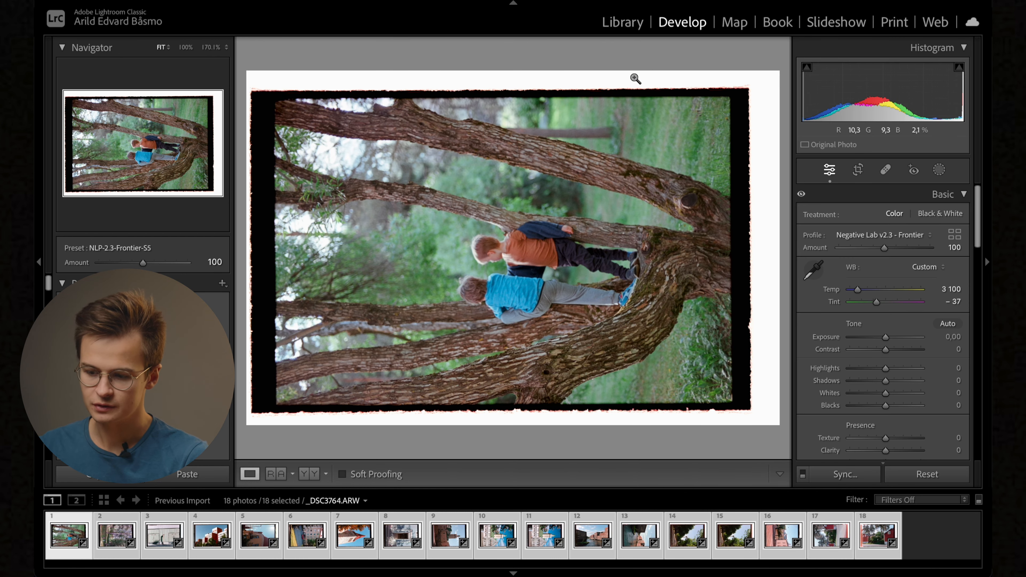
Step: Sync the first photo's Negative Lab Pro settings to the second and apply, then reopen the converter
{"action": "left_click", "coordinate": [621, 22]}
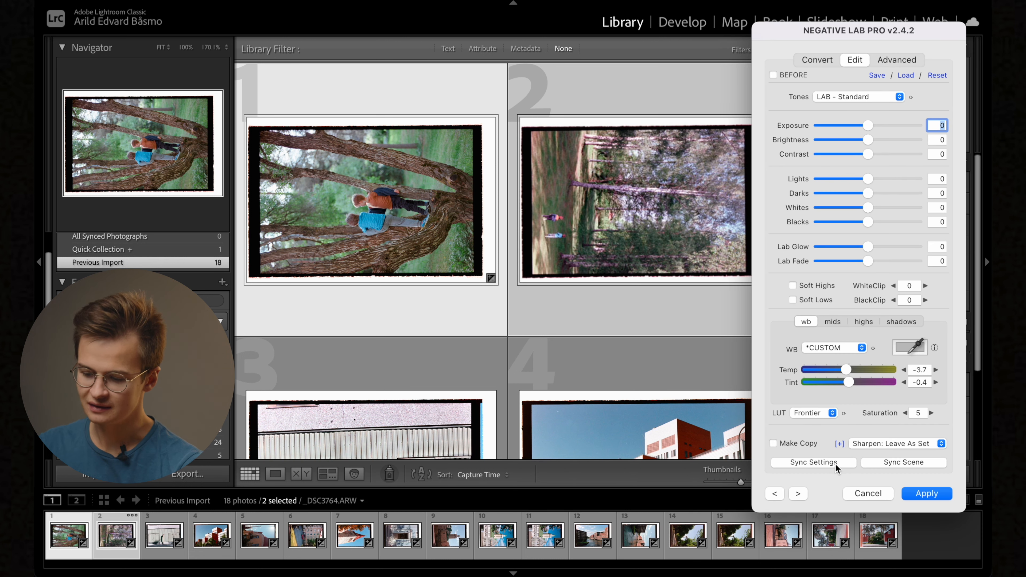
{"action": "mouse_move", "coordinate": [903, 462]}
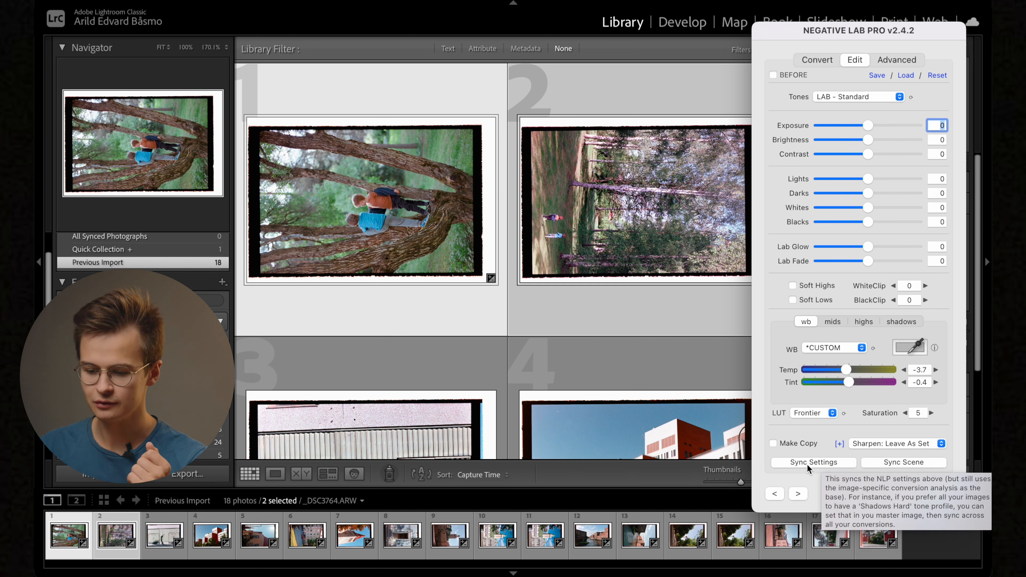
{"action": "left_click", "coordinate": [812, 461]}
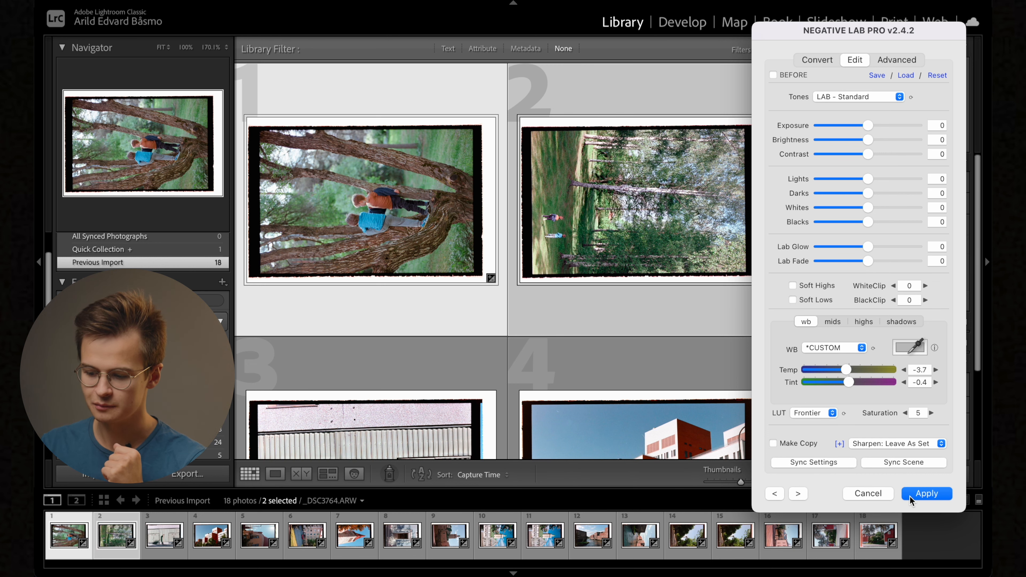
{"action": "left_click", "coordinate": [925, 493]}
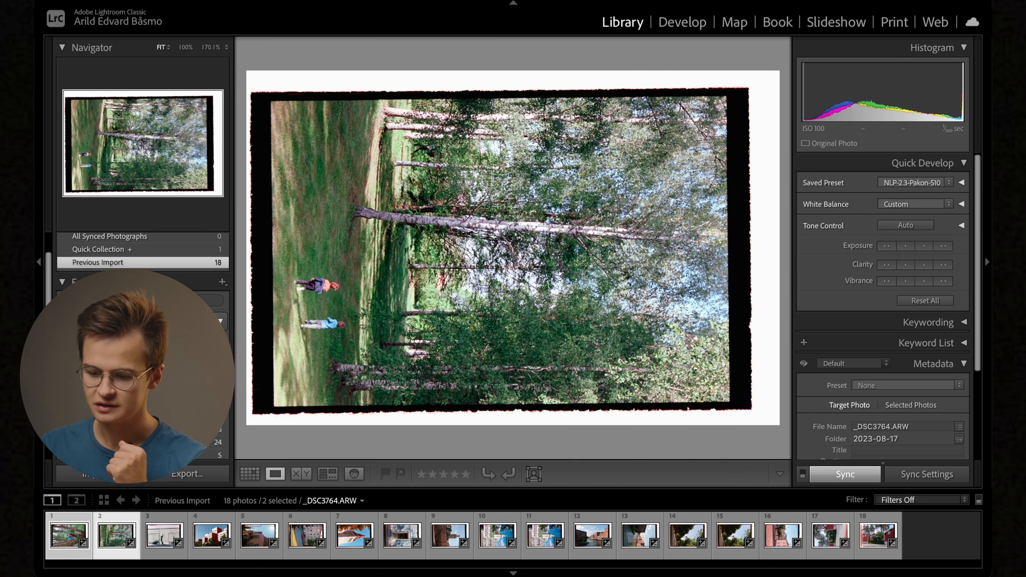
{"action": "key", "text": "right"}
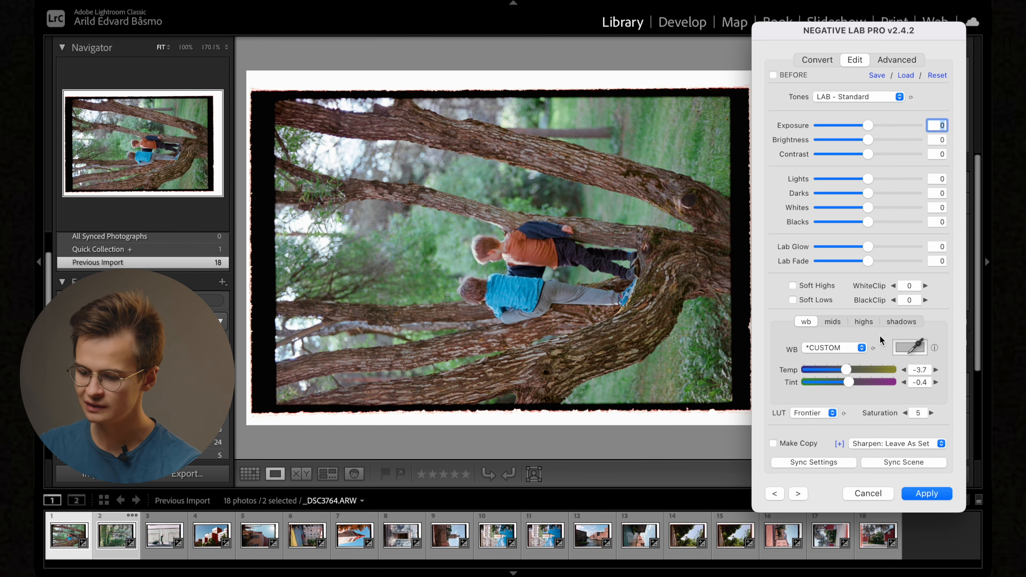
Step: Compare the Frontier and Pakon LUTs and keep Pakon for the tree photo
{"action": "left_click", "coordinate": [814, 413]}
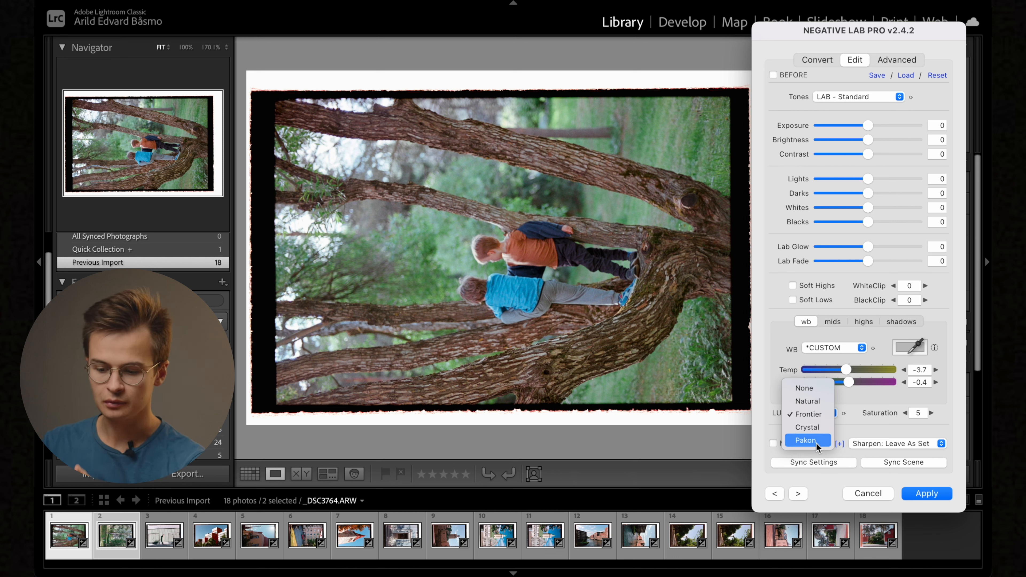
{"action": "left_click", "coordinate": [807, 440]}
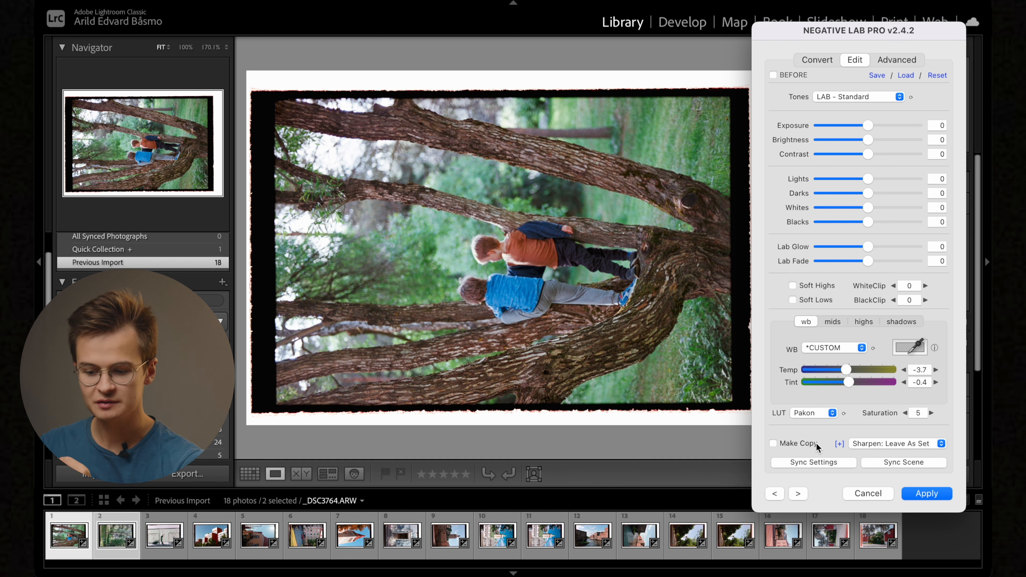
{"action": "left_click", "coordinate": [814, 412]}
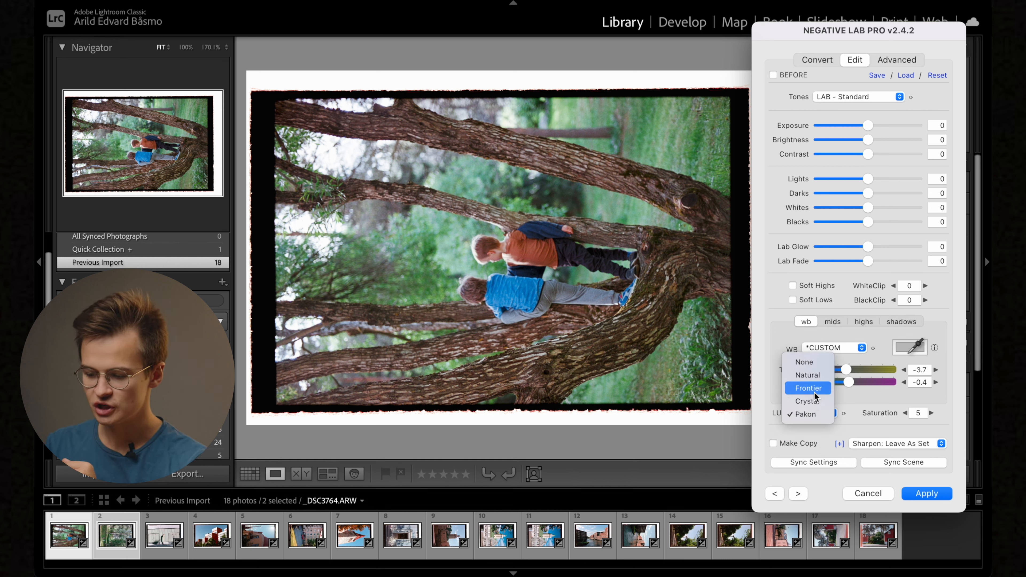
{"action": "mouse_move", "coordinate": [810, 388]}
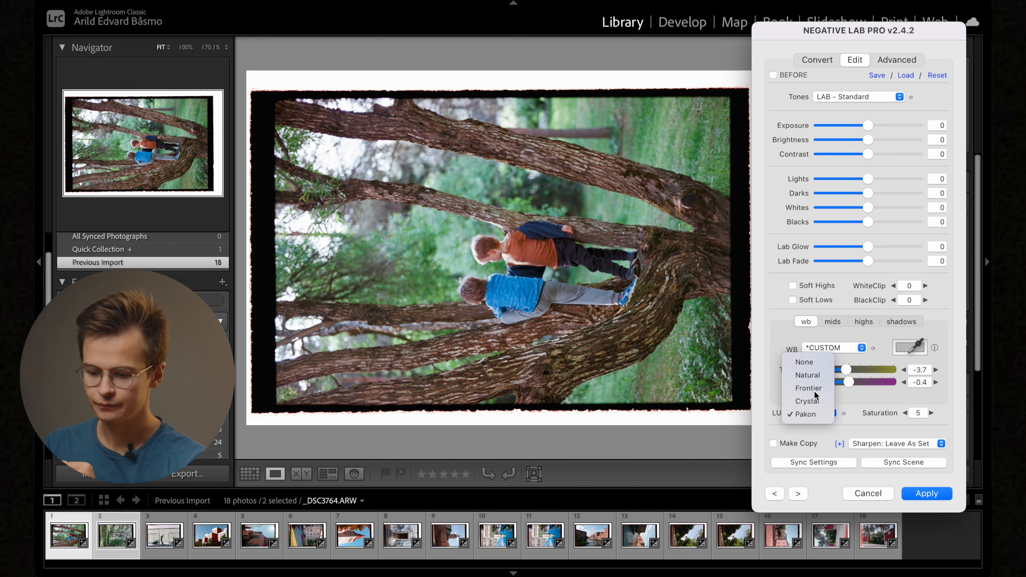
{"action": "left_click", "coordinate": [808, 387]}
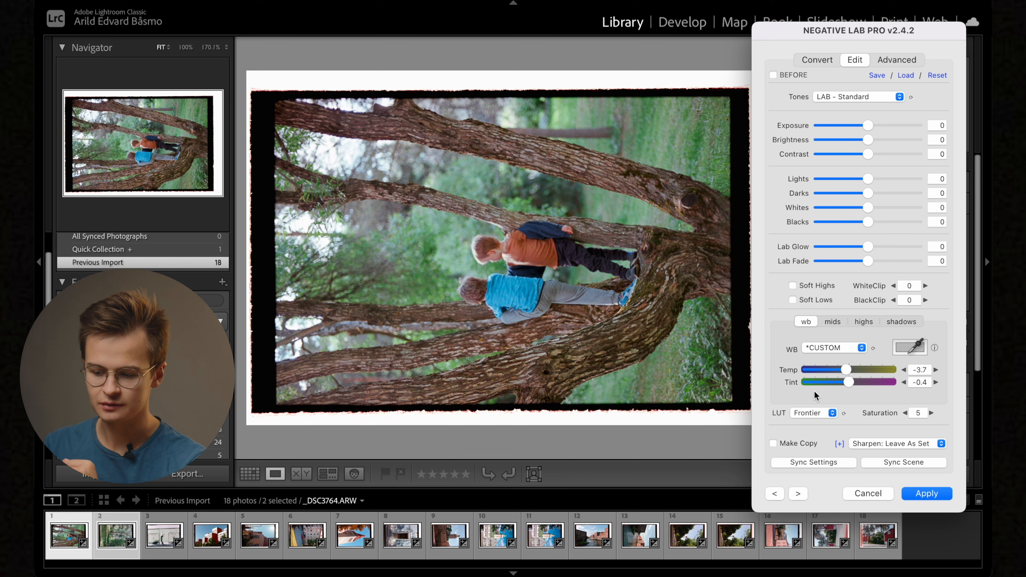
{"action": "left_click", "coordinate": [813, 412]}
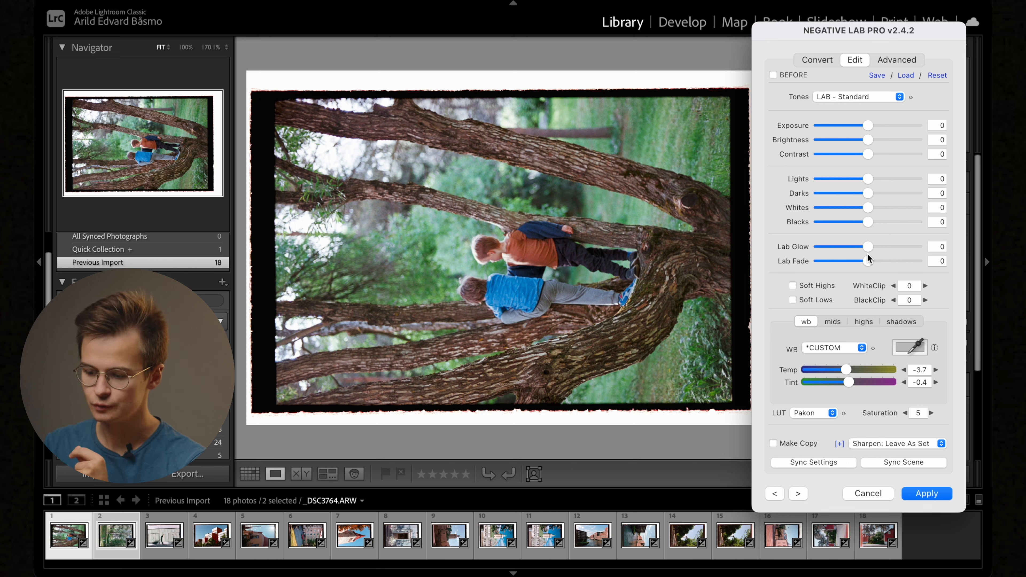
Step: Shift the shadows colour balance to Magenta −2 and apply the conversion
{"action": "left_click", "coordinate": [901, 321]}
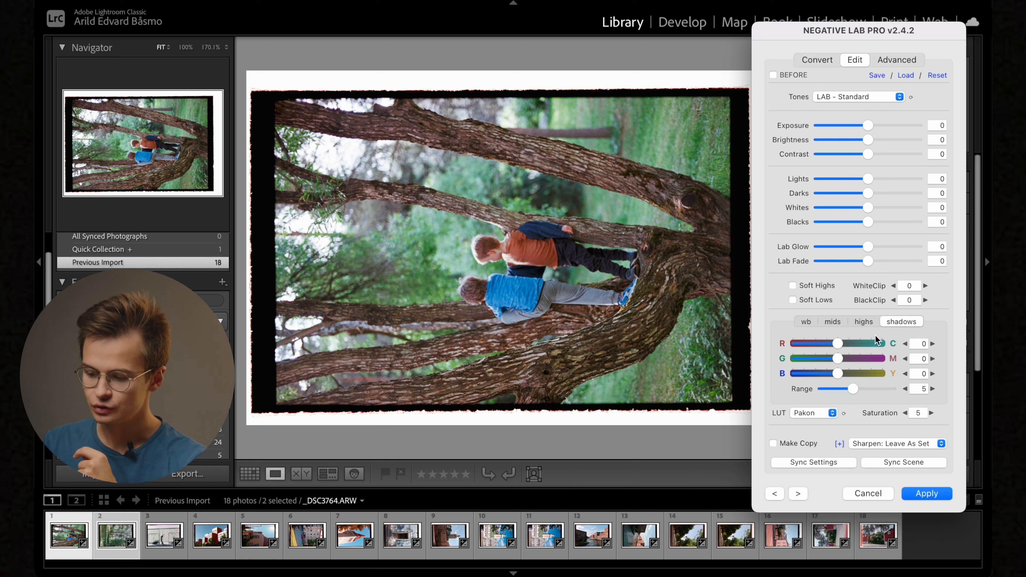
{"action": "left_click", "coordinate": [832, 321]}
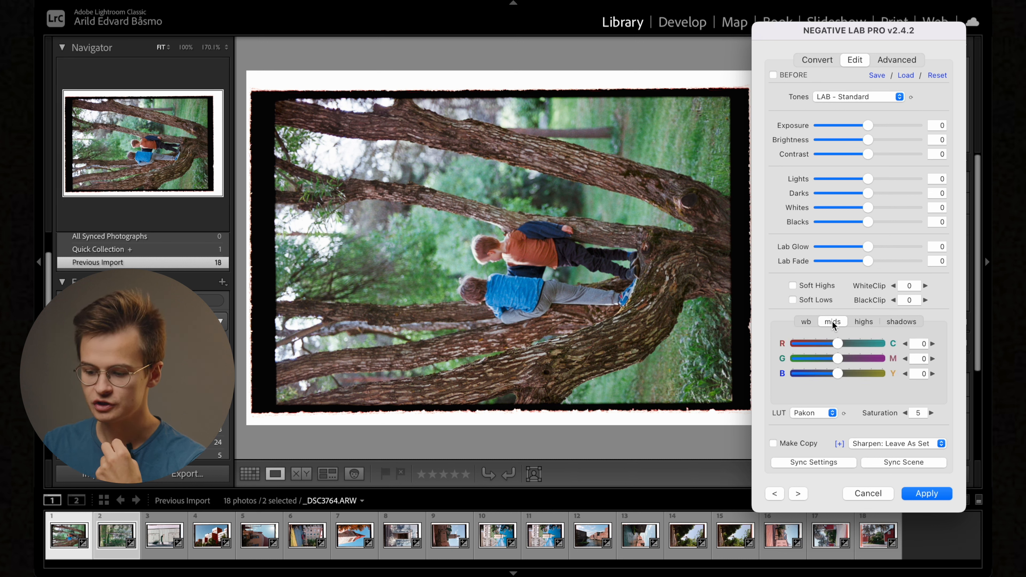
{"action": "left_click", "coordinate": [805, 321]}
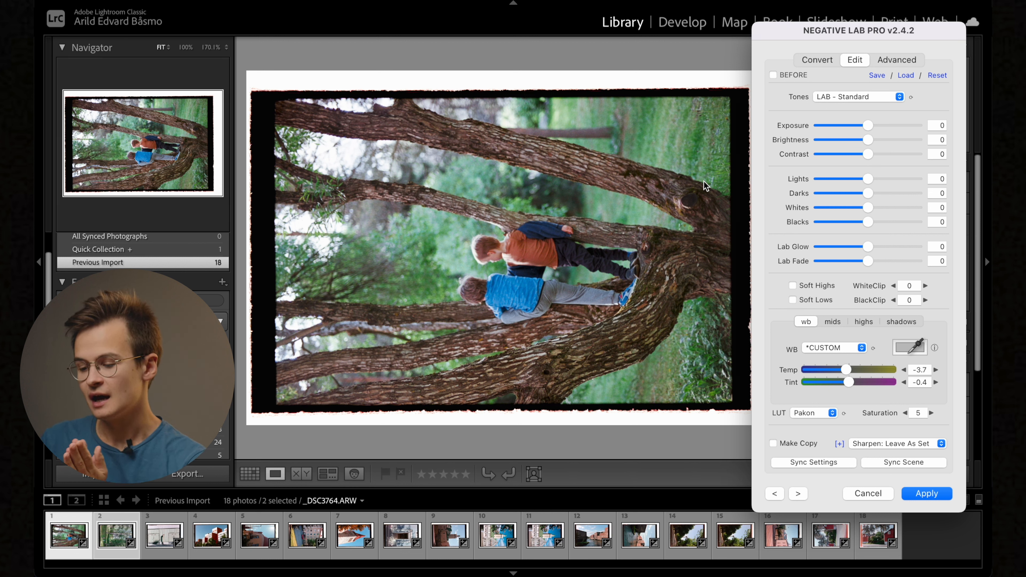
{"action": "mouse_move", "coordinate": [768, 206]}
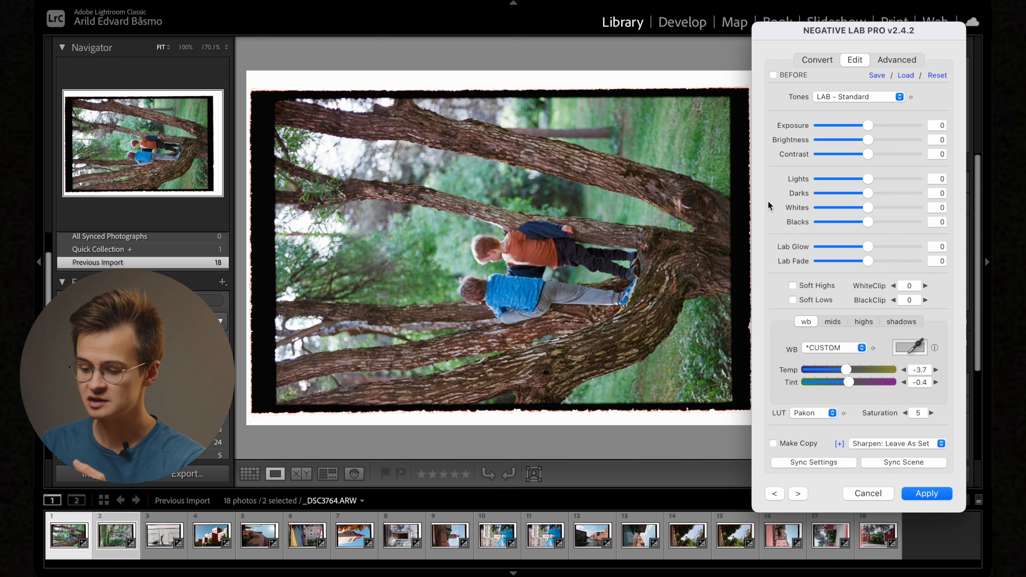
{"action": "left_click", "coordinate": [901, 321]}
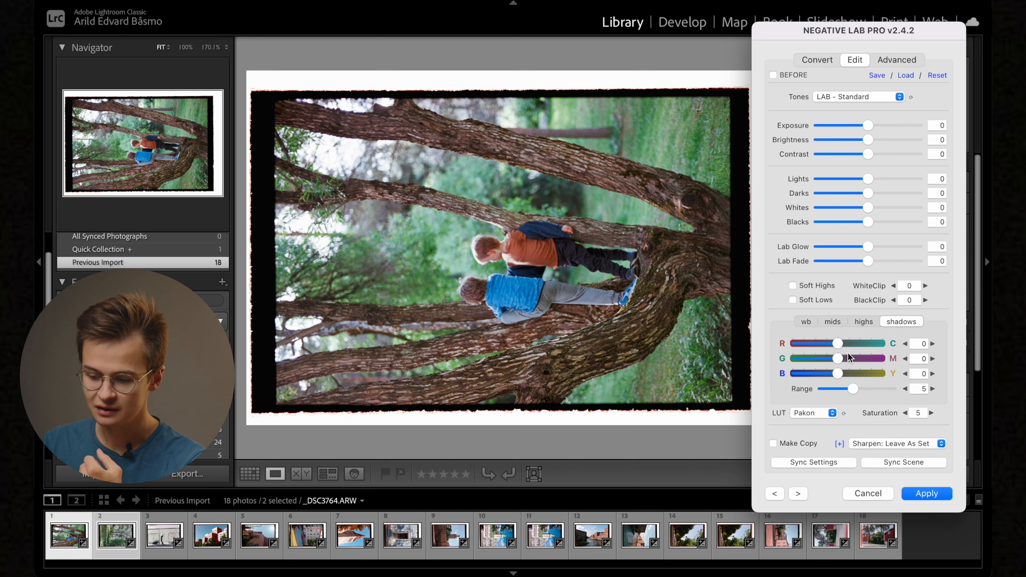
{"action": "left_click_drag", "start_coordinate": [839, 358], "coordinate": [836, 358]}
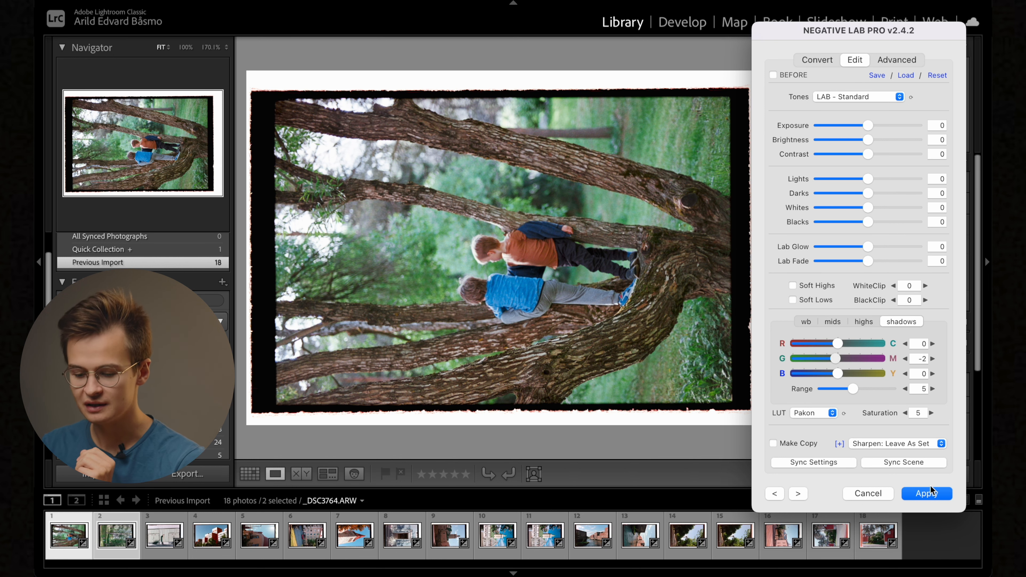
{"action": "left_click", "coordinate": [926, 493]}
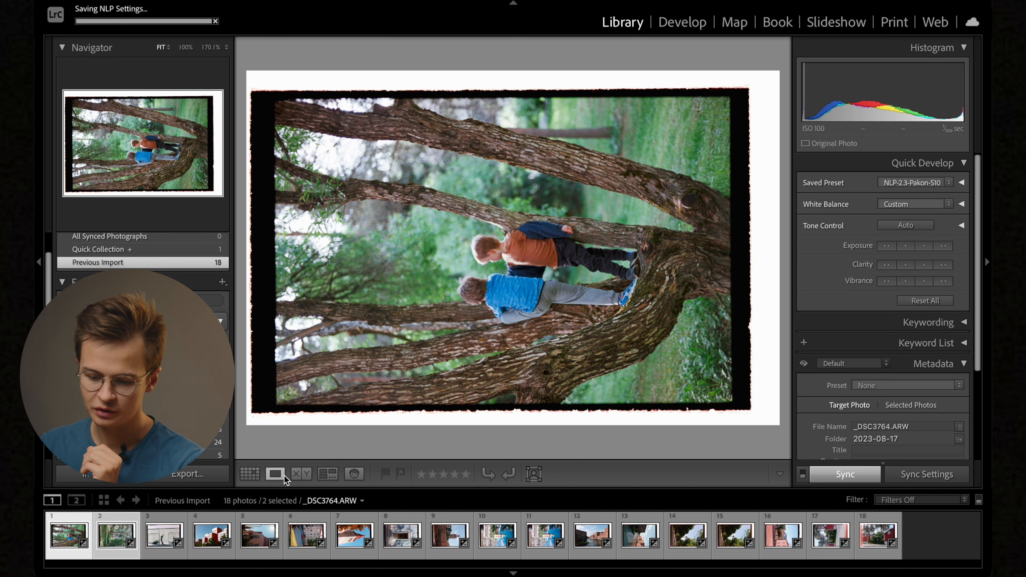
Step: Return to the library grid of the roll's converted photos
{"action": "left_click", "coordinate": [274, 474]}
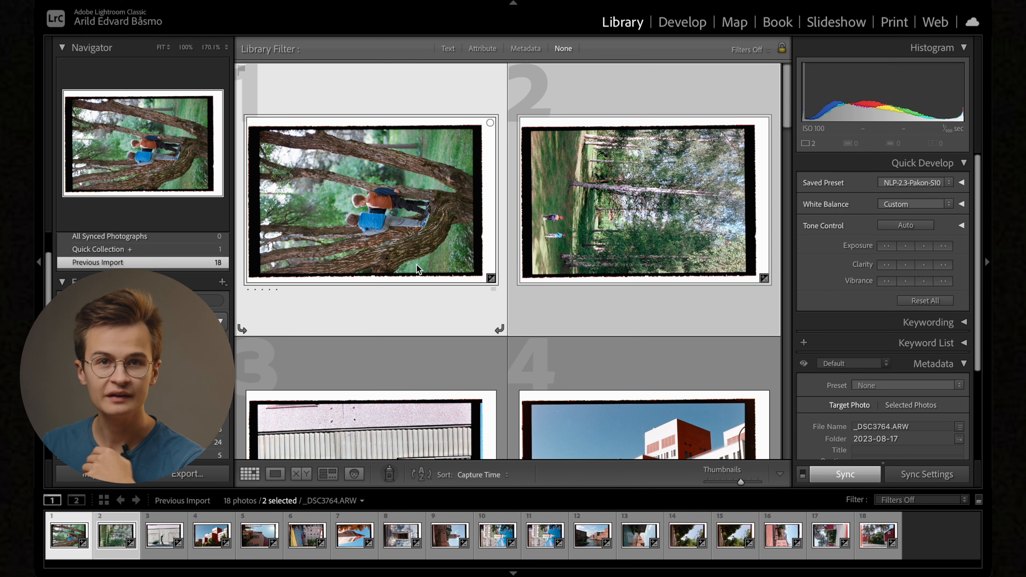
{"action": "mouse_move", "coordinate": [419, 269]}
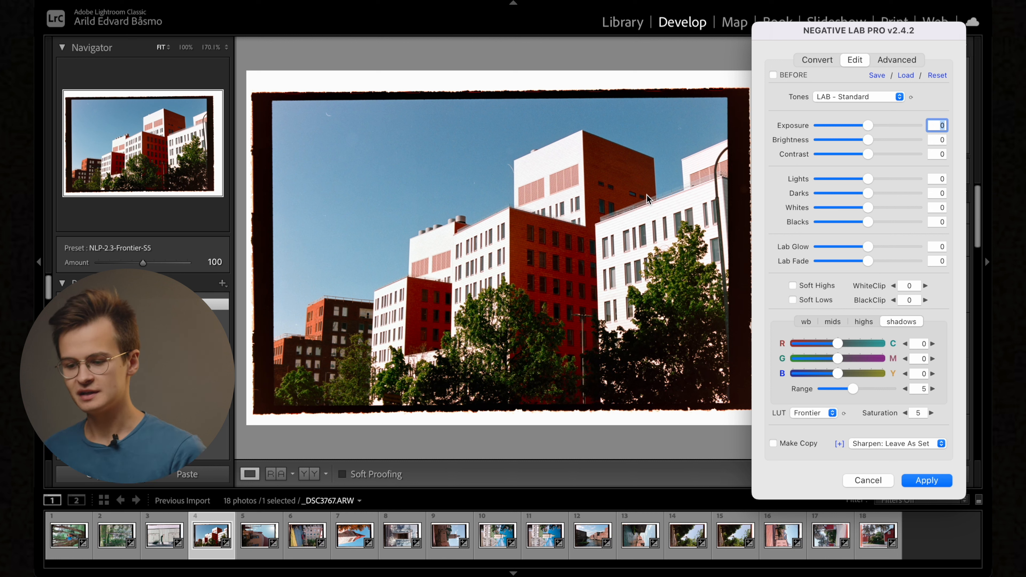
{"action": "mouse_move", "coordinate": [574, 53]}
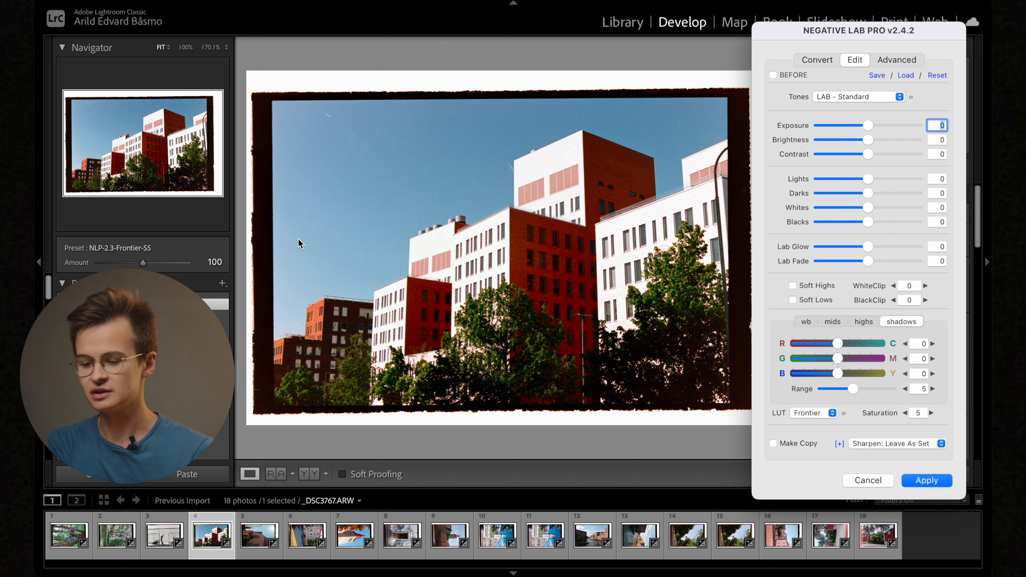
{"action": "mouse_move", "coordinate": [634, 190]}
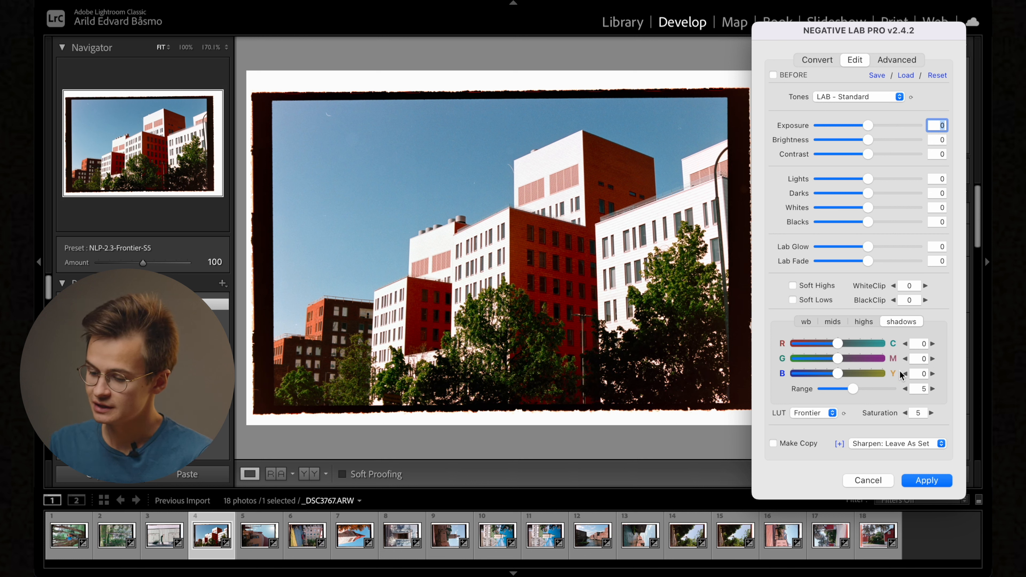
Step: Nudge the buildings photo's darks and back to zero, apply the conversion, and move to the church photo
{"action": "left_click", "coordinate": [804, 322]}
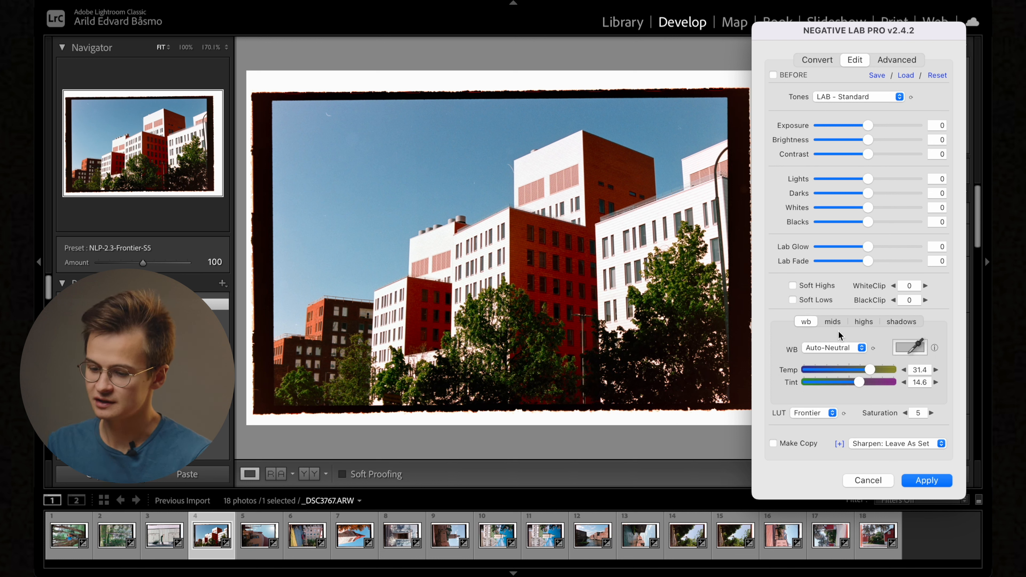
{"action": "mouse_move", "coordinate": [499, 163]}
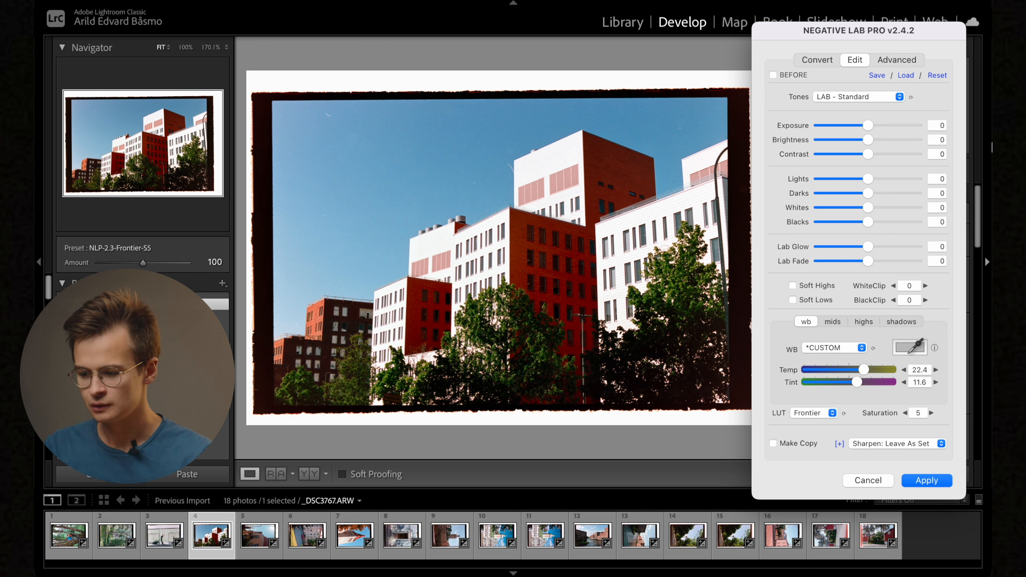
{"action": "mouse_move", "coordinate": [883, 174]}
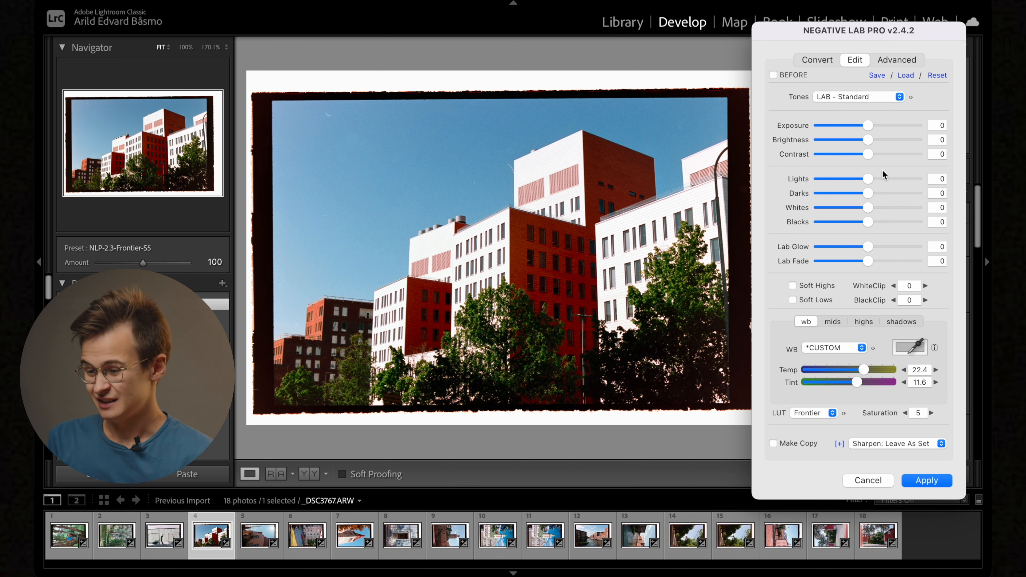
{"action": "left_click_drag", "start_coordinate": [866, 192], "coordinate": [888, 192]}
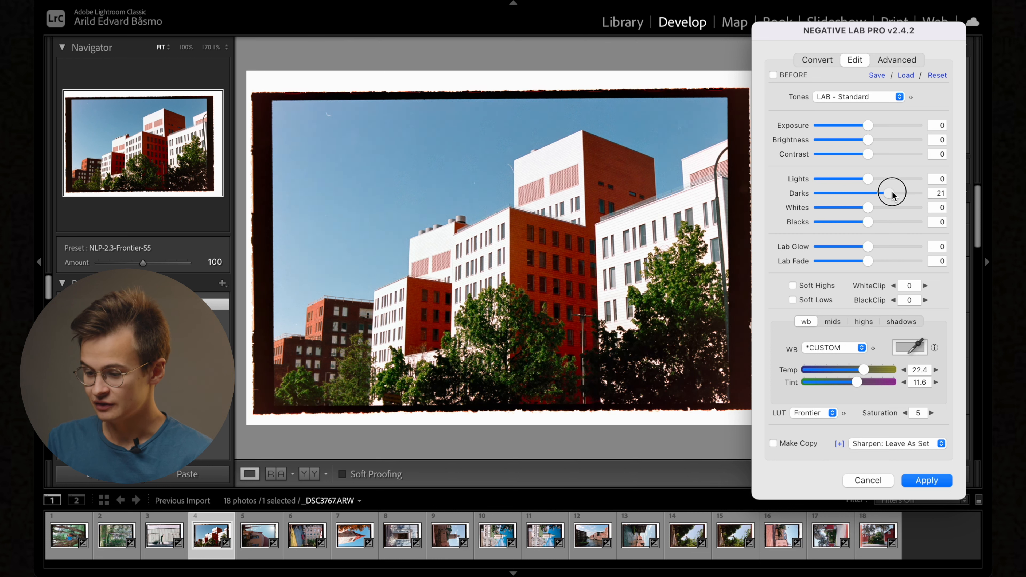
{"action": "left_click_drag", "start_coordinate": [890, 193], "coordinate": [932, 192]}
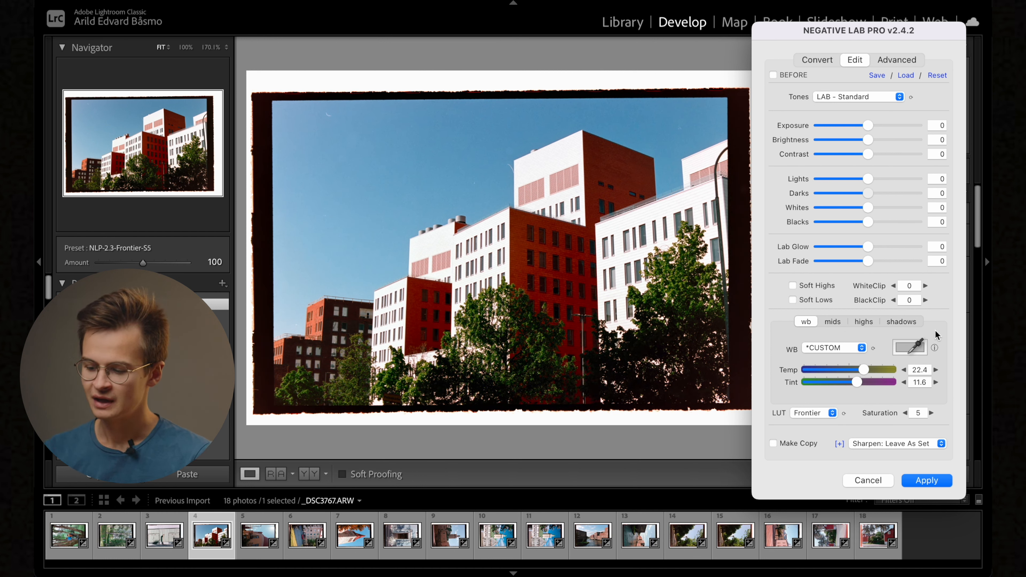
{"action": "left_click", "coordinate": [924, 480]}
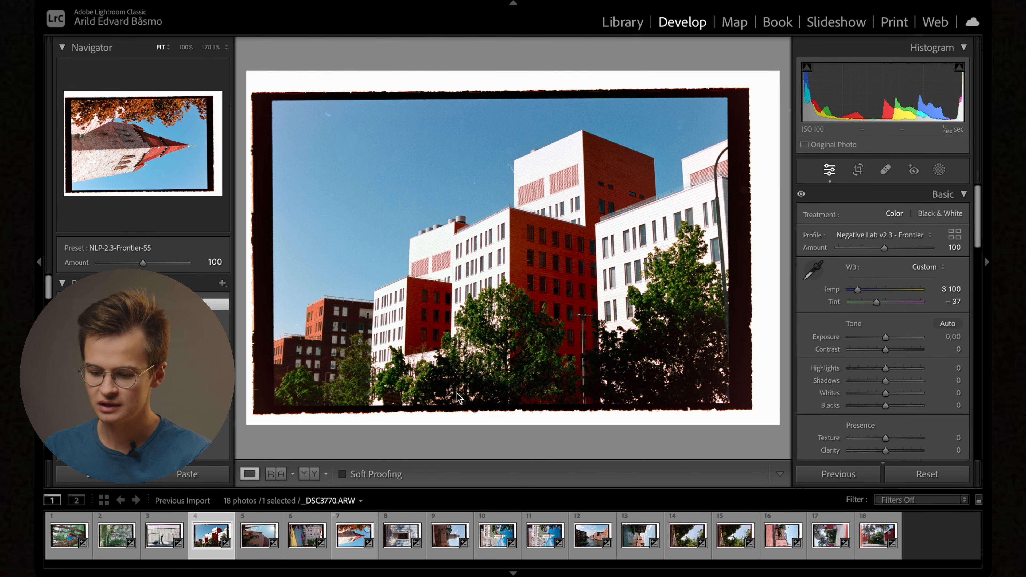
{"action": "left_click", "coordinate": [353, 534]}
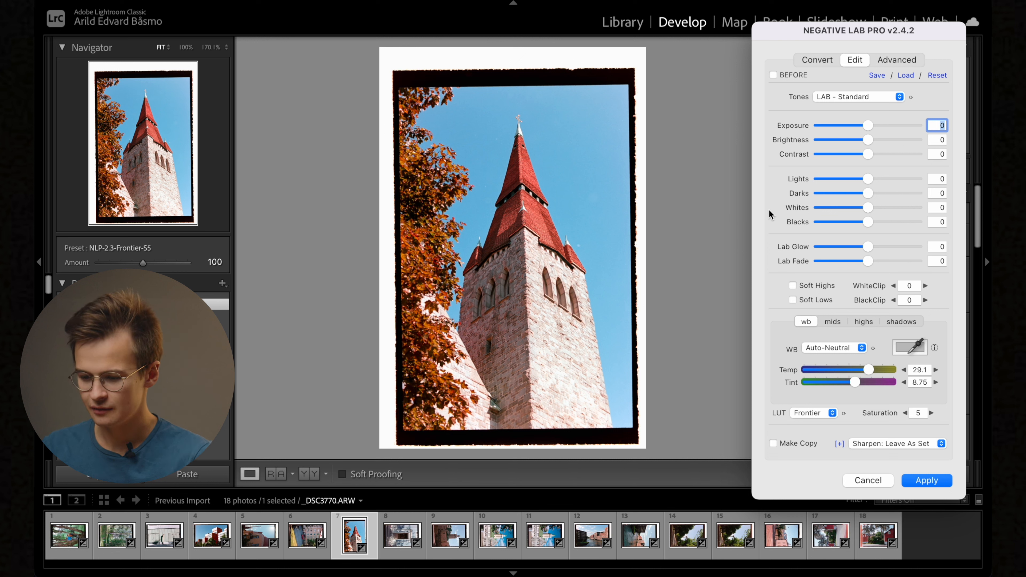
{"action": "mouse_move", "coordinate": [901, 188]}
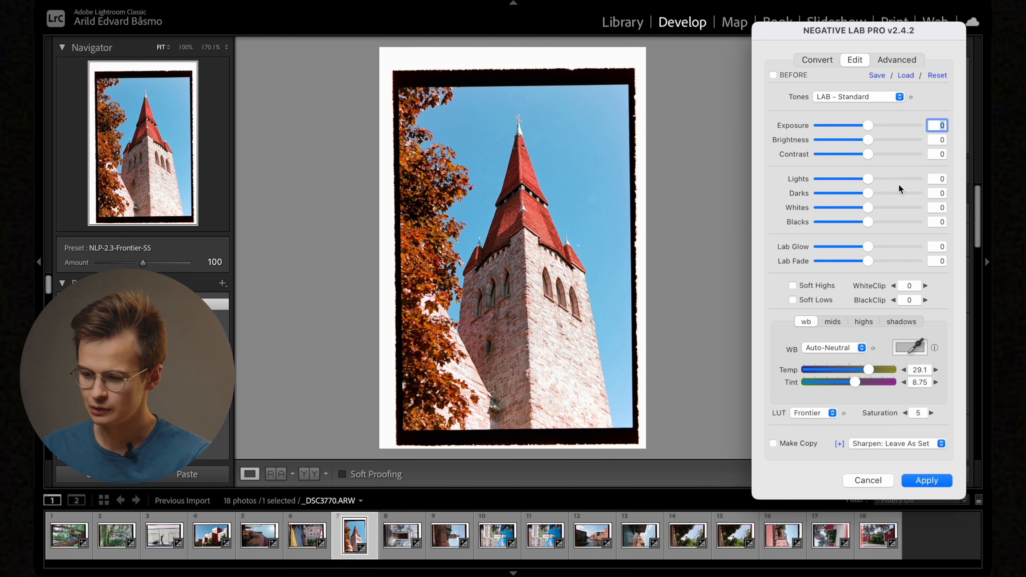
{"action": "mouse_move", "coordinate": [906, 376]}
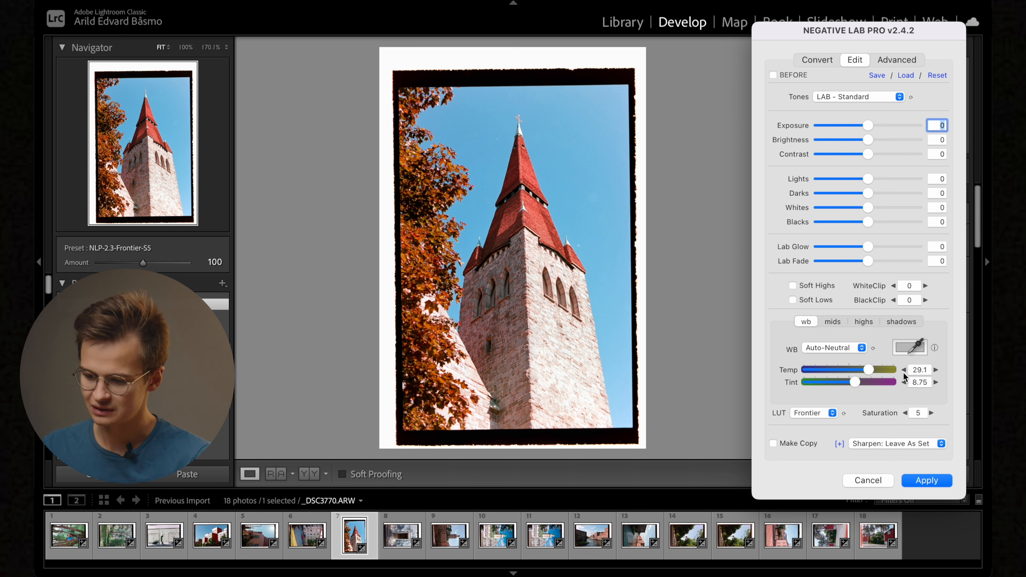
Step: Give the church photo a cooler custom white balance (Temp 19.1, Tint 4.75), shadows G/M -3, and apply
{"action": "left_click_drag", "start_coordinate": [889, 370], "coordinate": [863, 370]}
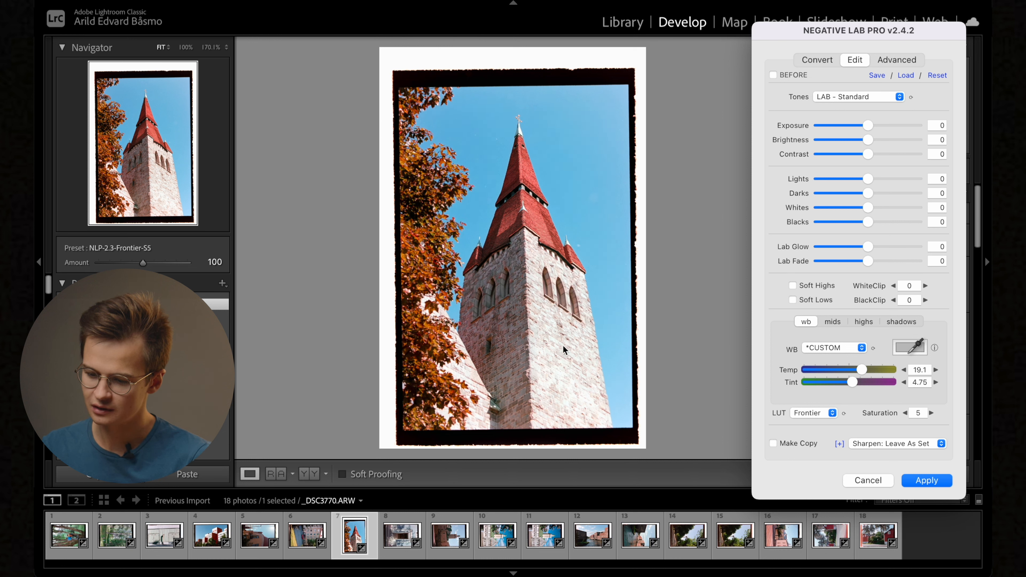
{"action": "left_click", "coordinate": [901, 321]}
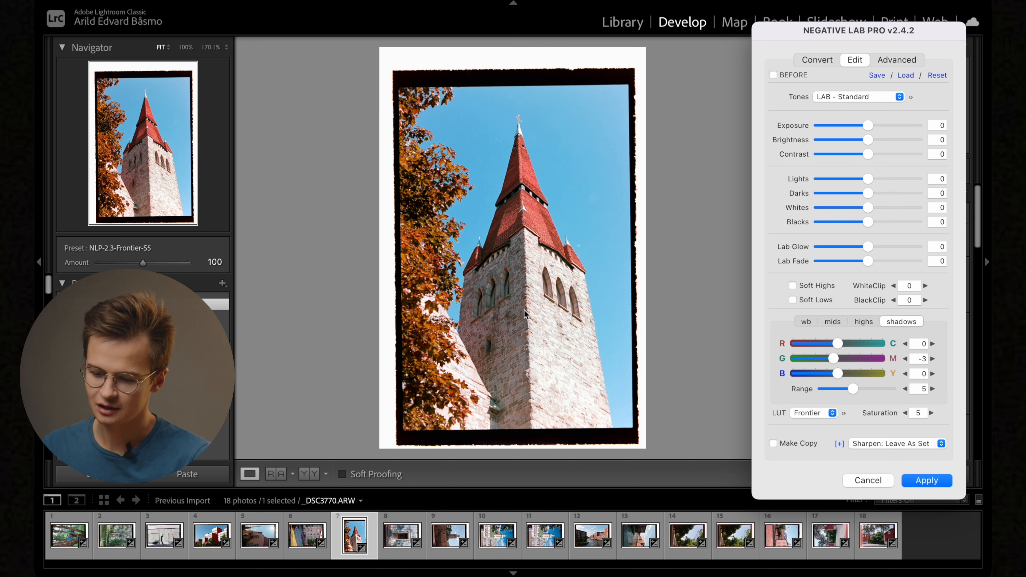
{"action": "left_click", "coordinate": [805, 321]}
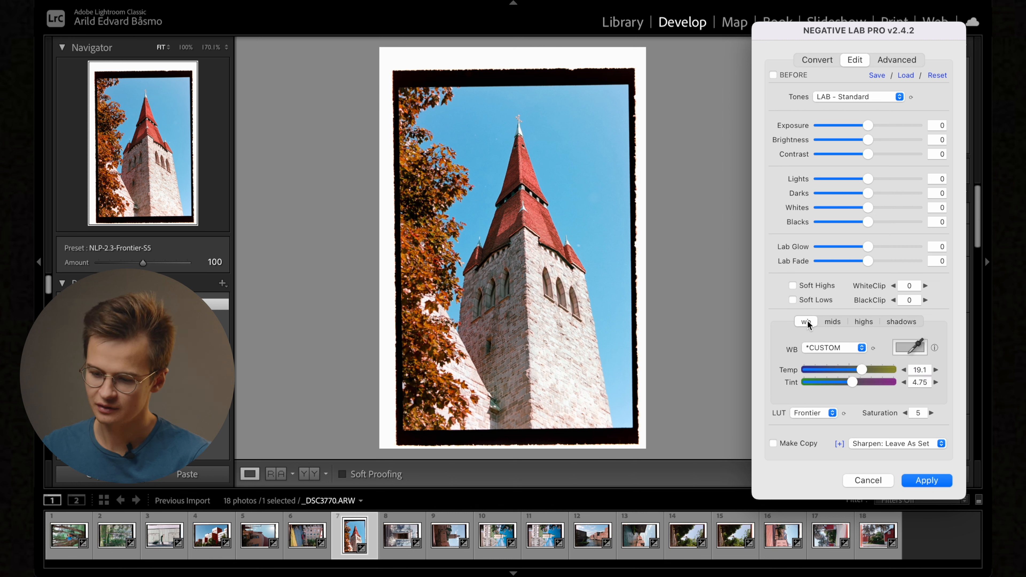
{"action": "left_click", "coordinate": [925, 480]}
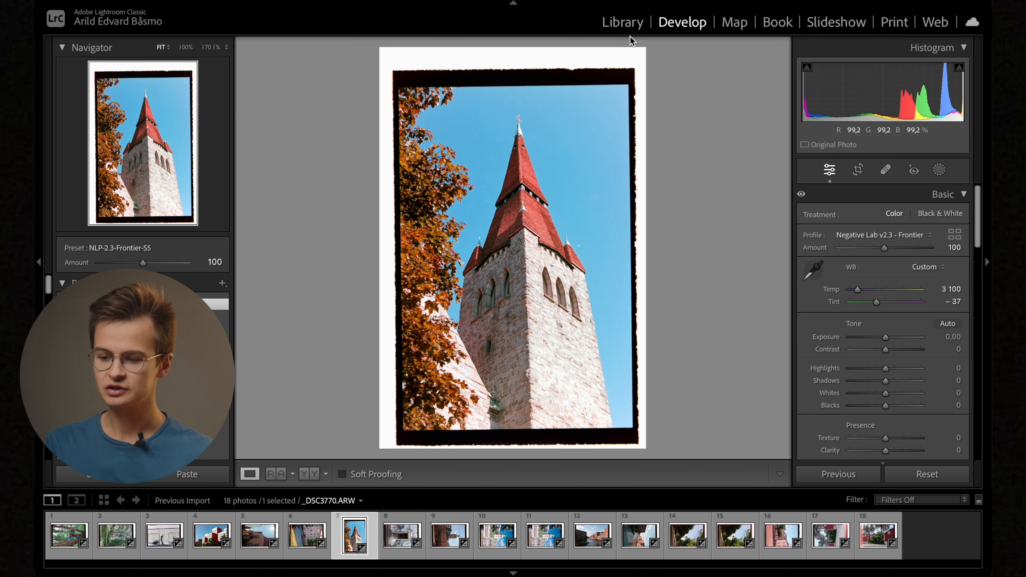
Step: With all 18 photos selected, set Negative Lab Pro contrast to 9 and sync settings across the roll
{"action": "left_click", "coordinate": [621, 21]}
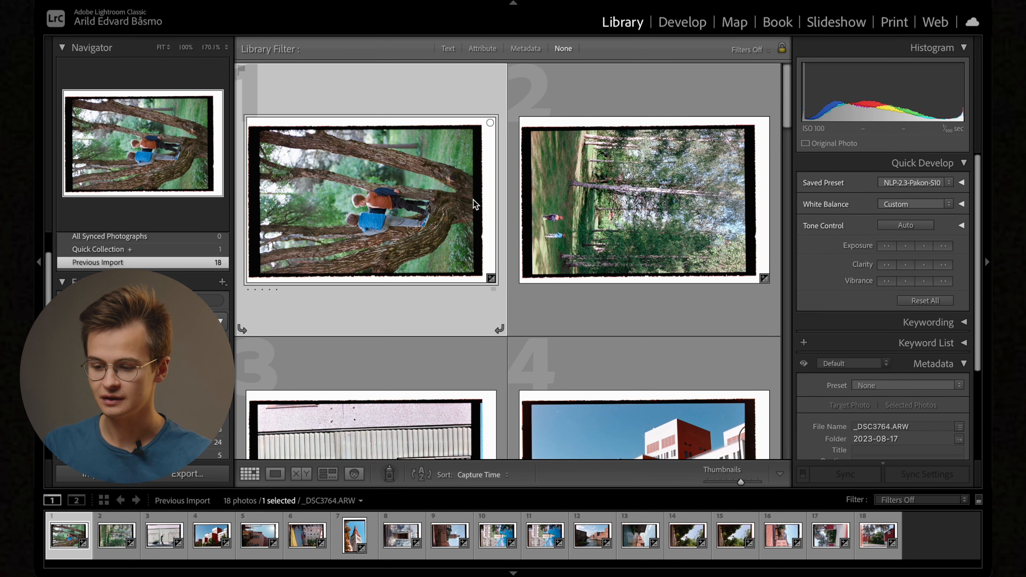
{"action": "mouse_move", "coordinate": [647, 212]}
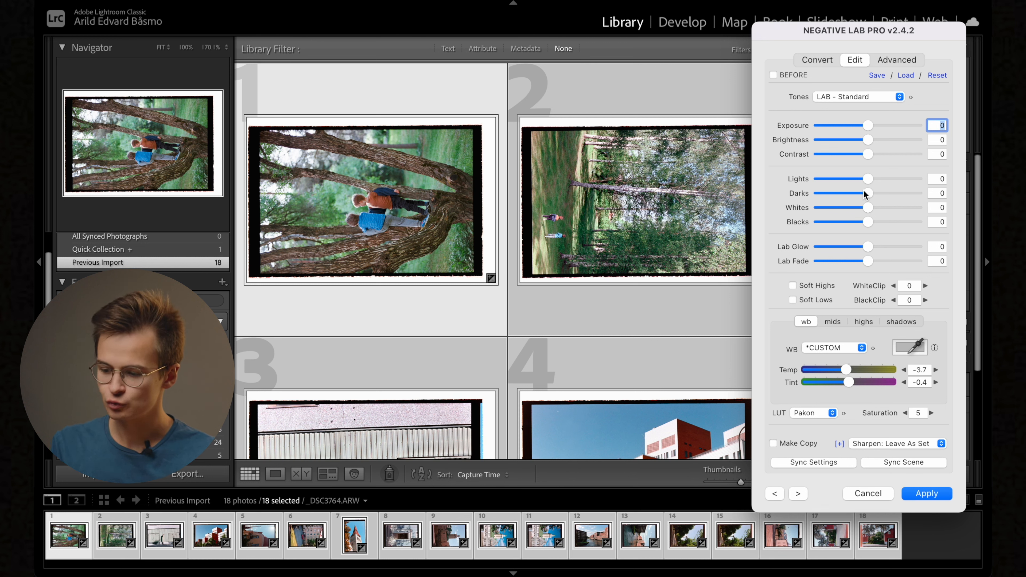
{"action": "left_click_drag", "start_coordinate": [866, 154], "coordinate": [879, 159]}
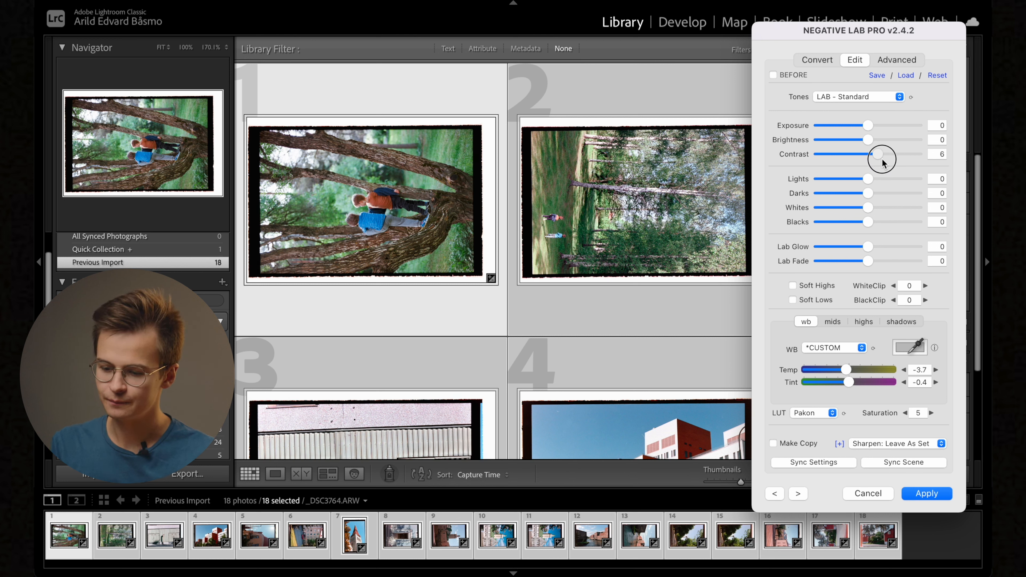
{"action": "left_click_drag", "start_coordinate": [881, 154], "coordinate": [890, 154]}
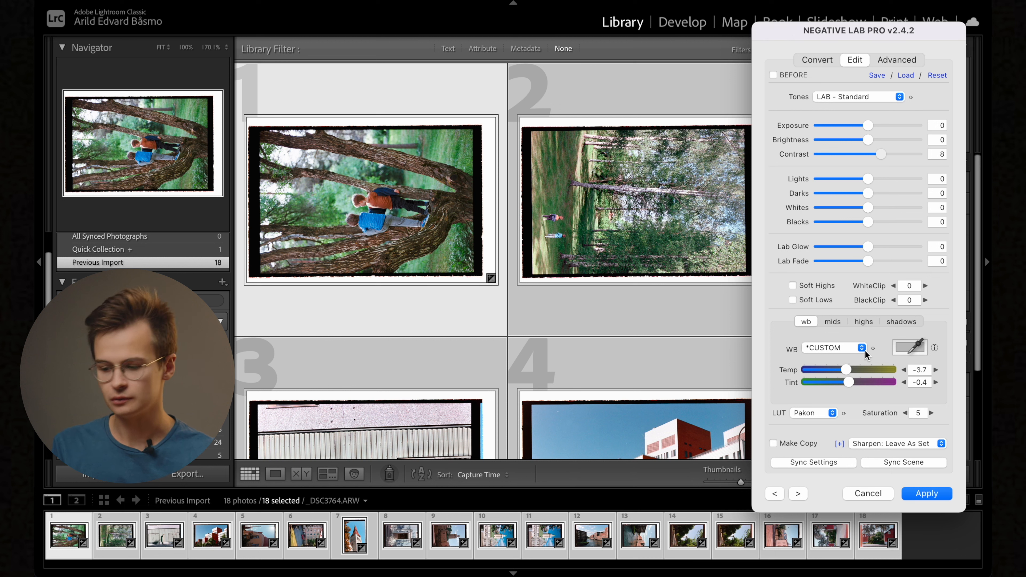
{"action": "mouse_move", "coordinate": [866, 353]}
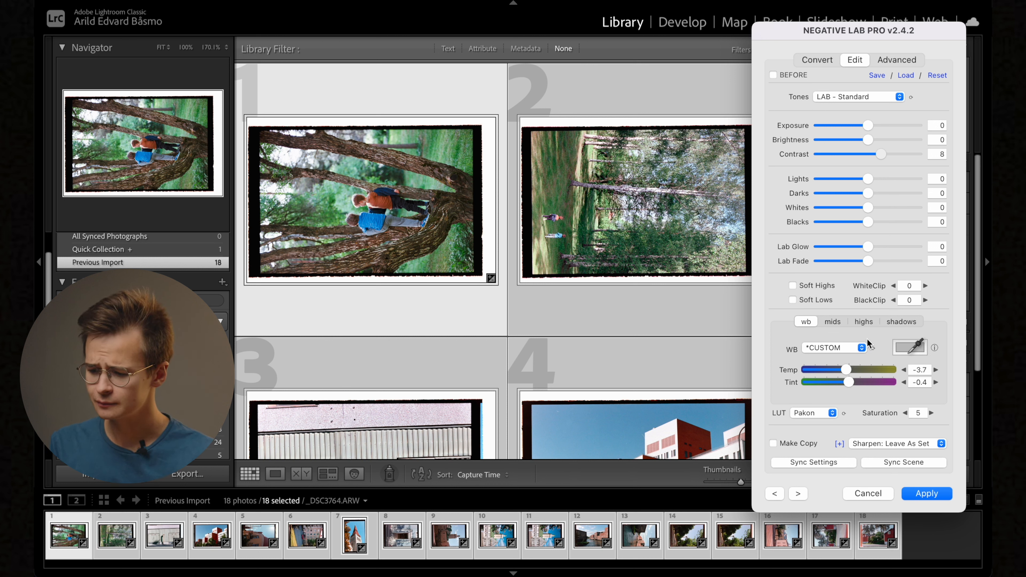
{"action": "left_click_drag", "start_coordinate": [890, 154], "coordinate": [850, 154]}
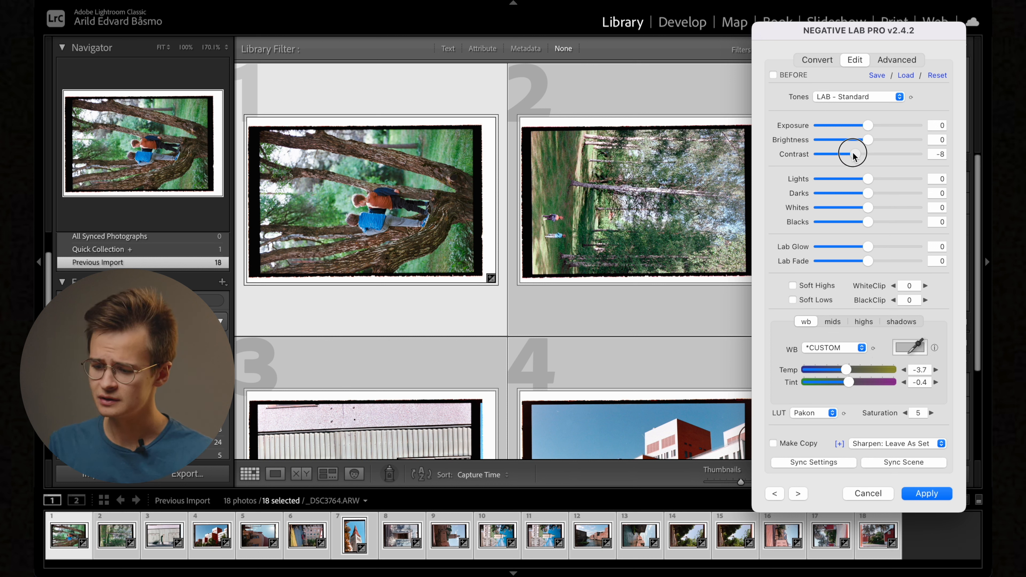
{"action": "left_click_drag", "start_coordinate": [850, 153], "coordinate": [889, 154]}
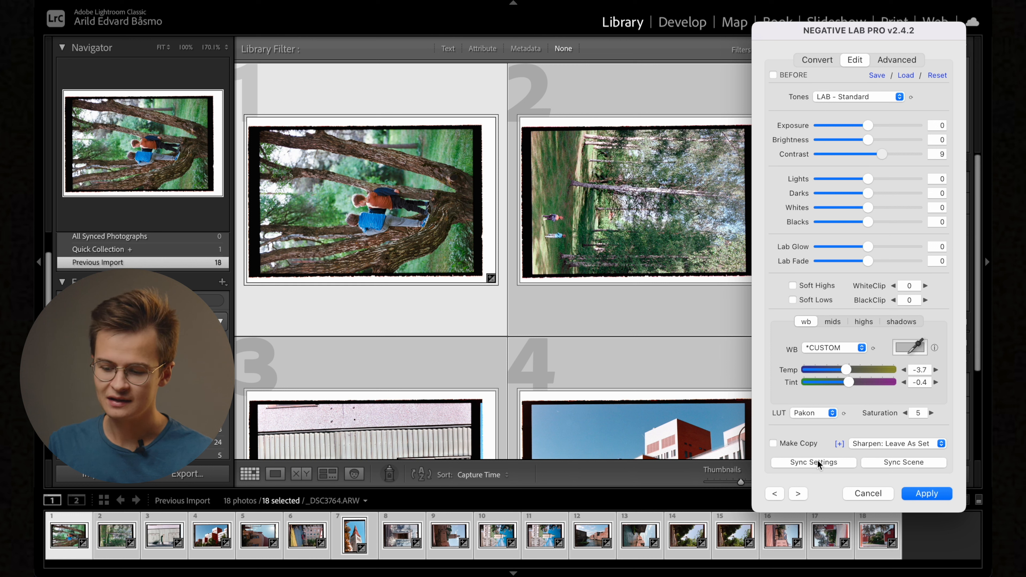
{"action": "left_click", "coordinate": [811, 462]}
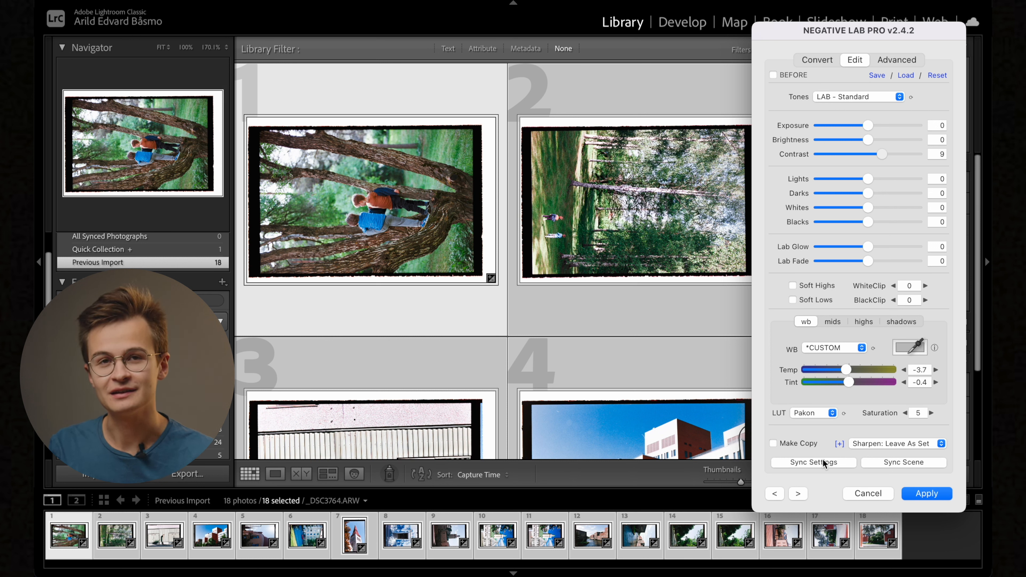
{"action": "mouse_move", "coordinate": [812, 463]}
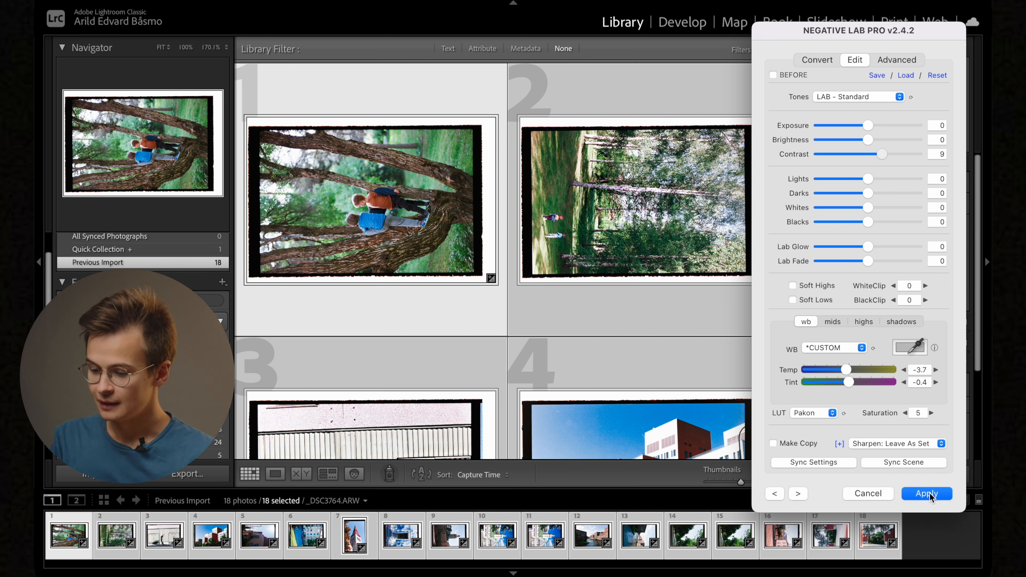
Step: Apply the synced edits, check the first photo in Develop, and return to the library grid
{"action": "left_click", "coordinate": [925, 493]}
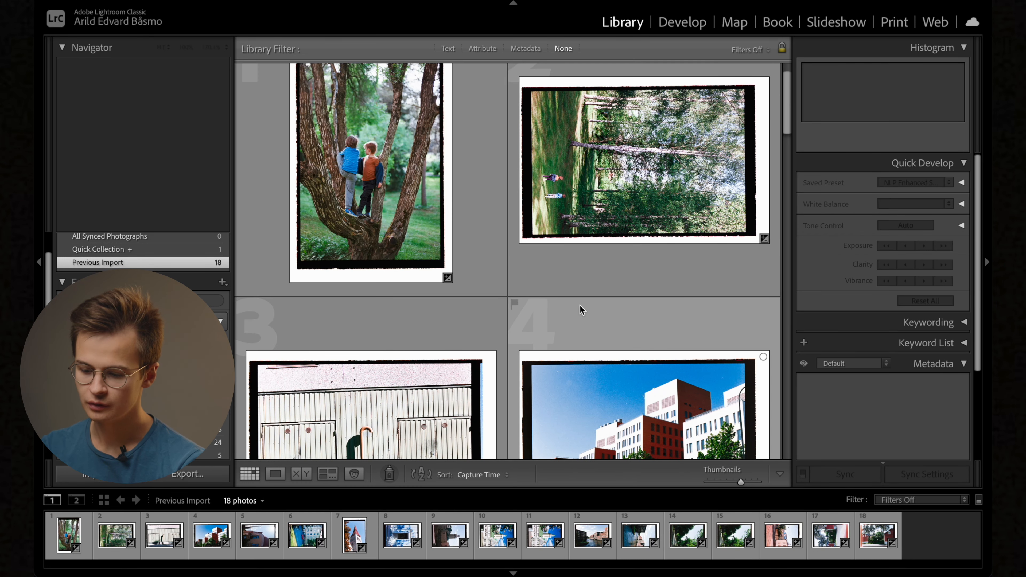
{"action": "scroll", "scroll_direction": "down", "scroll_amount": 3}
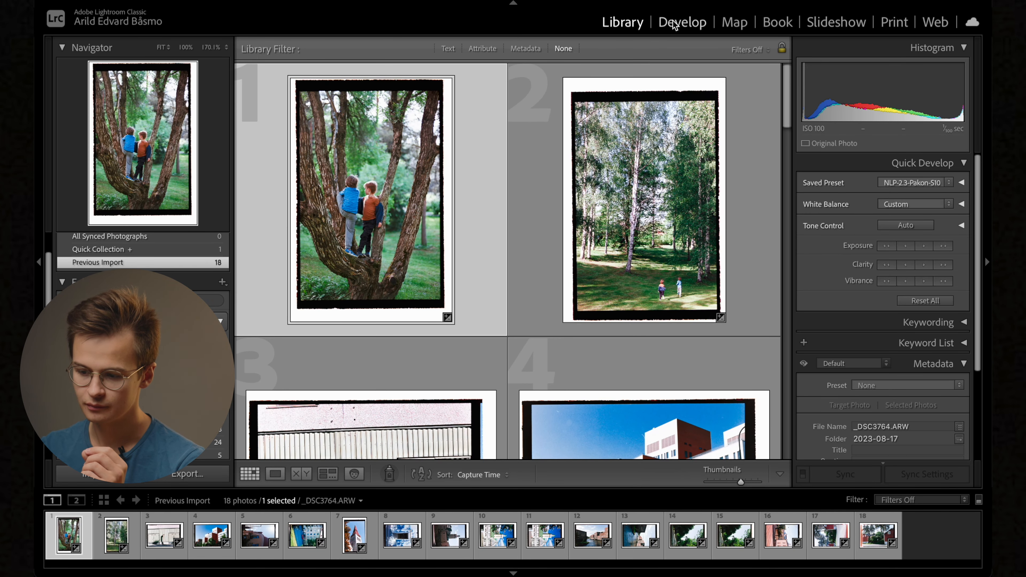
{"action": "left_click", "coordinate": [681, 21]}
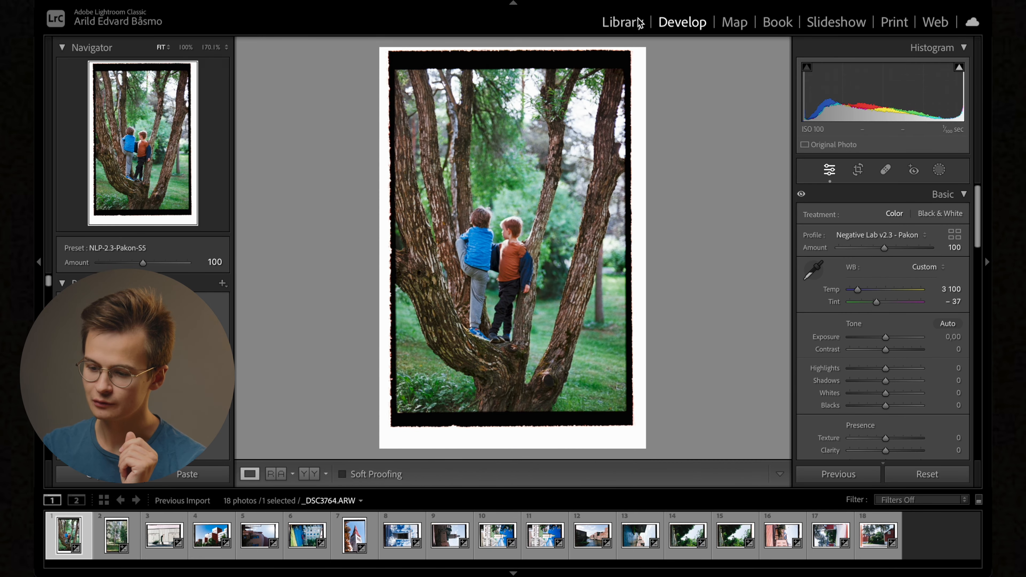
{"action": "left_click", "coordinate": [622, 21]}
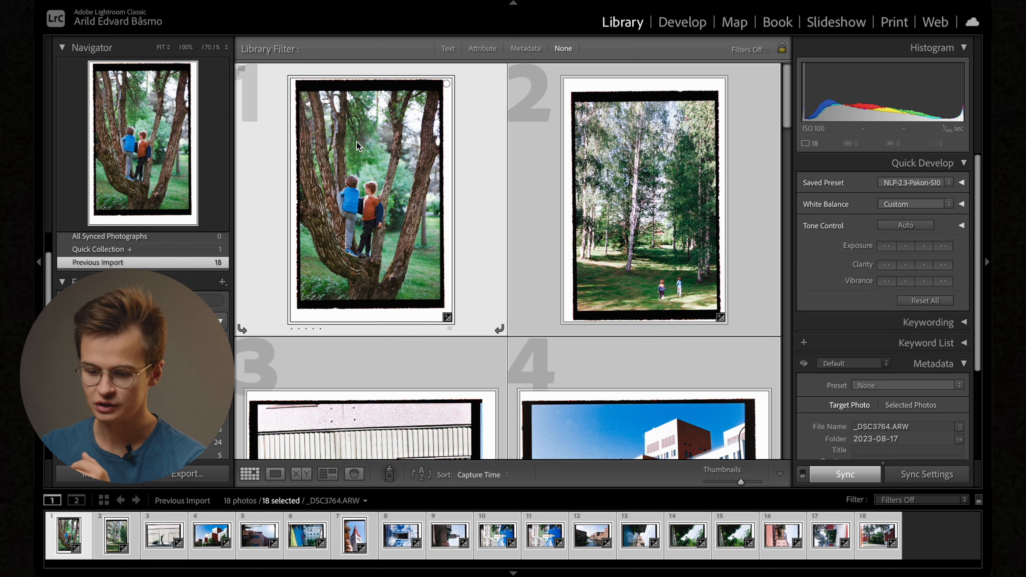
Step: Export the 18 selected photos via Export > NLP - Positive Copy - JPEG
{"action": "right_click", "coordinate": [358, 146]}
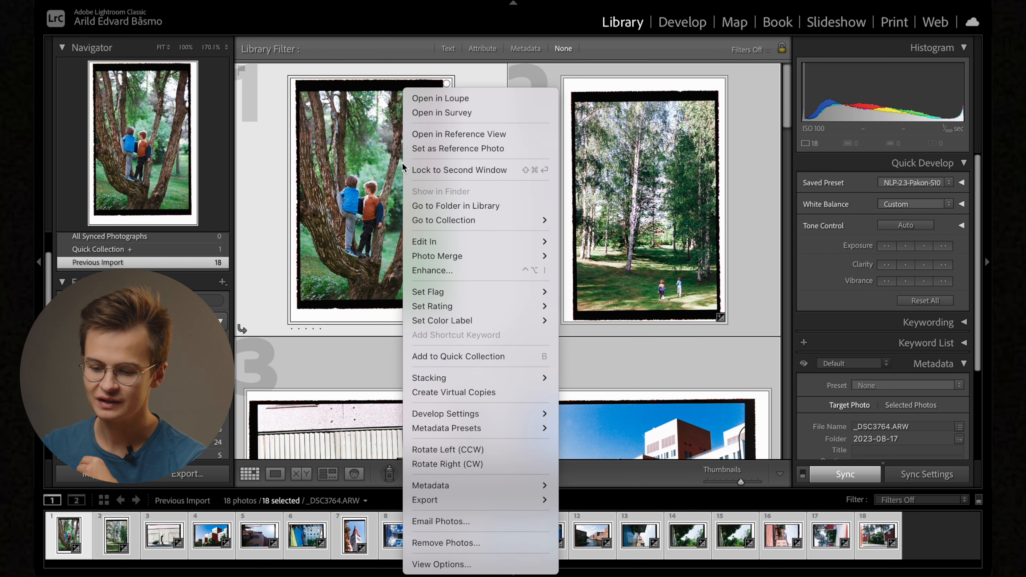
{"action": "mouse_move", "coordinate": [437, 256]}
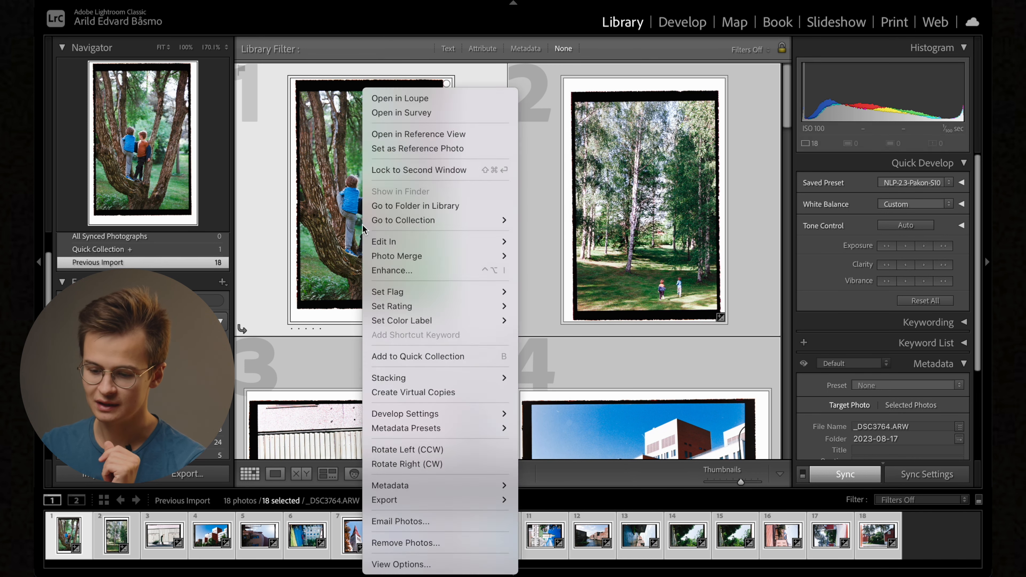
{"action": "mouse_move", "coordinate": [392, 501]}
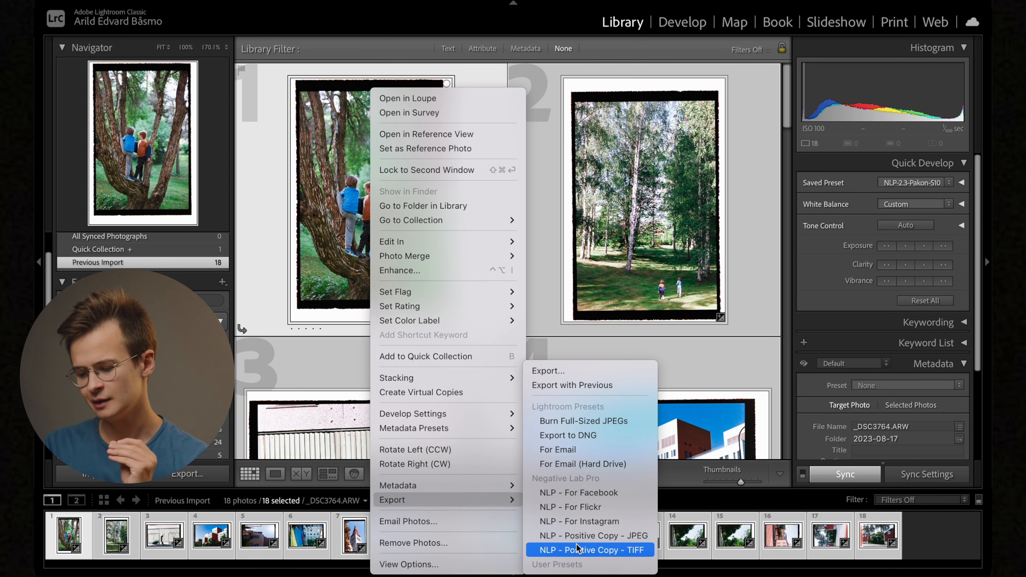
{"action": "mouse_move", "coordinate": [591, 535]}
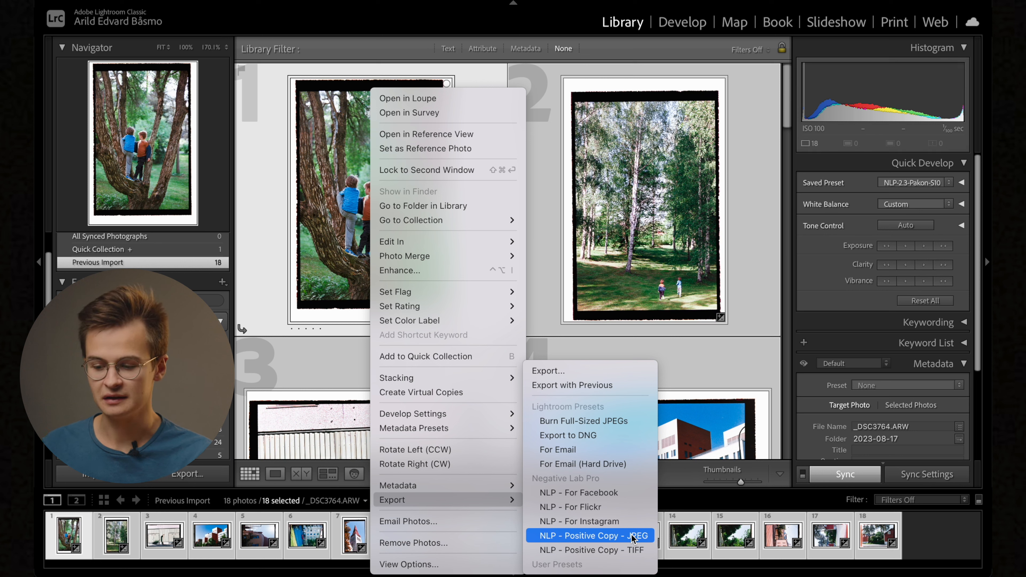
{"action": "left_click", "coordinate": [590, 536]}
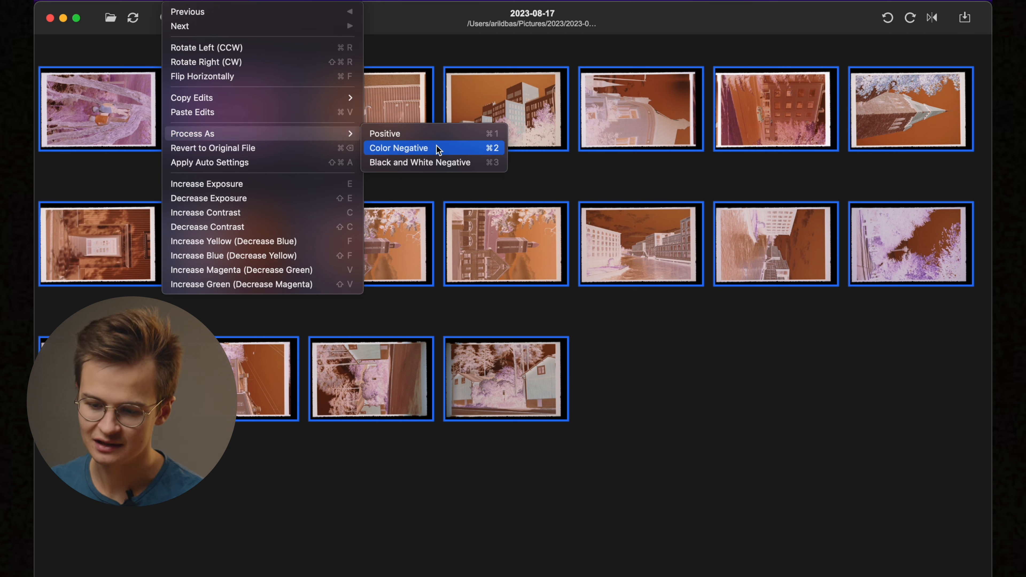
Step: Process all 18 scans as Color Negative, then select only the children-in-the-tree photo
{"action": "left_click", "coordinate": [384, 133]}
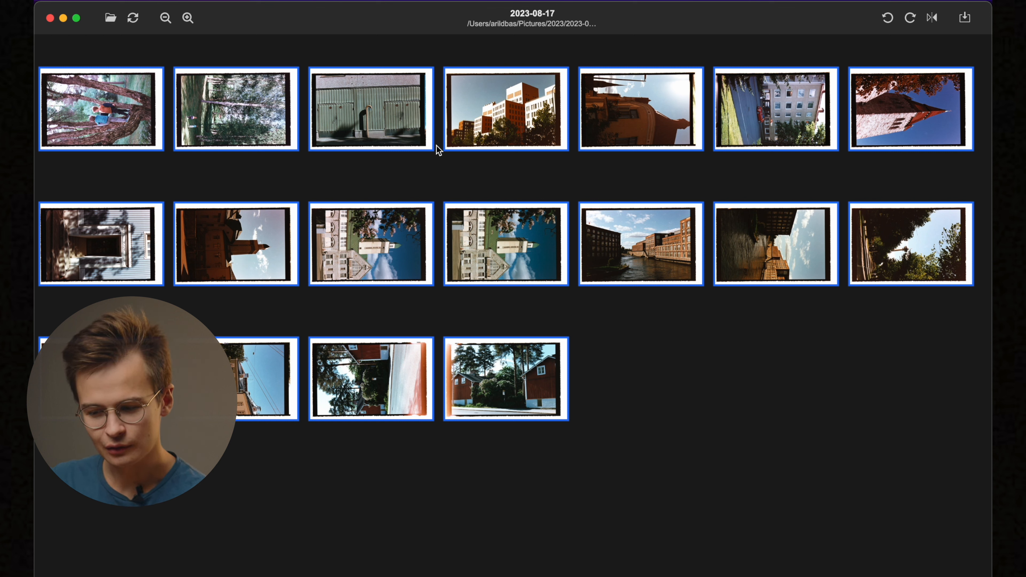
{"action": "mouse_move", "coordinate": [141, 114]}
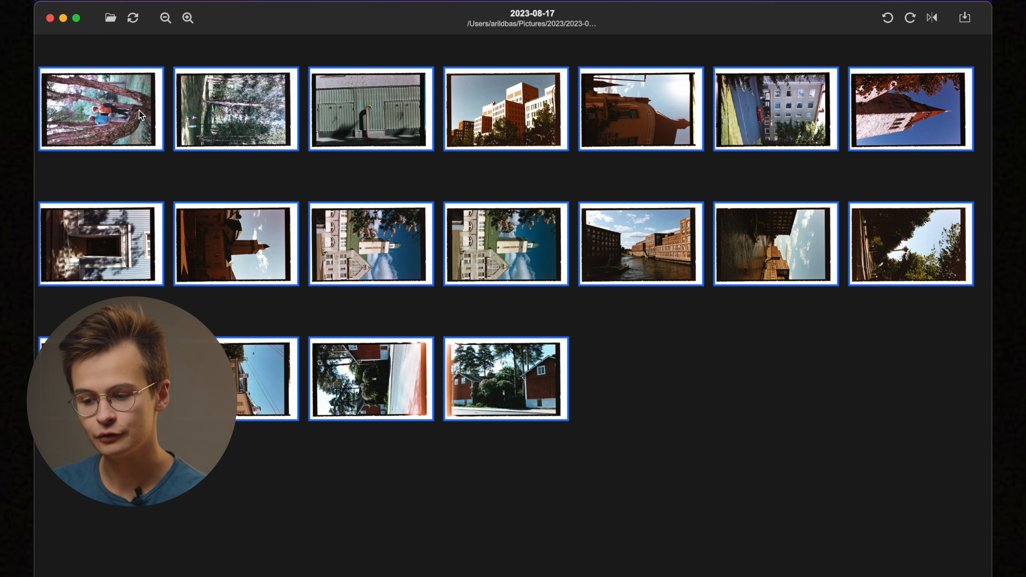
{"action": "left_click", "coordinate": [100, 109]}
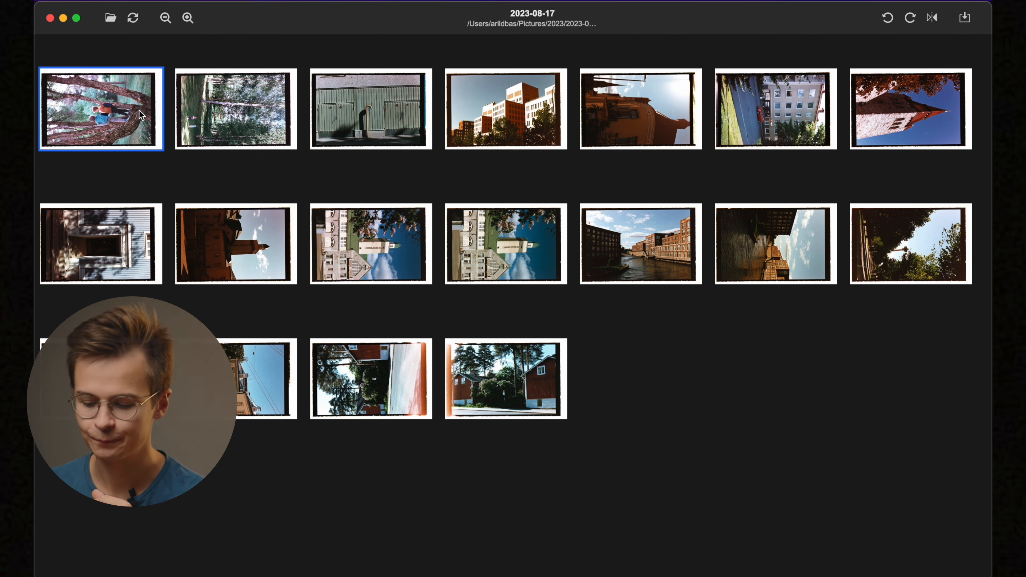
Step: Open the tree photo for individual editing and settle its density at 0.8
{"action": "double_click", "coordinate": [99, 109]}
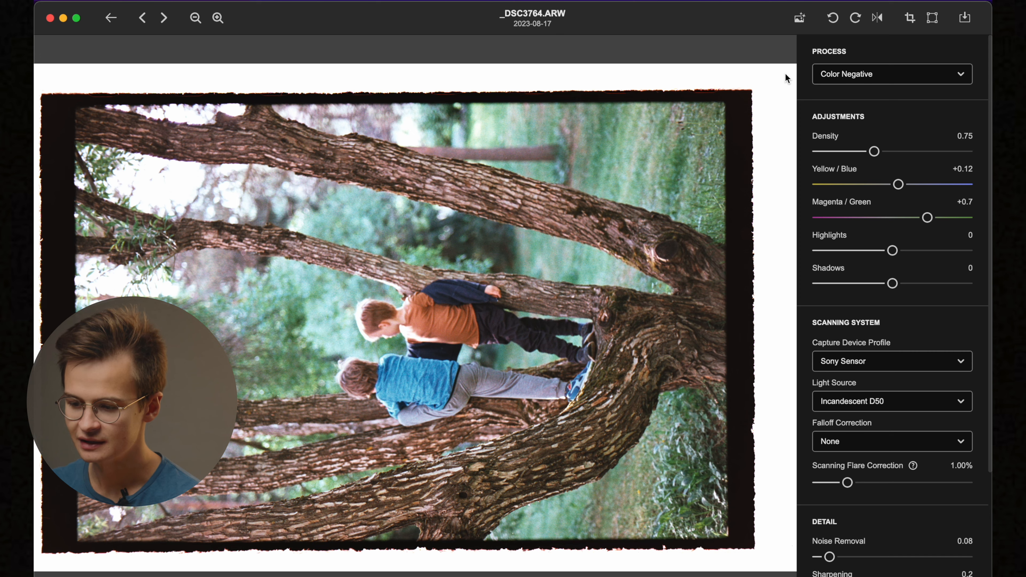
{"action": "left_click", "coordinate": [163, 17]}
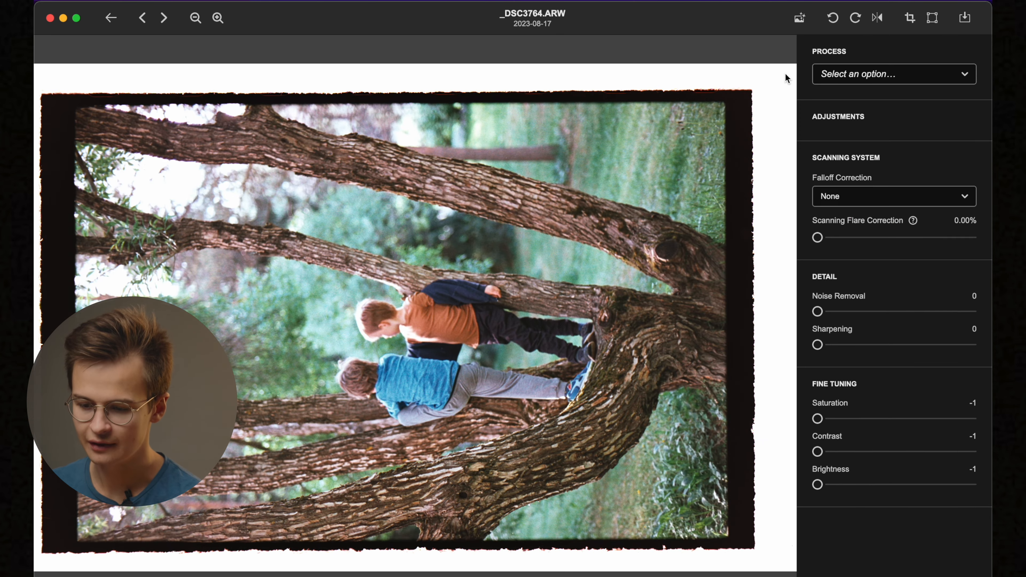
{"action": "left_click", "coordinate": [892, 73]}
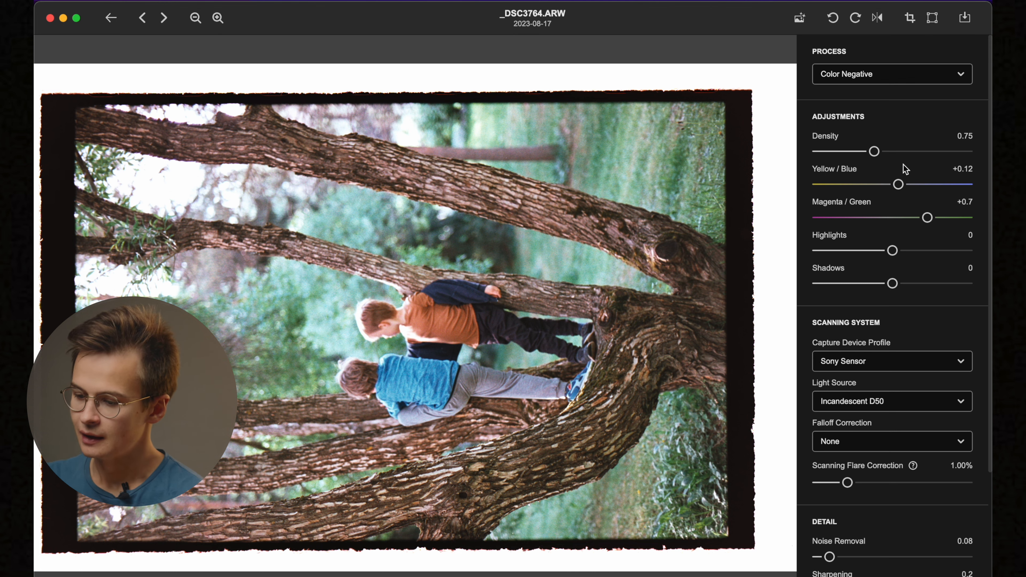
{"action": "left_click_drag", "start_coordinate": [874, 151], "coordinate": [880, 151]}
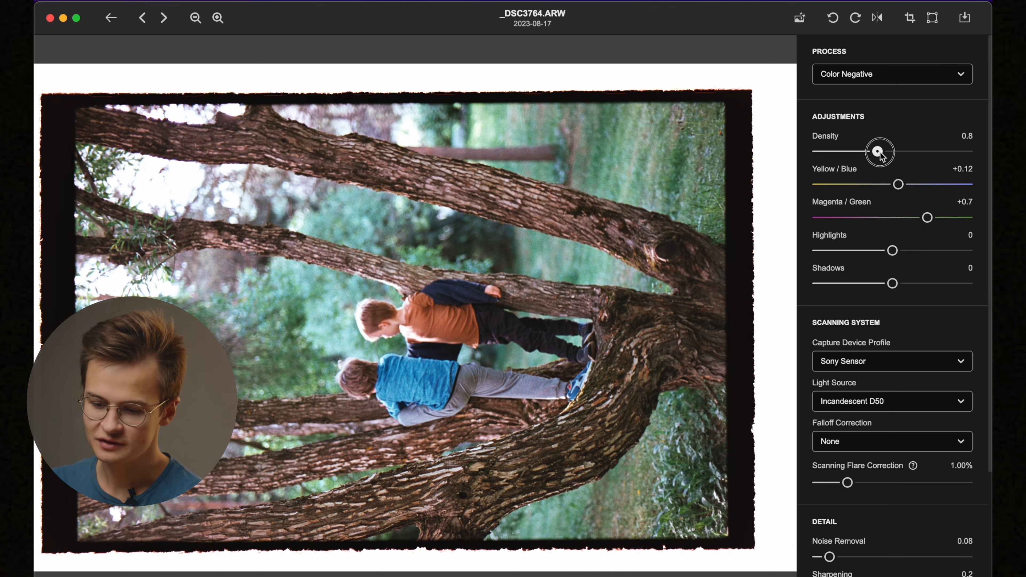
{"action": "left_click_drag", "start_coordinate": [880, 152], "coordinate": [889, 151]}
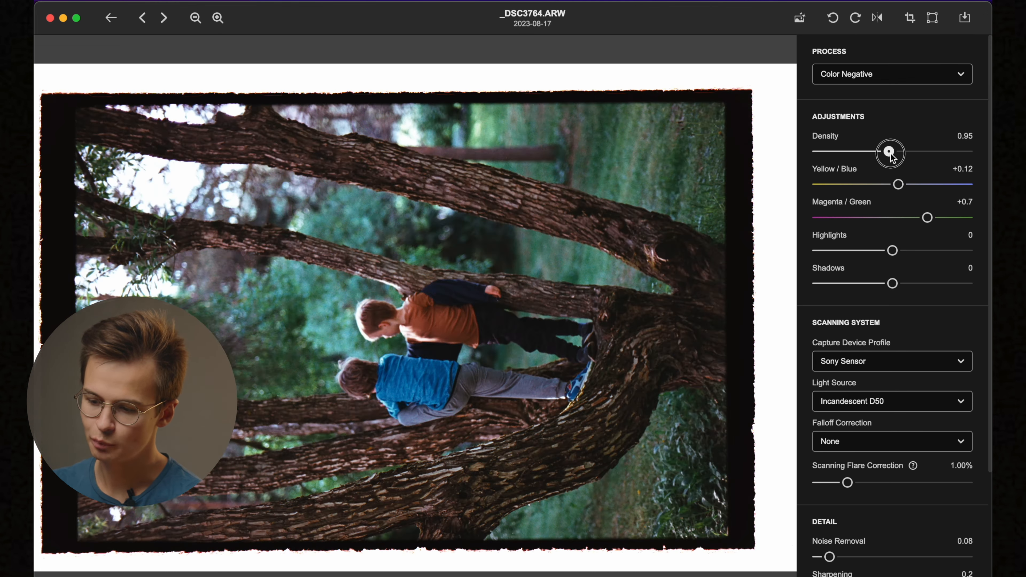
{"action": "left_click_drag", "start_coordinate": [888, 152], "coordinate": [923, 152]}
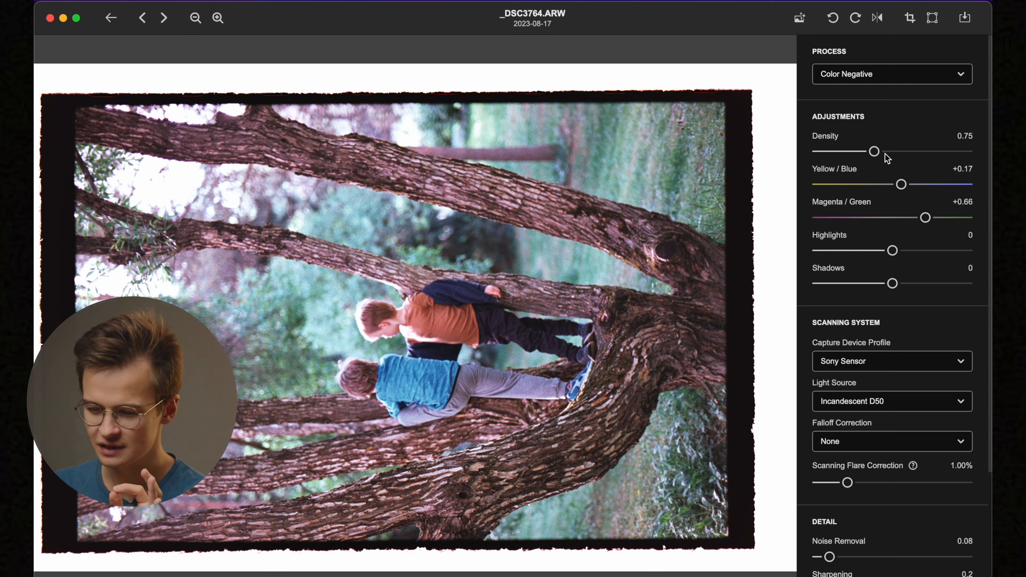
{"action": "left_click_drag", "start_coordinate": [874, 152], "coordinate": [878, 151]}
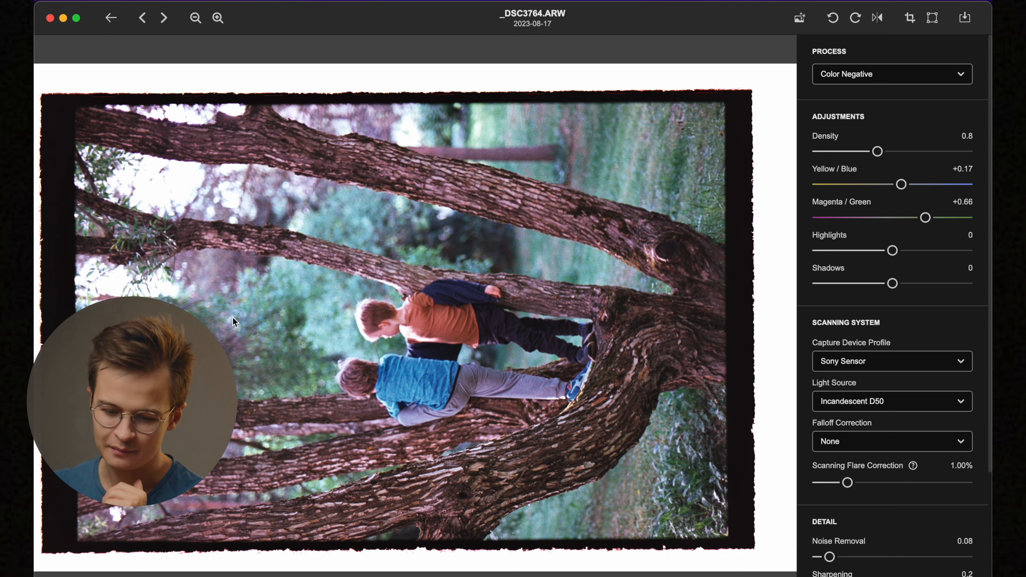
{"action": "mouse_move", "coordinate": [341, 308]}
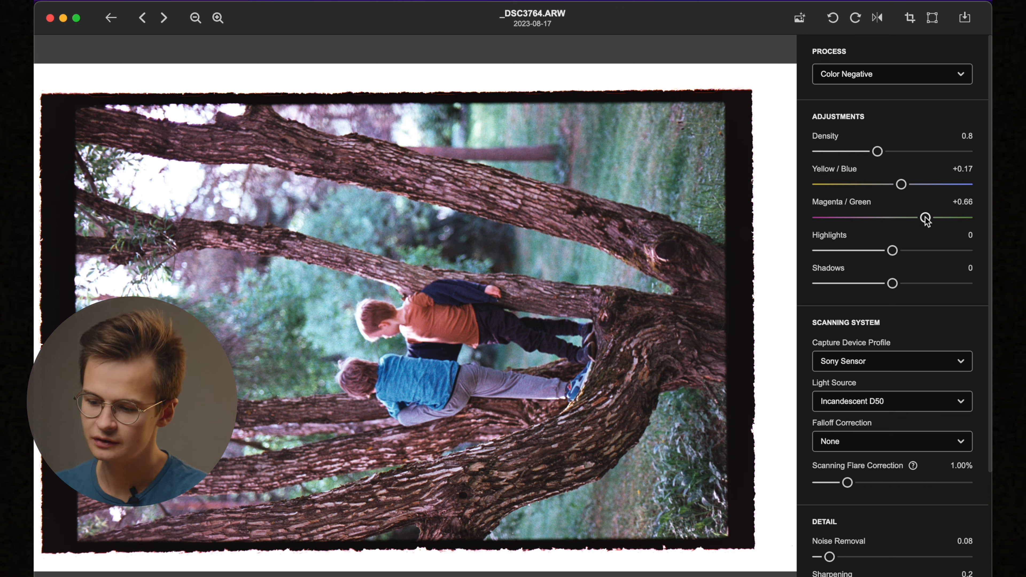
Step: Set magenta/green to +0.73, yellow/blue to +0.11 and shadows to -0.55
{"action": "left_click_drag", "start_coordinate": [924, 217], "coordinate": [929, 217]}
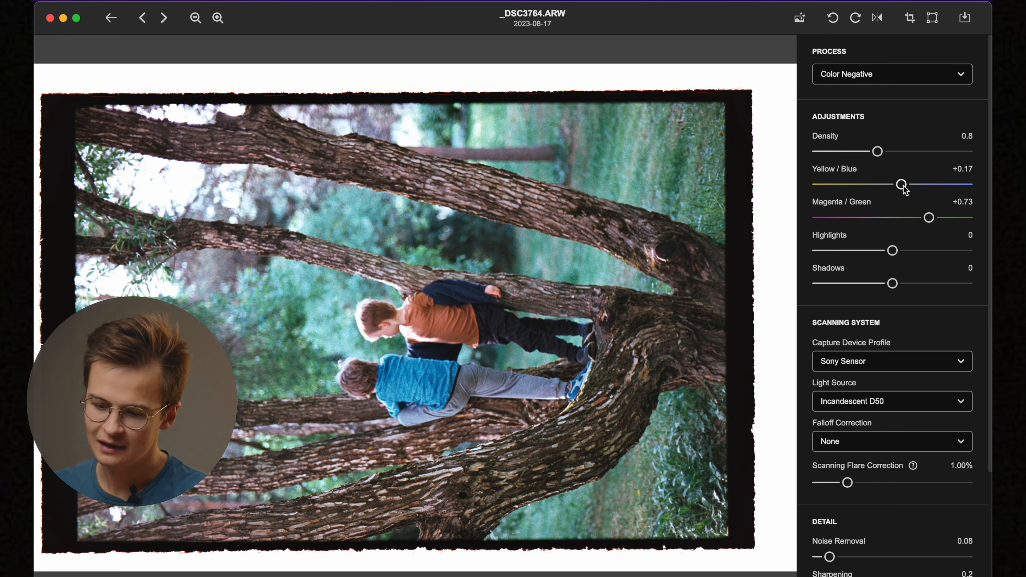
{"action": "left_click_drag", "start_coordinate": [901, 184], "coordinate": [900, 184]}
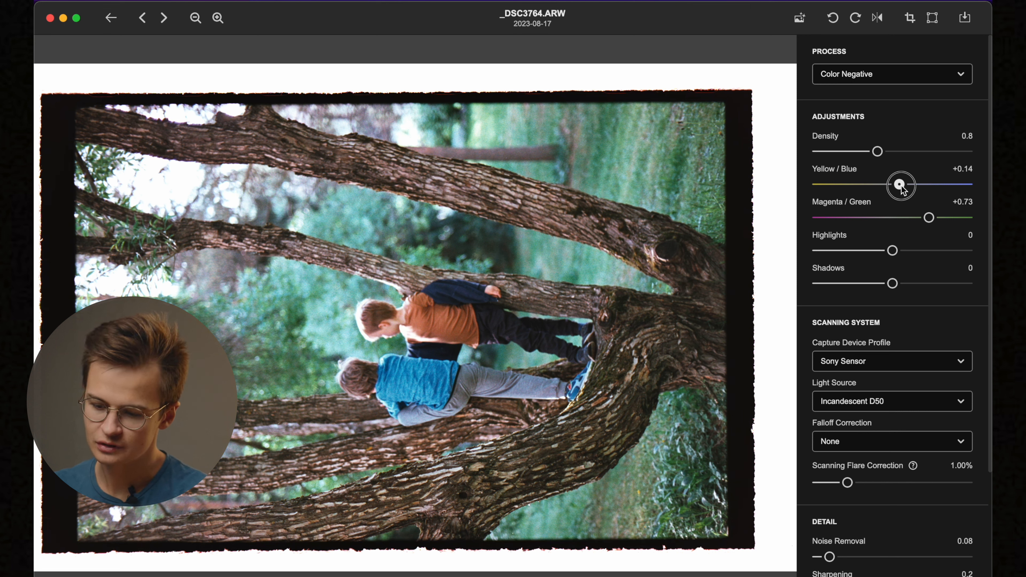
{"action": "left_click_drag", "start_coordinate": [900, 184], "coordinate": [899, 185]}
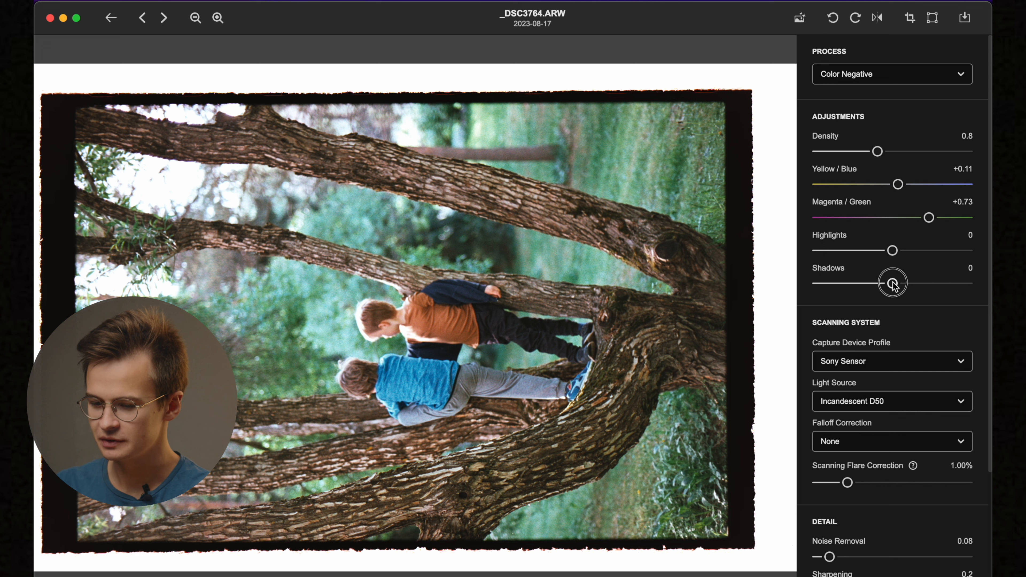
{"action": "left_click_drag", "start_coordinate": [891, 282], "coordinate": [869, 284]}
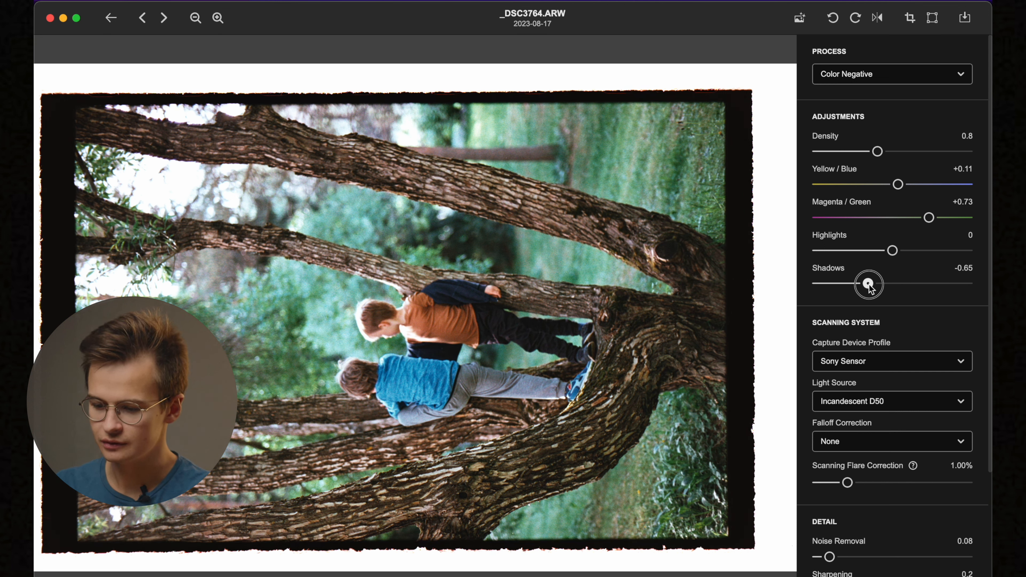
{"action": "left_click_drag", "start_coordinate": [868, 285], "coordinate": [872, 285]}
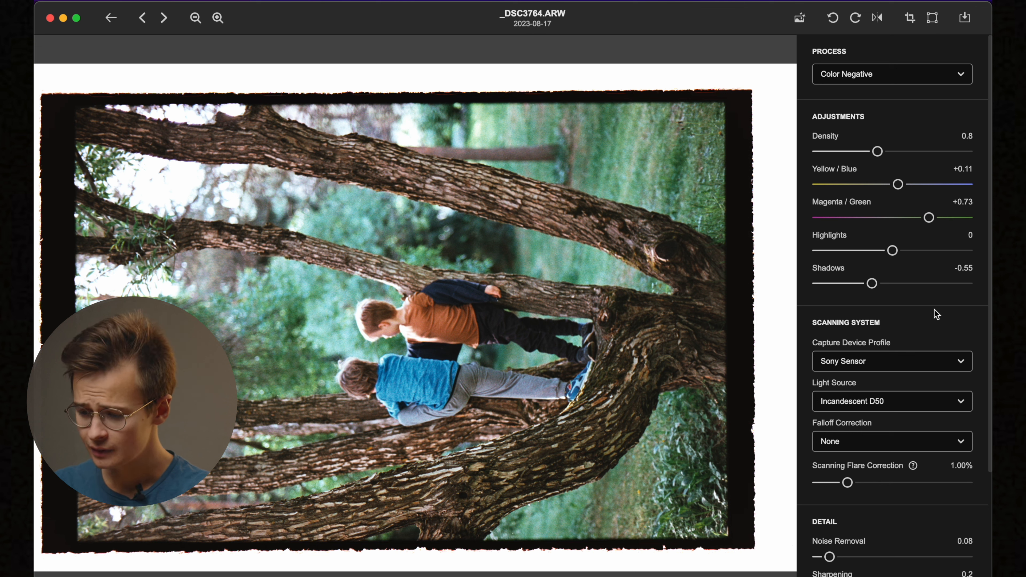
Step: Keep light source Incandescent D50, capture profile Sony Sensor and falloff correction None
{"action": "scroll", "scroll_direction": "down", "scroll_amount": 3}
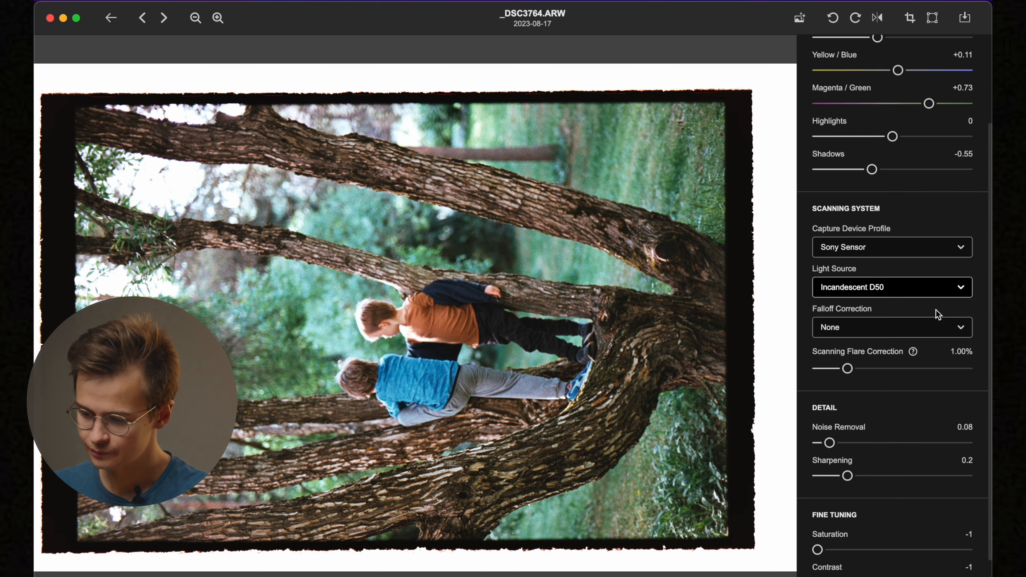
{"action": "scroll", "scroll_direction": "down", "scroll_amount": 3}
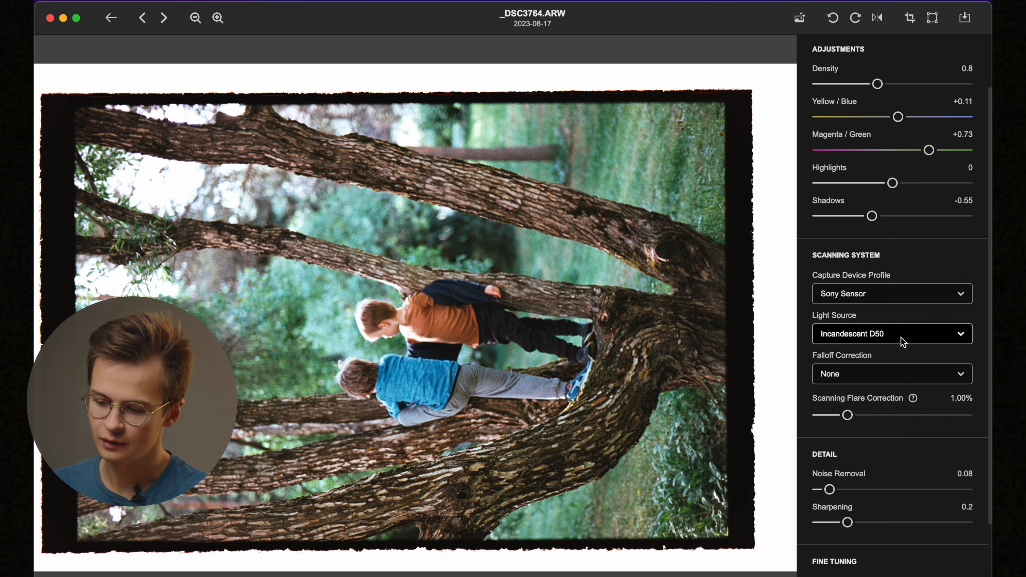
{"action": "left_click", "coordinate": [891, 333]}
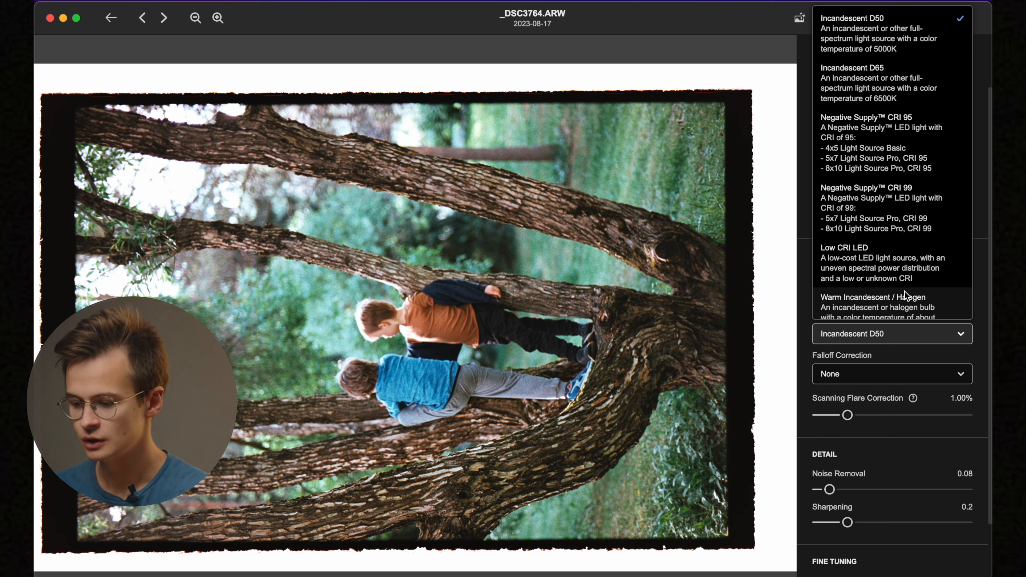
{"action": "left_click", "coordinate": [890, 334]}
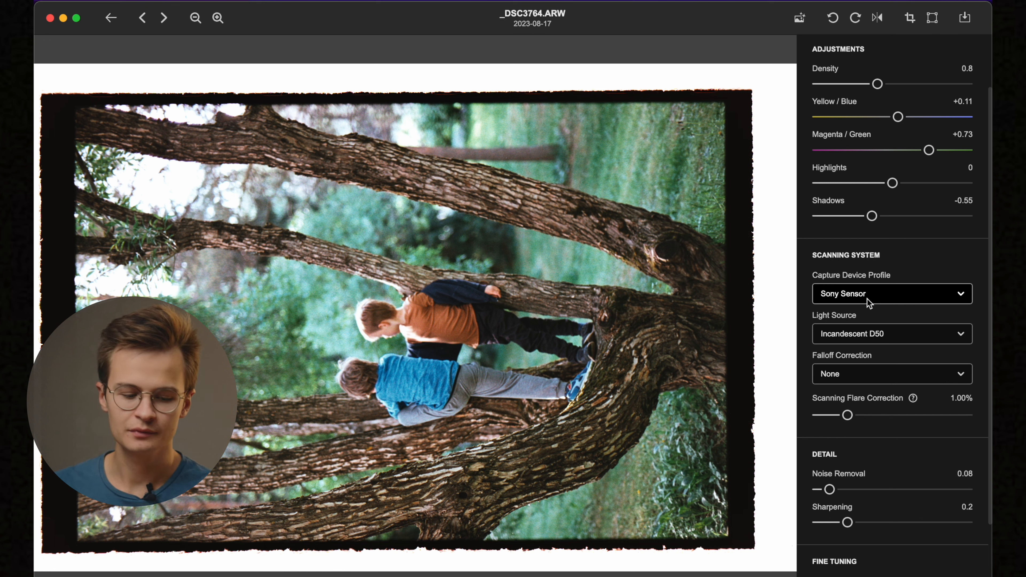
{"action": "left_click", "coordinate": [891, 294]}
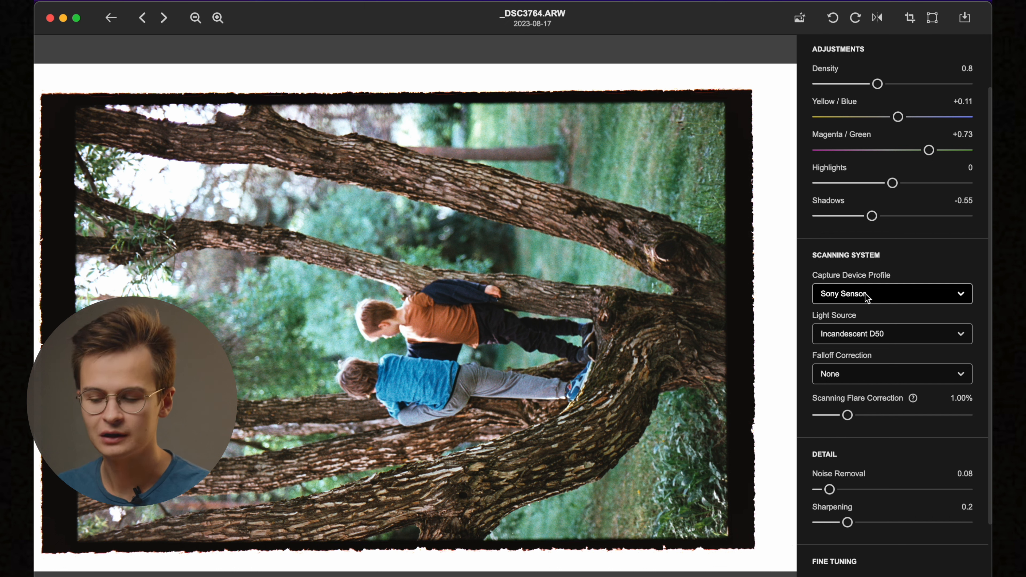
{"action": "left_click", "coordinate": [891, 374]}
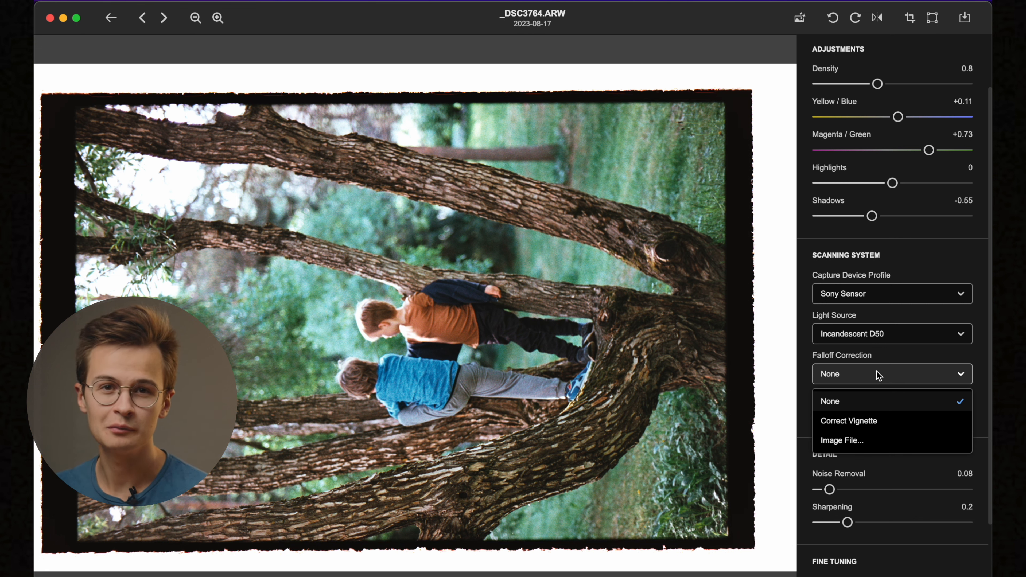
{"action": "left_click", "coordinate": [829, 400]}
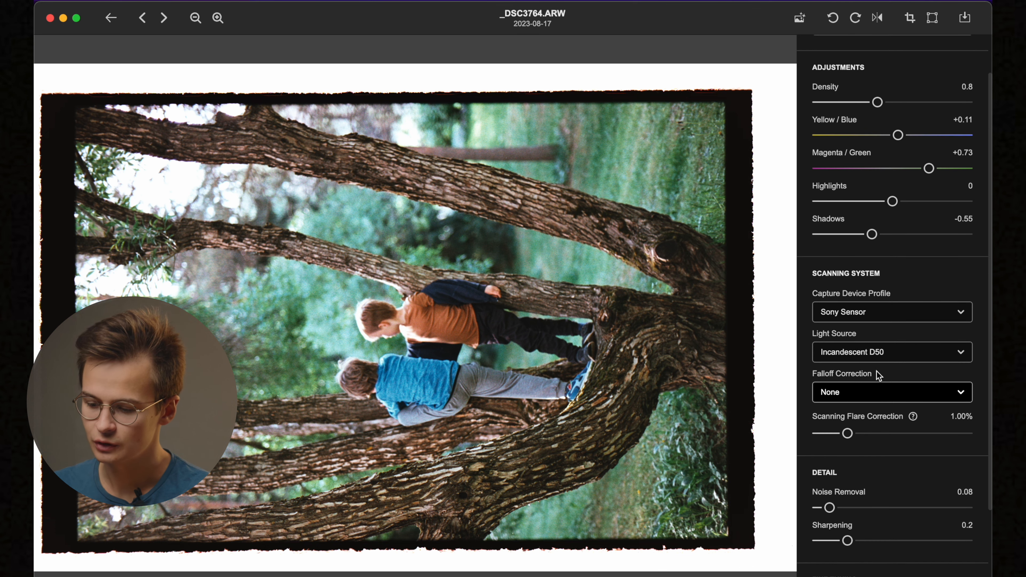
Step: Lower the scanning flare correction to 0.50%
{"action": "left_click_drag", "start_coordinate": [848, 433], "coordinate": [828, 448]}
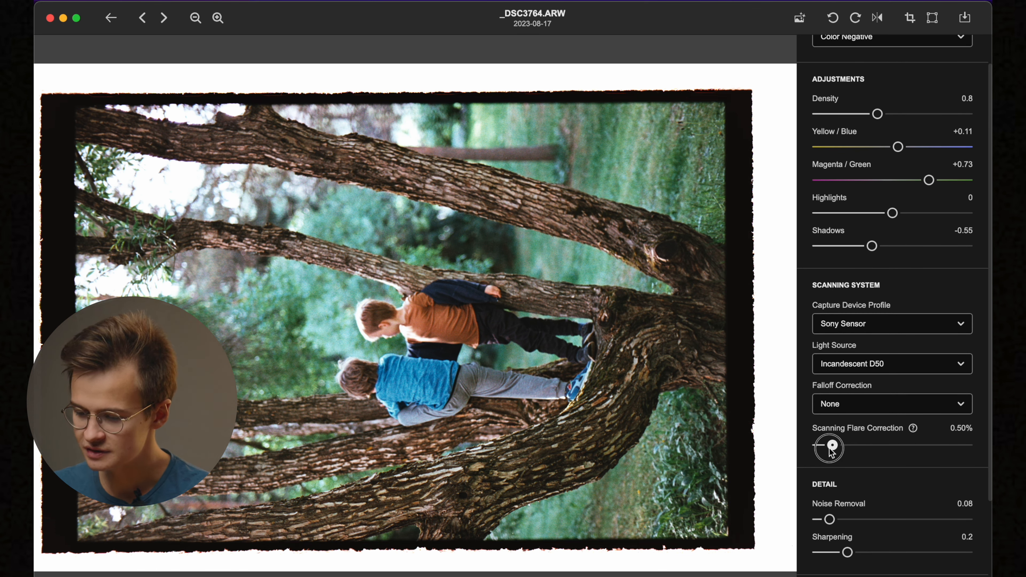
{"action": "left_click_drag", "start_coordinate": [829, 448], "coordinate": [816, 445]}
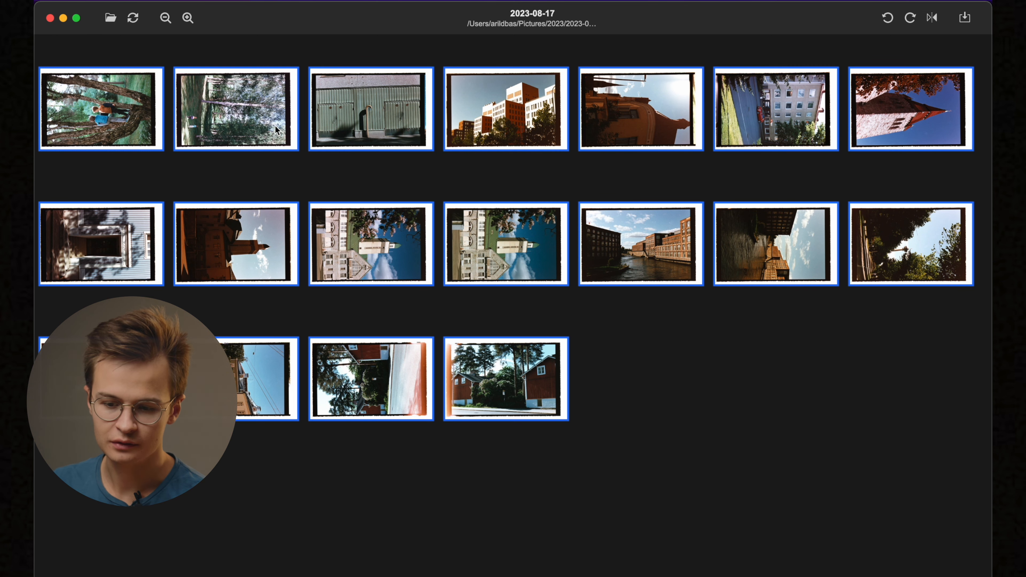
Step: Copy the boys photo's edits and select every frame on the roll to paste them
{"action": "left_click", "coordinate": [100, 109]}
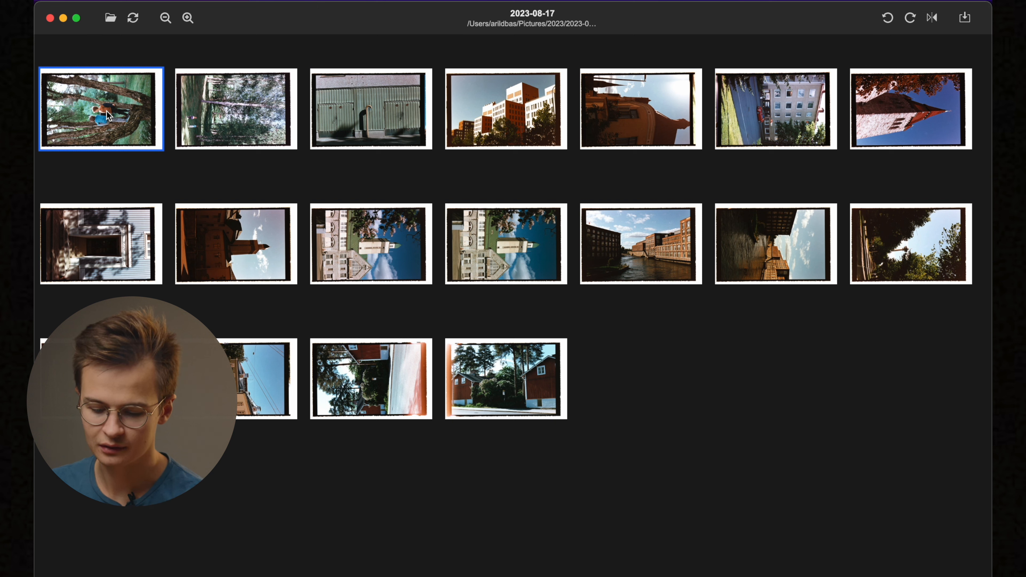
{"action": "right_click", "coordinate": [99, 109]}
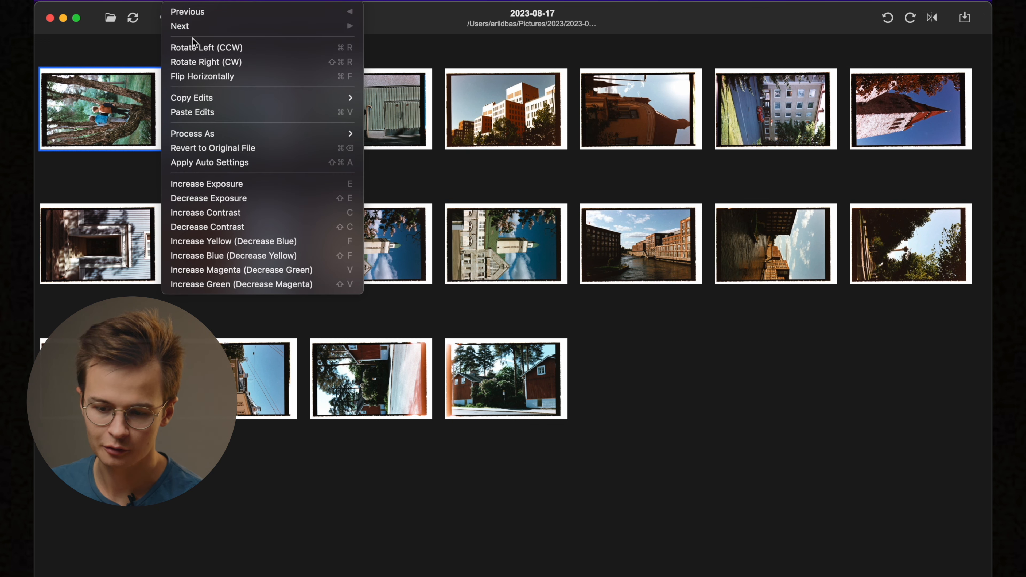
{"action": "mouse_move", "coordinate": [245, 163]}
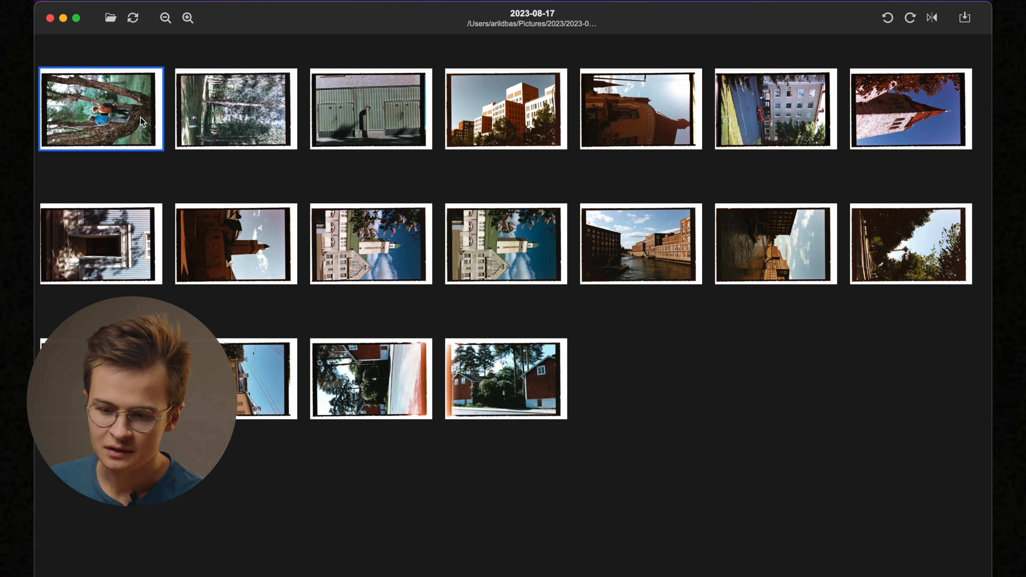
{"action": "key", "text": "cmd+a"}
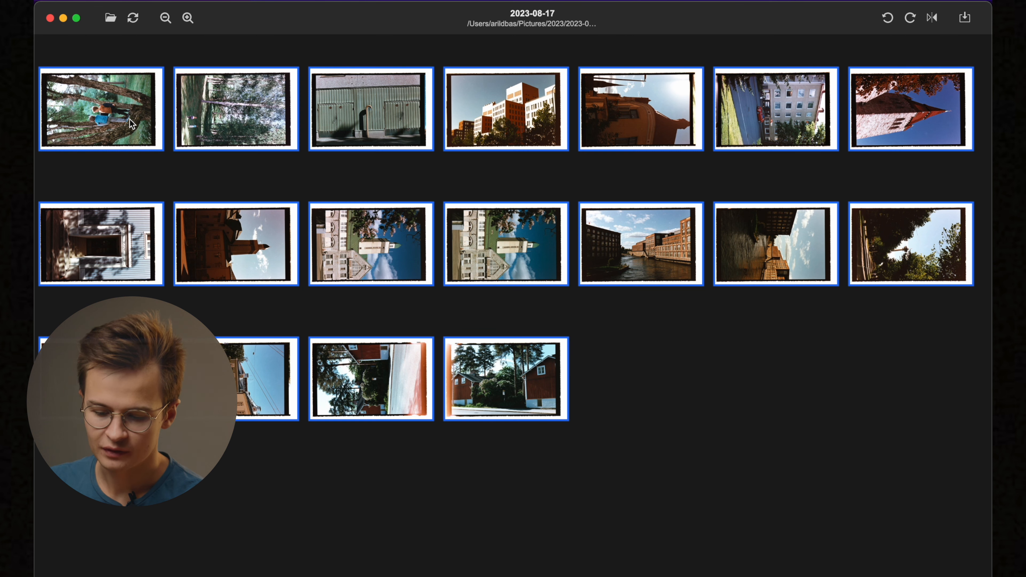
{"action": "right_click", "coordinate": [100, 109]}
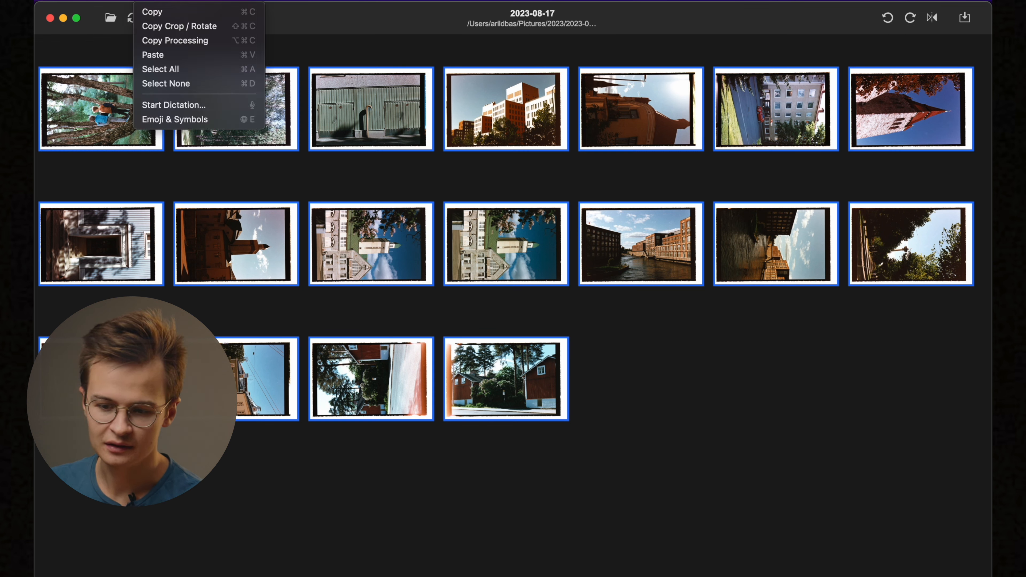
{"action": "mouse_move", "coordinate": [160, 54]}
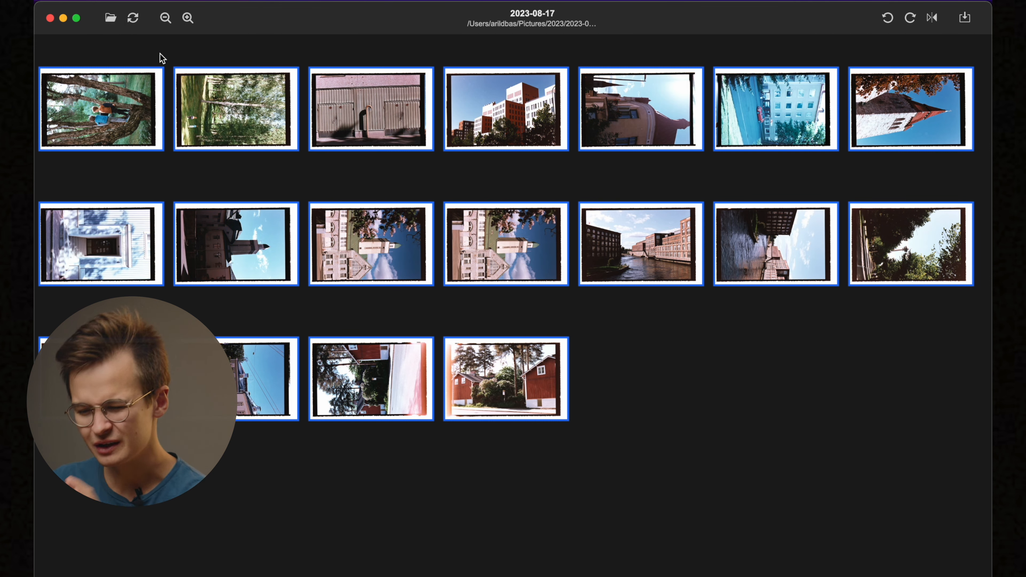
{"action": "mouse_move", "coordinate": [262, 94]}
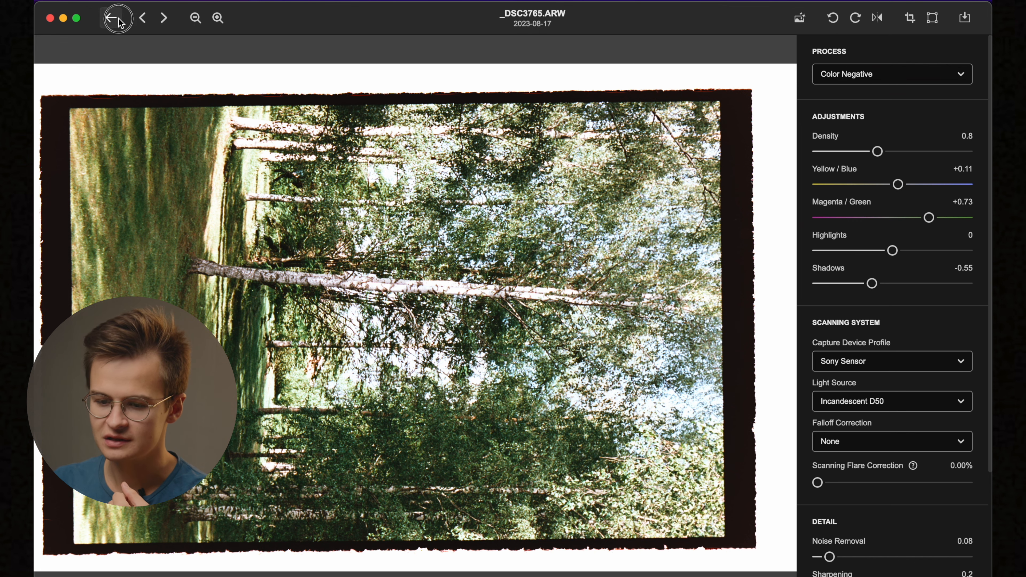
Step: Step to the garage-door photo, then go back to the roll's thumbnail grid
{"action": "left_click", "coordinate": [164, 18]}
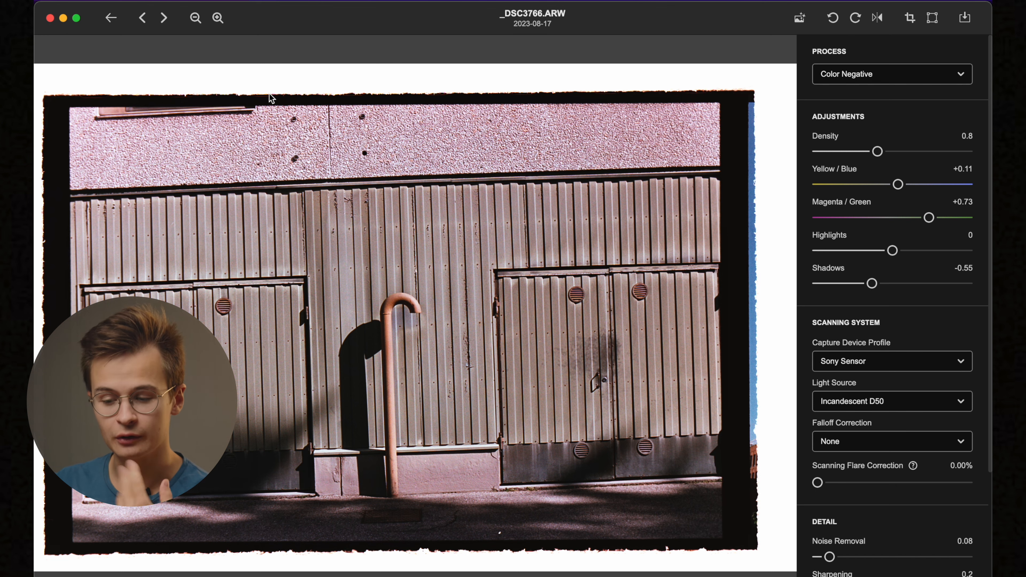
{"action": "left_click", "coordinate": [110, 18]}
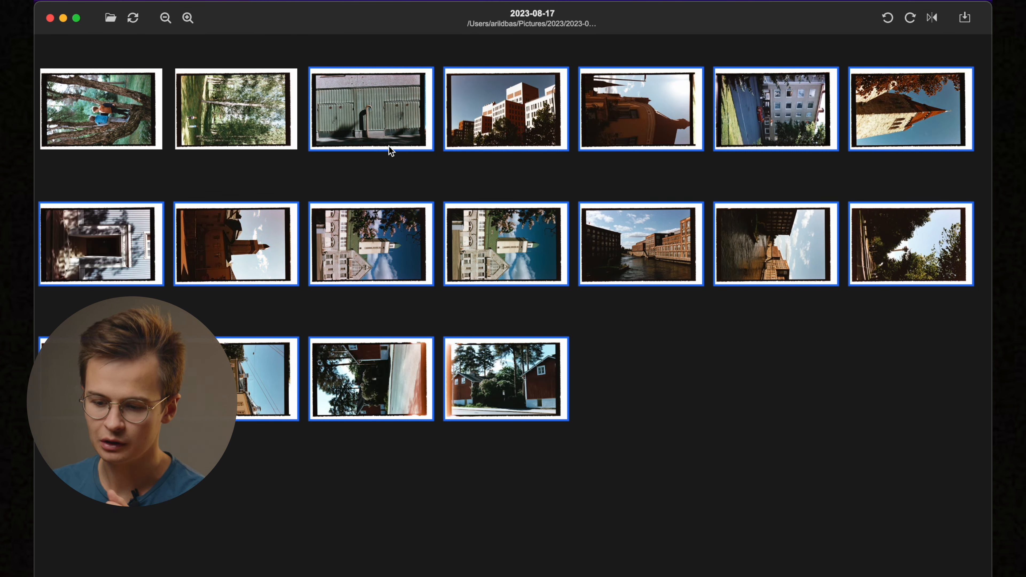
Step: Nudge the garage-door frame's yellow-blue balance up to +0.14 and move to the buildings frame
{"action": "double_click", "coordinate": [370, 108]}
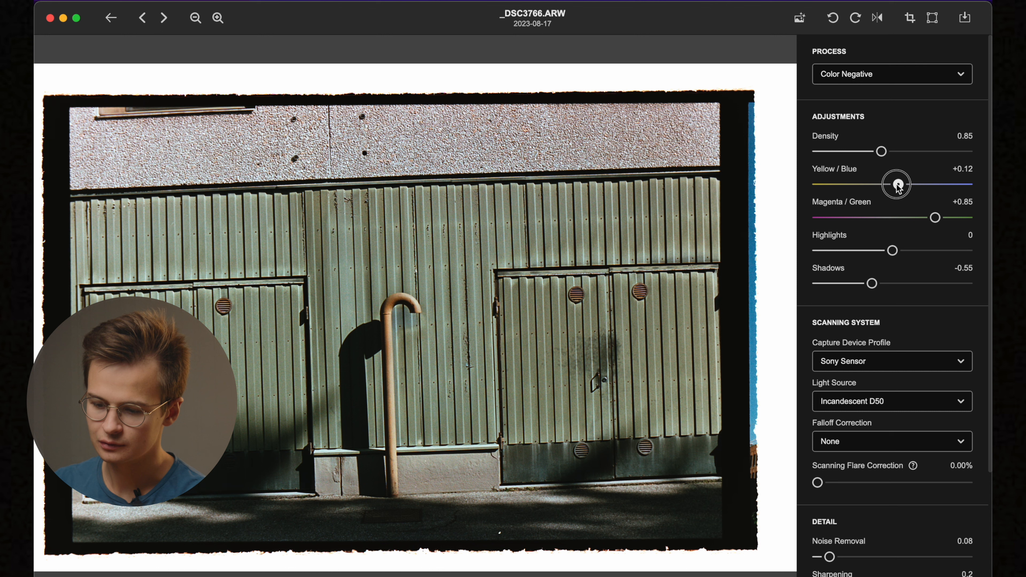
{"action": "left_click_drag", "start_coordinate": [897, 184], "coordinate": [898, 184]}
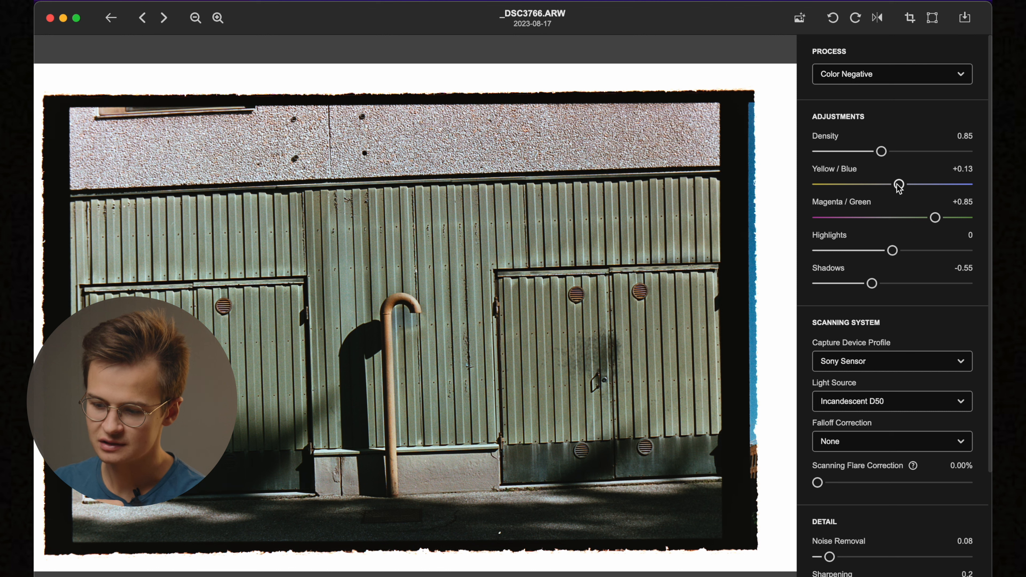
{"action": "left_click_drag", "start_coordinate": [898, 184], "coordinate": [899, 184]}
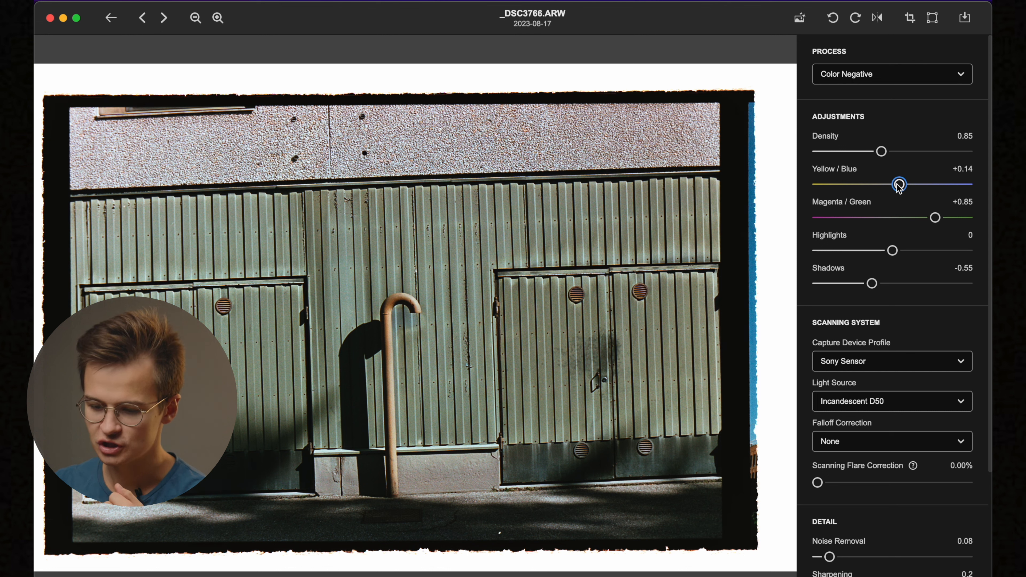
{"action": "left_click", "coordinate": [164, 18]}
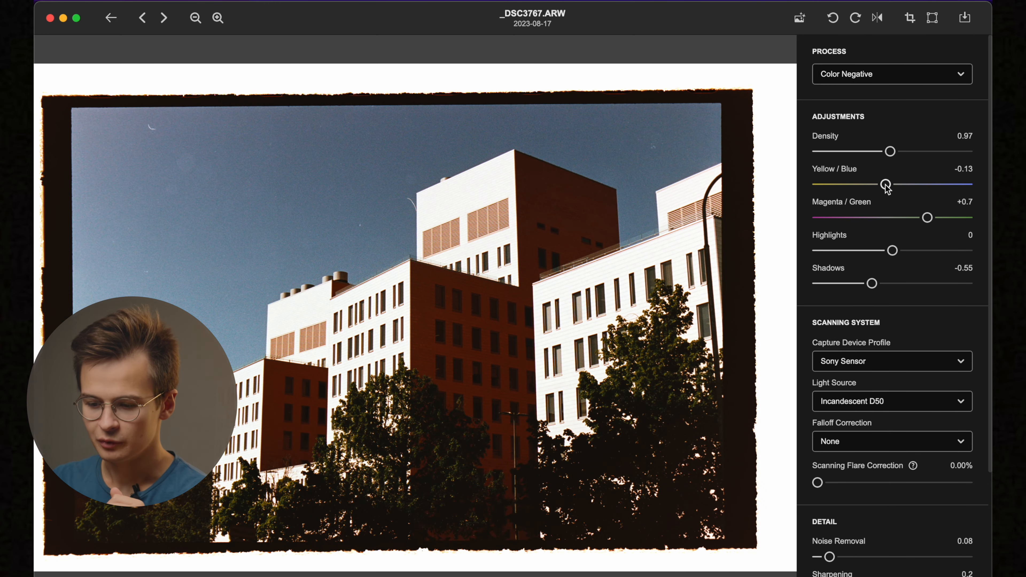
Step: Set the buildings frame _DSC3767 to yellow-blue −0.08 and magenta-green +0.73
{"action": "left_click_drag", "start_coordinate": [885, 184], "coordinate": [882, 184]}
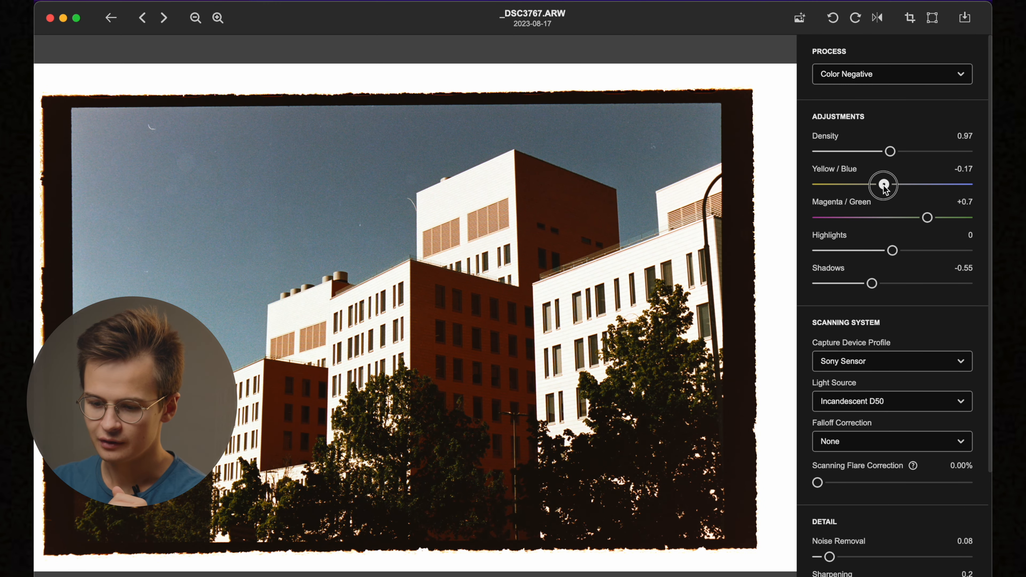
{"action": "left_click_drag", "start_coordinate": [882, 184], "coordinate": [888, 184]}
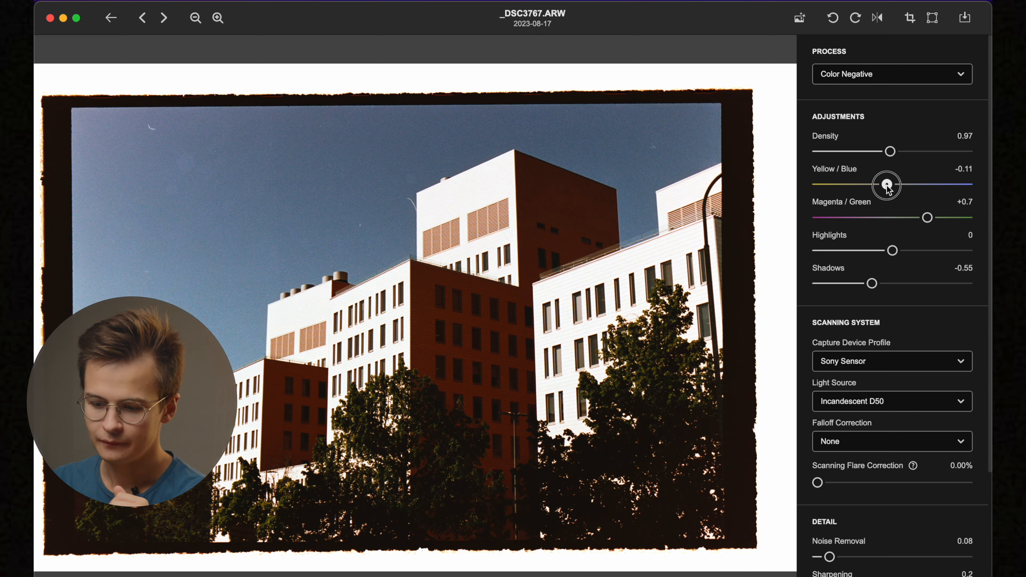
{"action": "left_click_drag", "start_coordinate": [886, 184], "coordinate": [888, 184]}
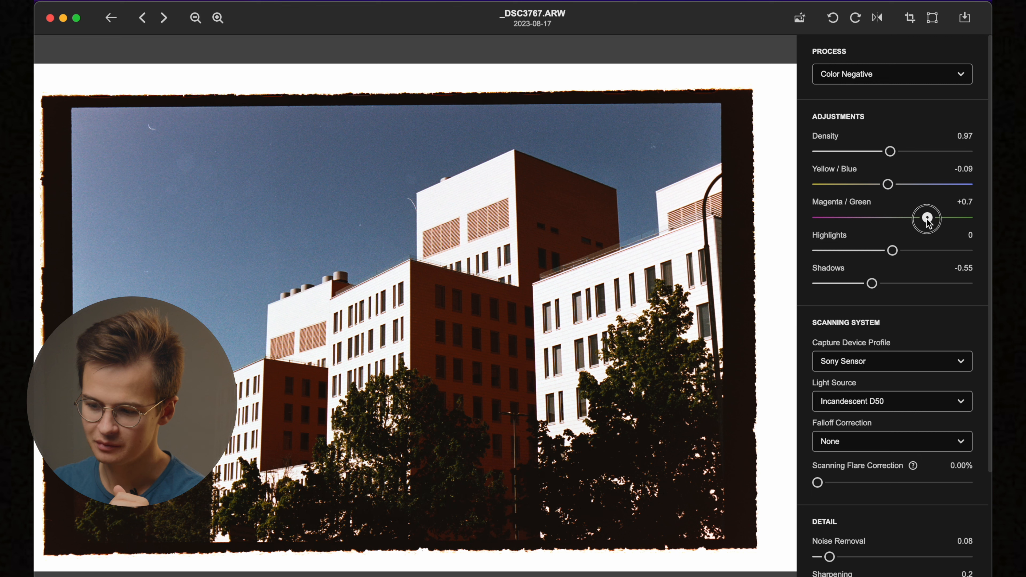
{"action": "left_click_drag", "start_coordinate": [926, 218], "coordinate": [928, 217]}
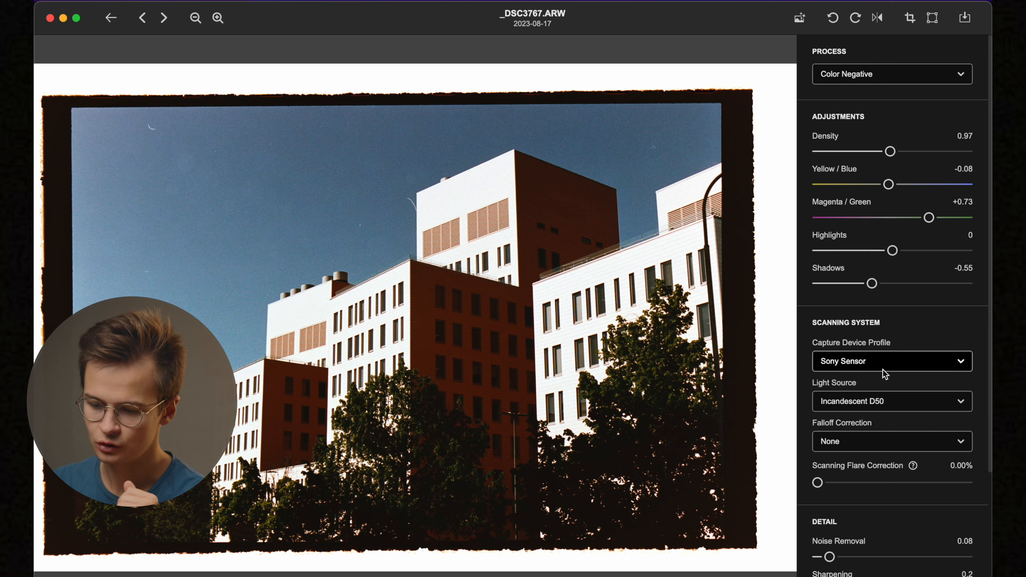
{"action": "left_click", "coordinate": [163, 17]}
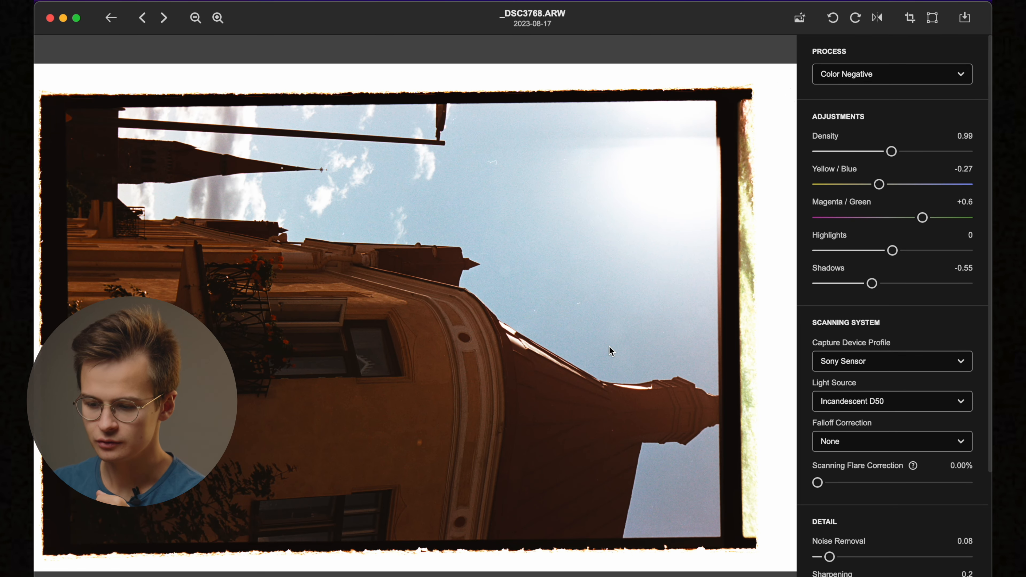
{"action": "mouse_move", "coordinate": [879, 185]}
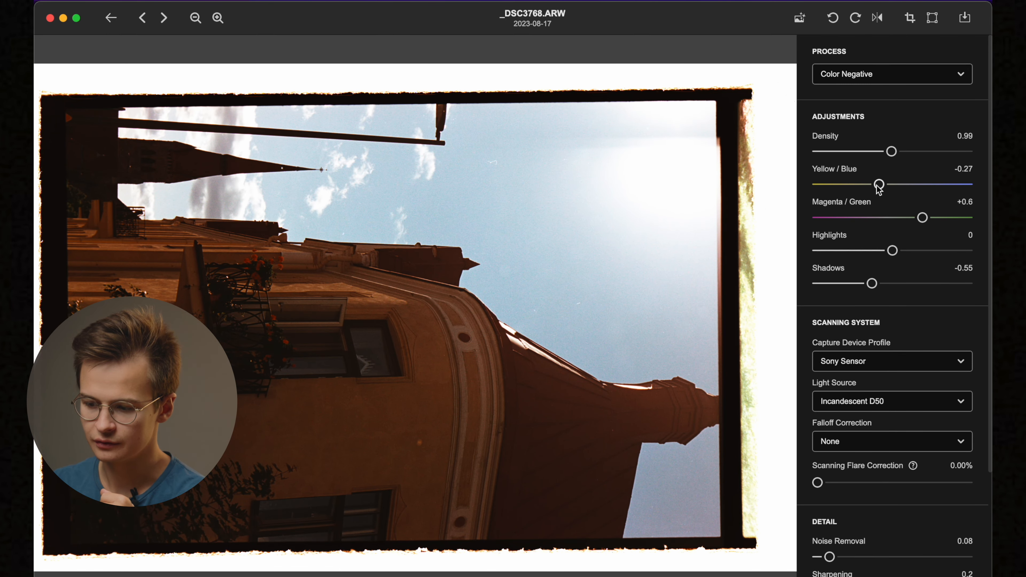
Step: Set the spire frame _DSC3768 to yellow-blue −0.17 and magenta-green +0.63, then advance to _DSC3769
{"action": "left_click_drag", "start_coordinate": [879, 184], "coordinate": [884, 184]}
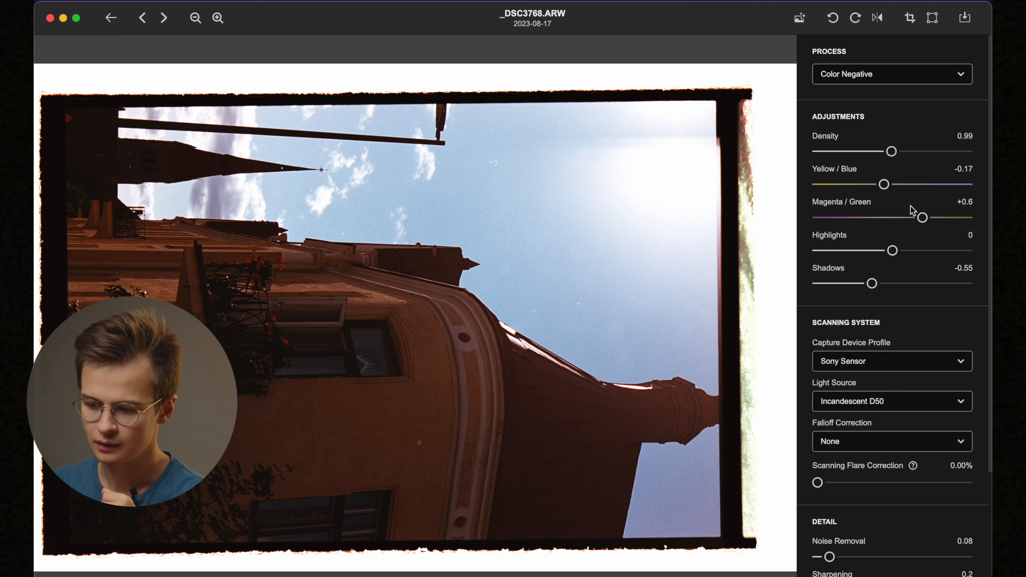
{"action": "left_click_drag", "start_coordinate": [921, 218], "coordinate": [923, 218]}
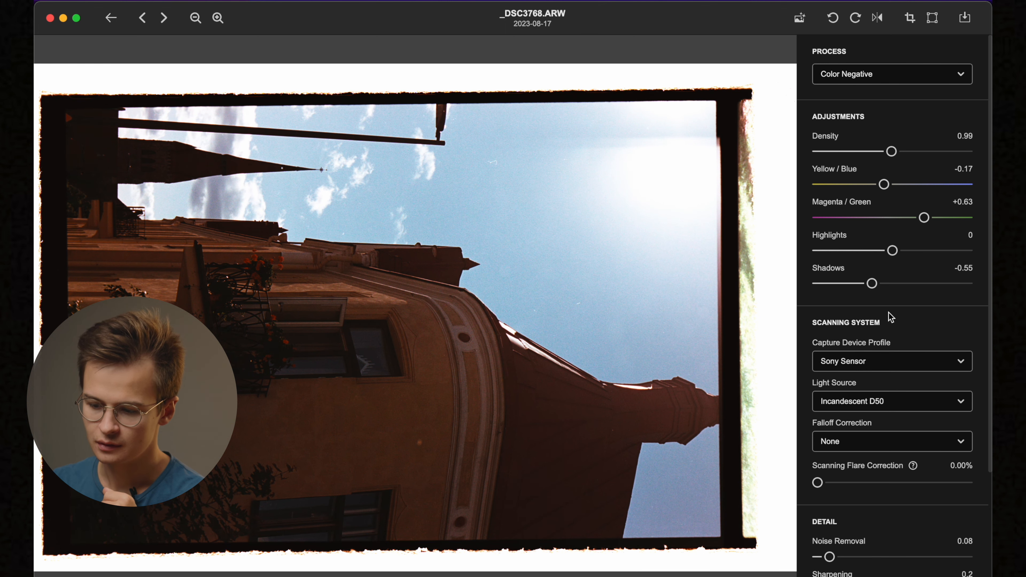
{"action": "left_click", "coordinate": [164, 18]}
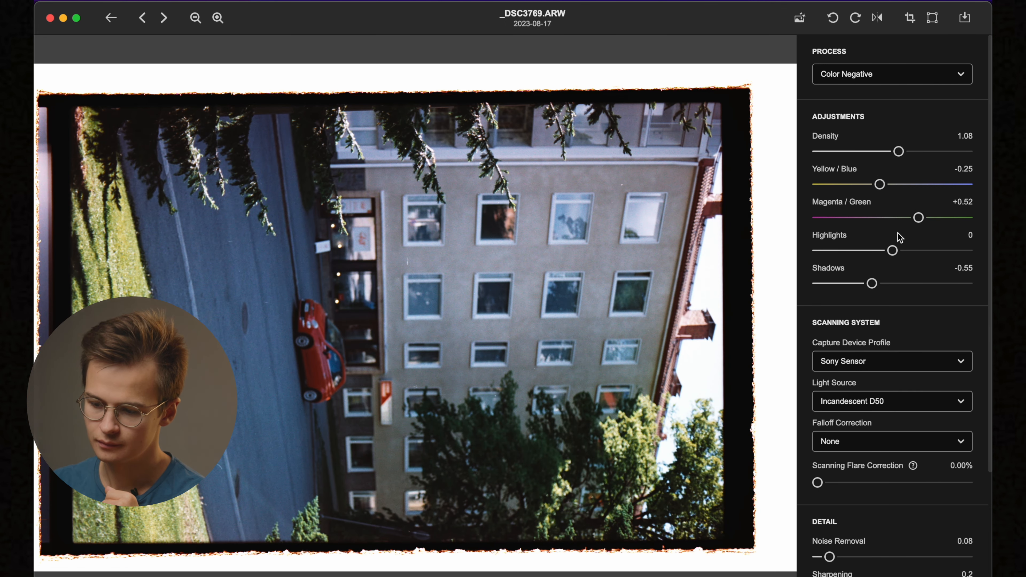
Step: Deepen the street frame's shadows to −0.7 and warm its yellow-blue toward −0.43 with magenta-green +0.49
{"action": "left_click_drag", "start_coordinate": [870, 283], "coordinate": [865, 285]}
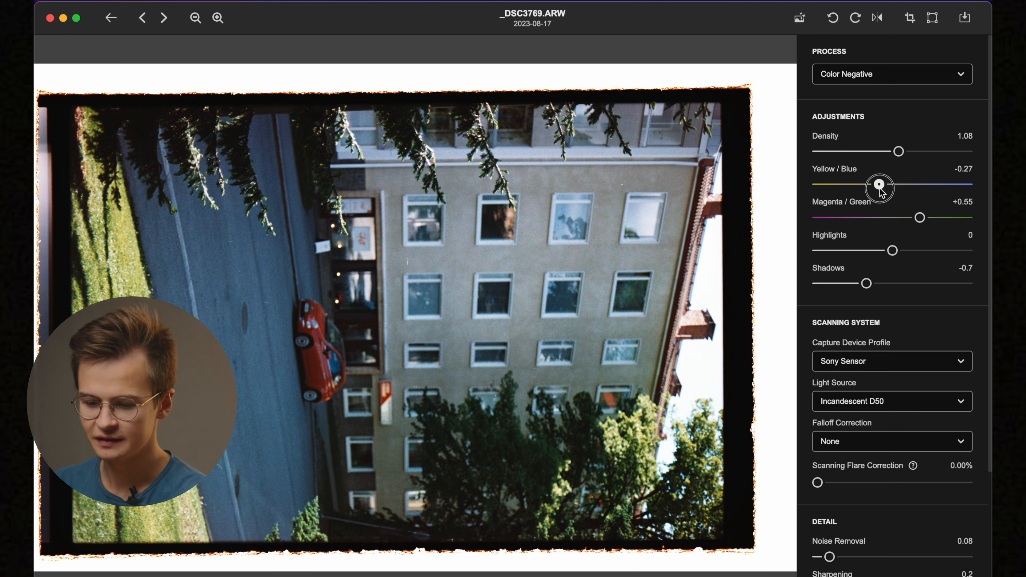
{"action": "mouse_move", "coordinate": [285, 265]}
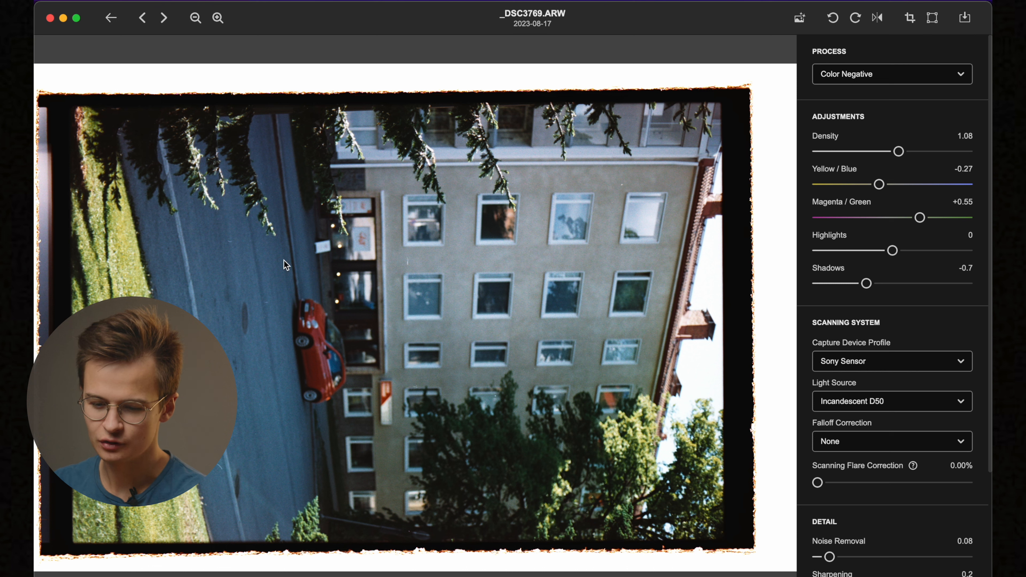
{"action": "mouse_move", "coordinate": [256, 335]}
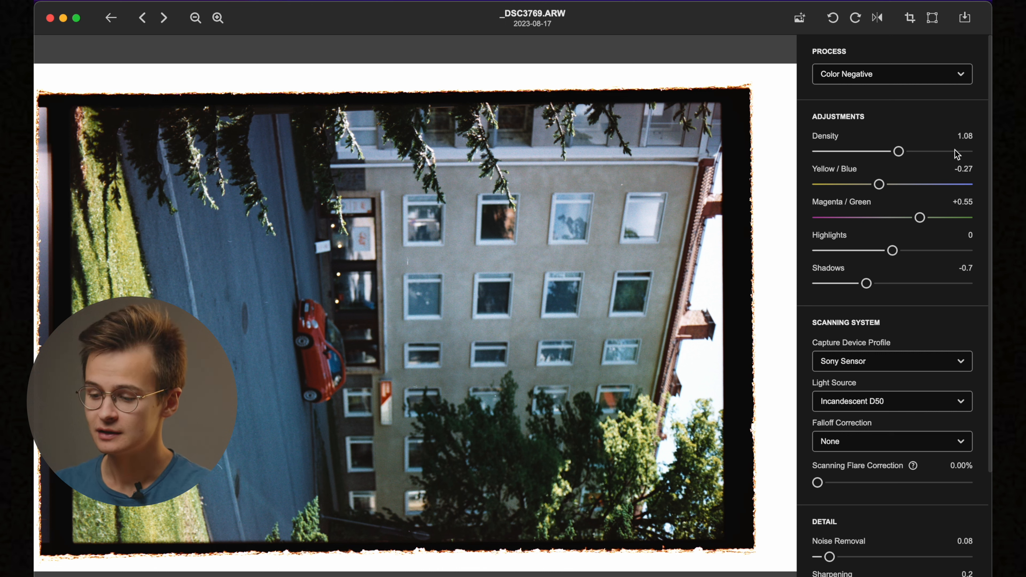
{"action": "left_click_drag", "start_coordinate": [879, 184], "coordinate": [878, 184]}
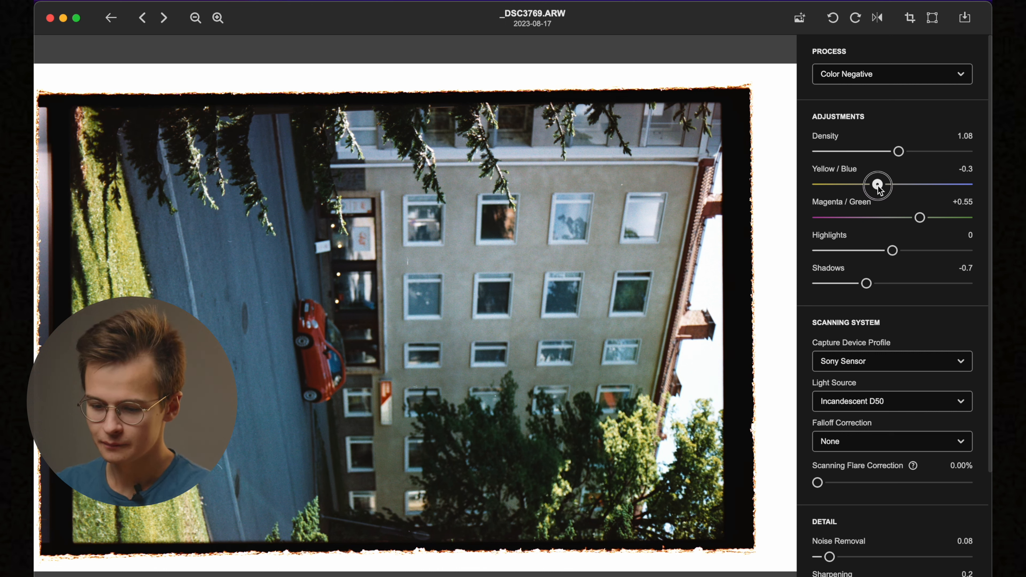
{"action": "left_click_drag", "start_coordinate": [878, 184], "coordinate": [868, 184]}
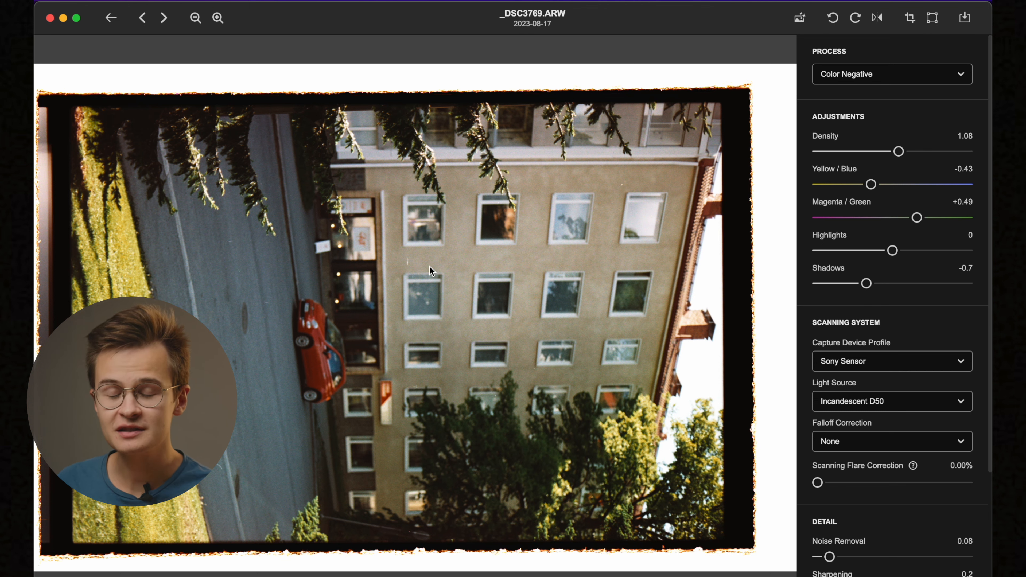
Step: Give the church-spire frame _DSC3770 yellow-blue −0.11 and density 0.85
{"action": "left_click", "coordinate": [163, 17]}
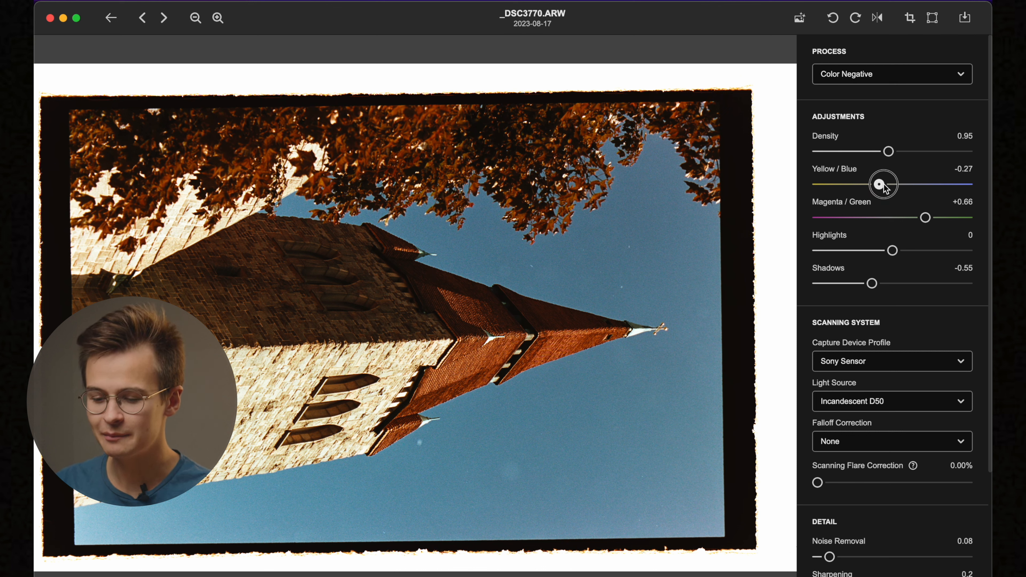
{"action": "left_click_drag", "start_coordinate": [882, 183], "coordinate": [891, 184]}
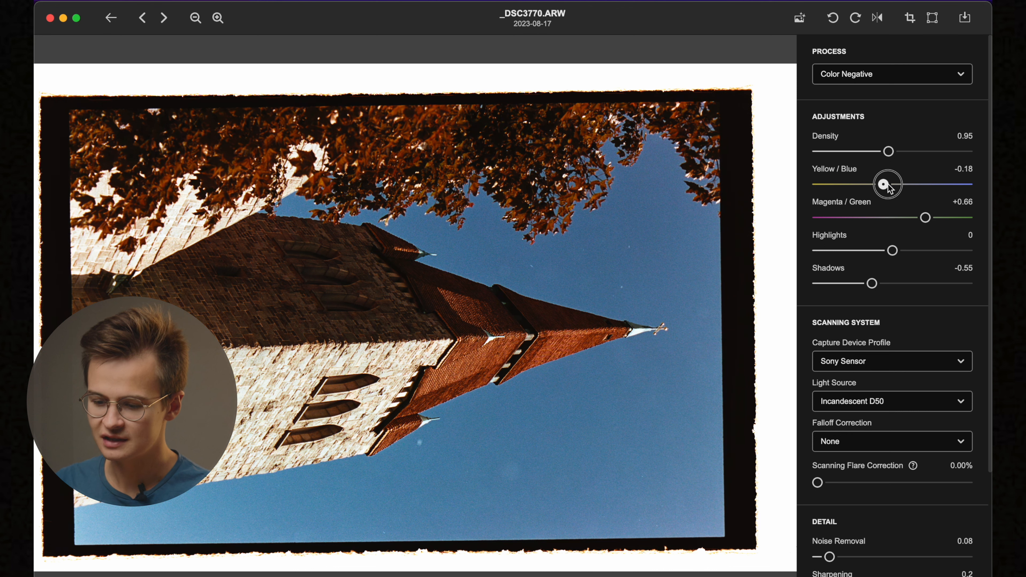
{"action": "left_click_drag", "start_coordinate": [888, 184], "coordinate": [892, 184]}
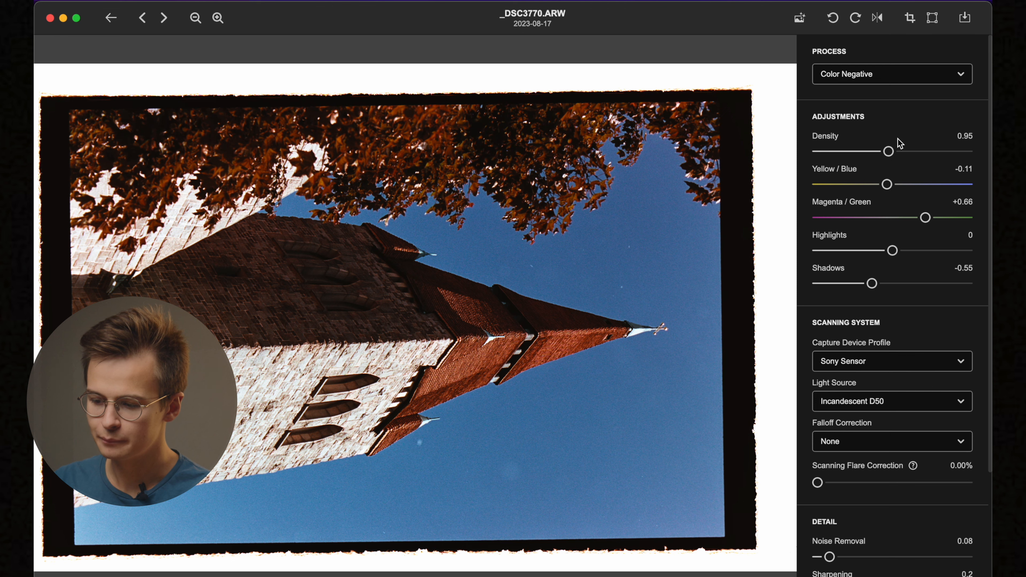
{"action": "left_click_drag", "start_coordinate": [888, 151], "coordinate": [878, 150]}
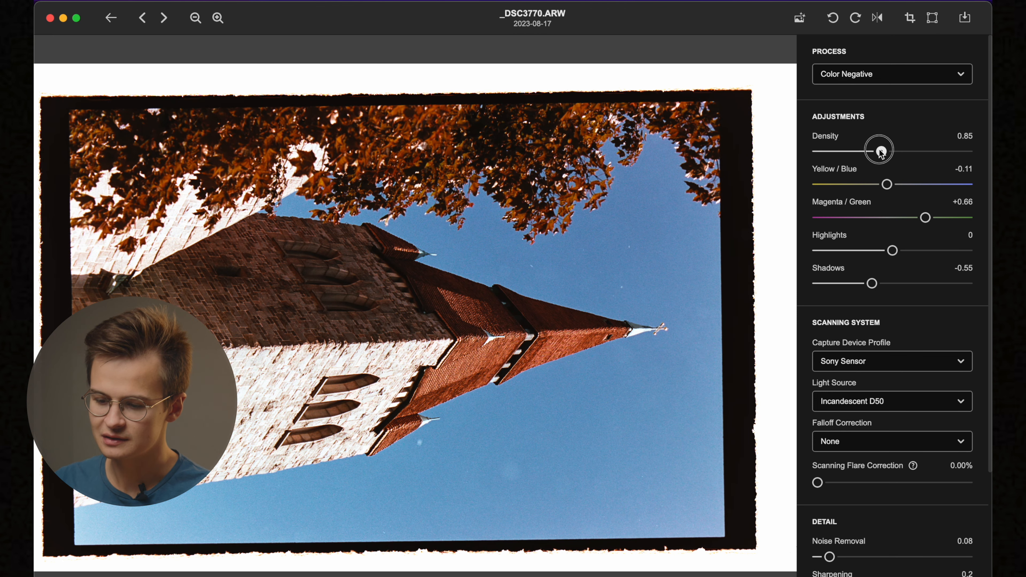
{"action": "mouse_move", "coordinate": [682, 290]}
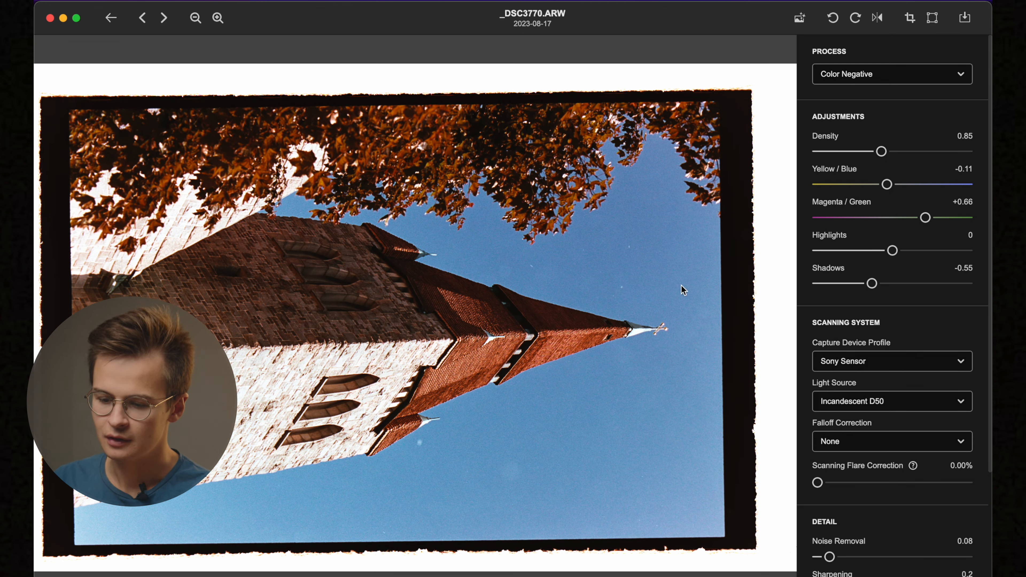
{"action": "mouse_move", "coordinate": [404, 358]}
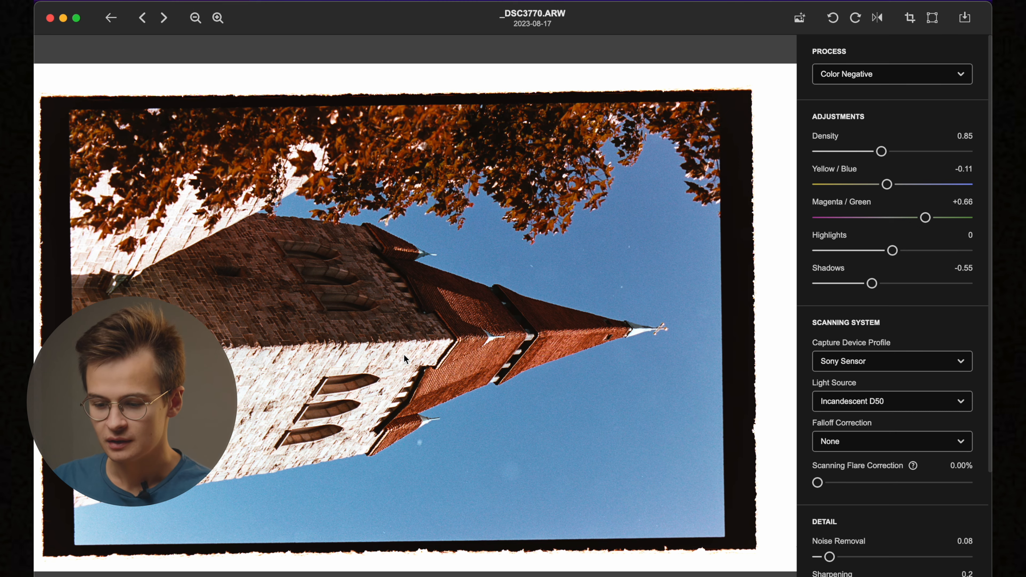
Step: Step past the last frame and return to the roll's thumbnail grid
{"action": "left_click", "coordinate": [164, 17]}
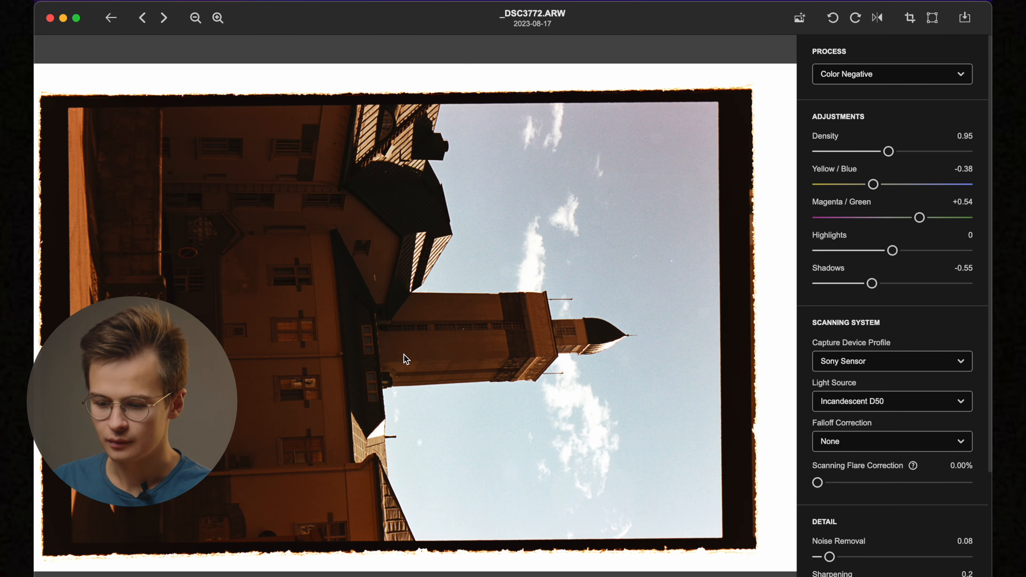
{"action": "left_click", "coordinate": [110, 17]}
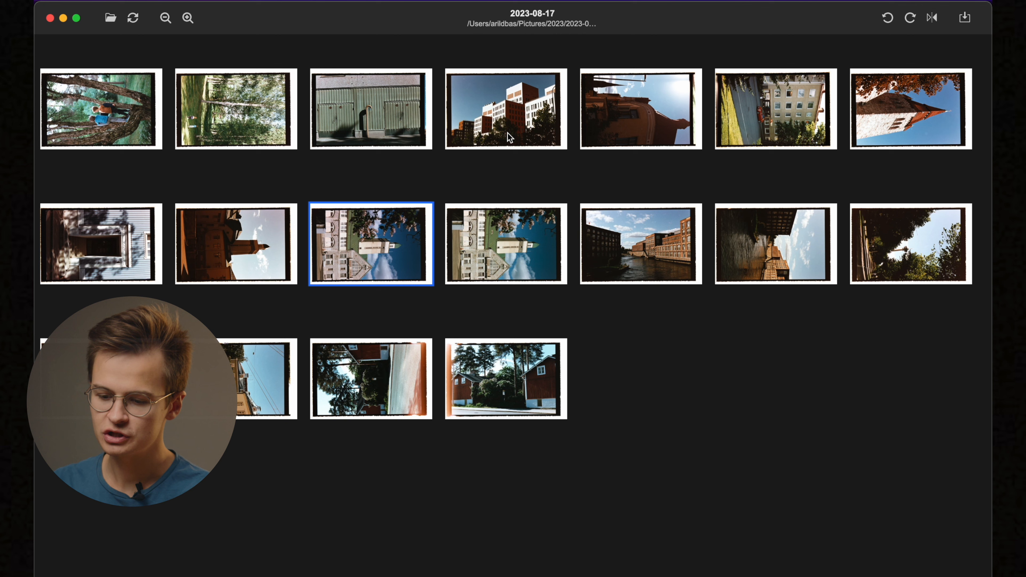
Step: Select all 18 frames and bring up the file commands showing JPEG (8 bit, sRGB) export
{"action": "key", "text": "cmd+a"}
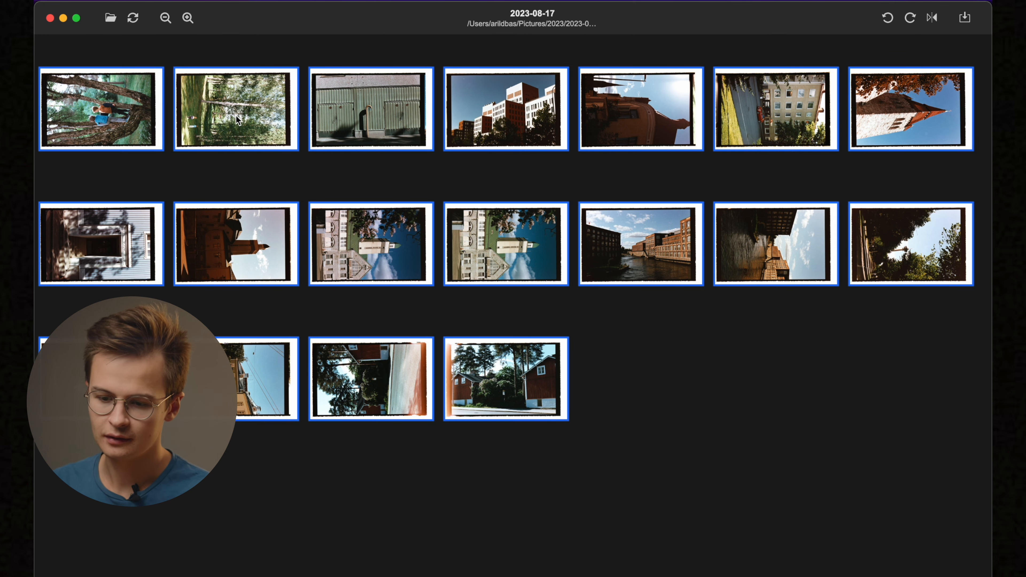
{"action": "left_click", "coordinate": [235, 109]}
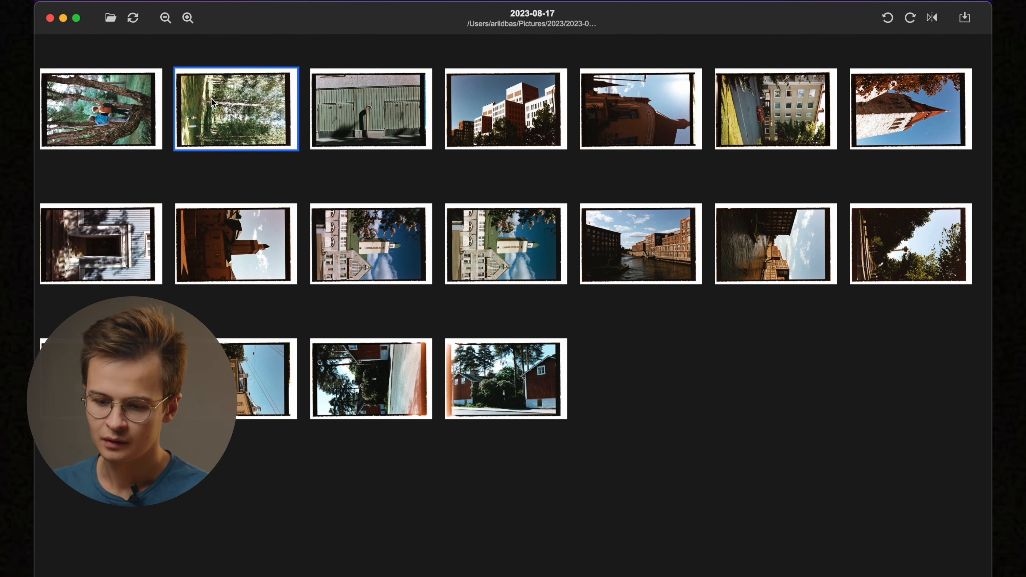
{"action": "double_click", "coordinate": [234, 109]}
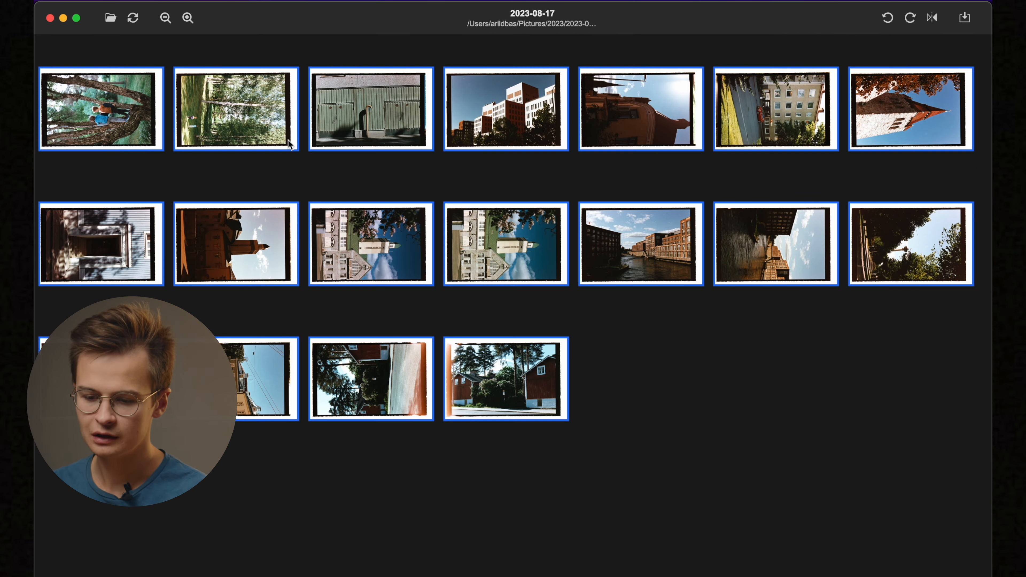
{"action": "right_click", "coordinate": [371, 109]}
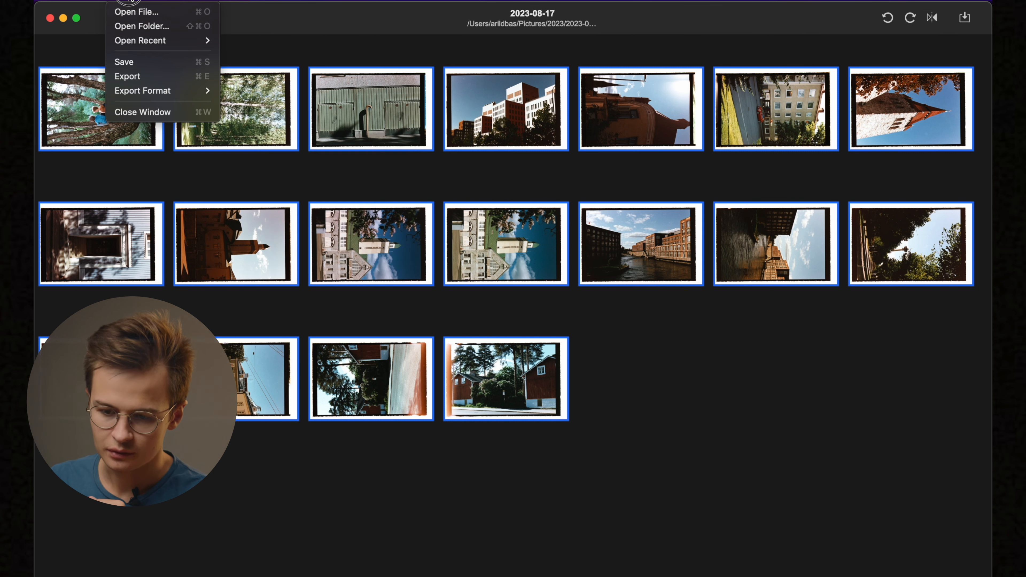
{"action": "mouse_move", "coordinate": [142, 91]}
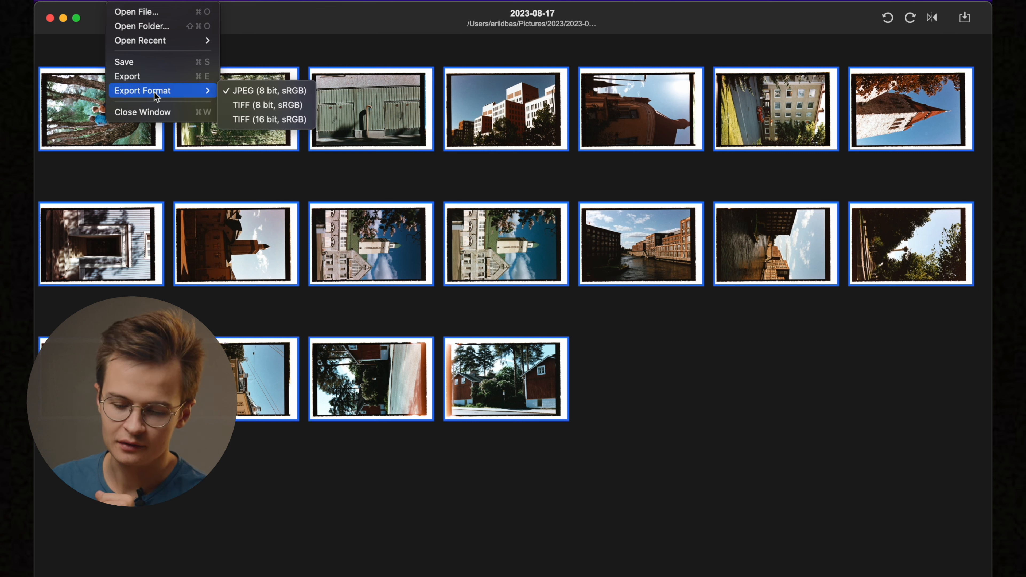
{"action": "mouse_move", "coordinate": [265, 90]}
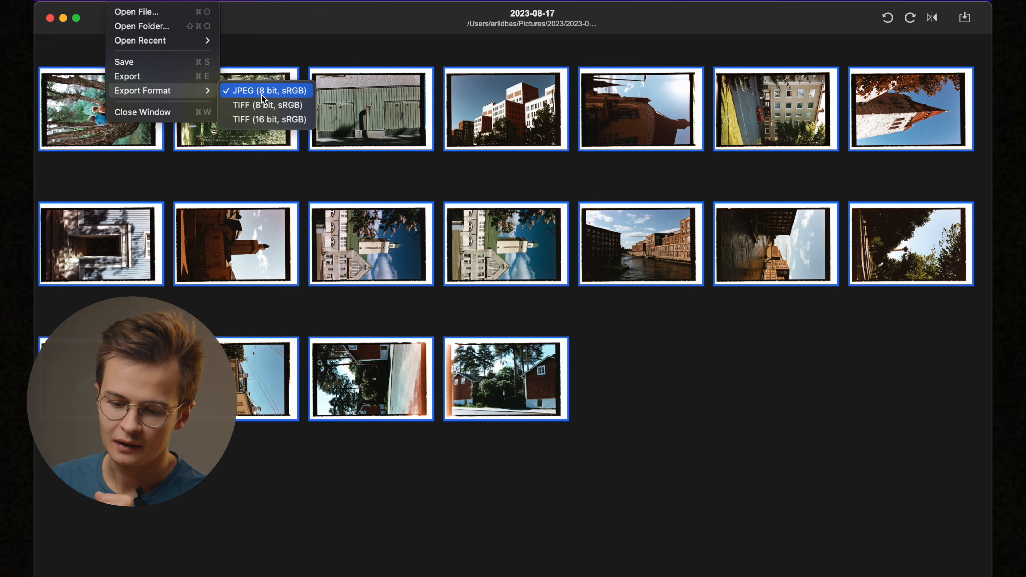
{"action": "mouse_move", "coordinate": [266, 105]}
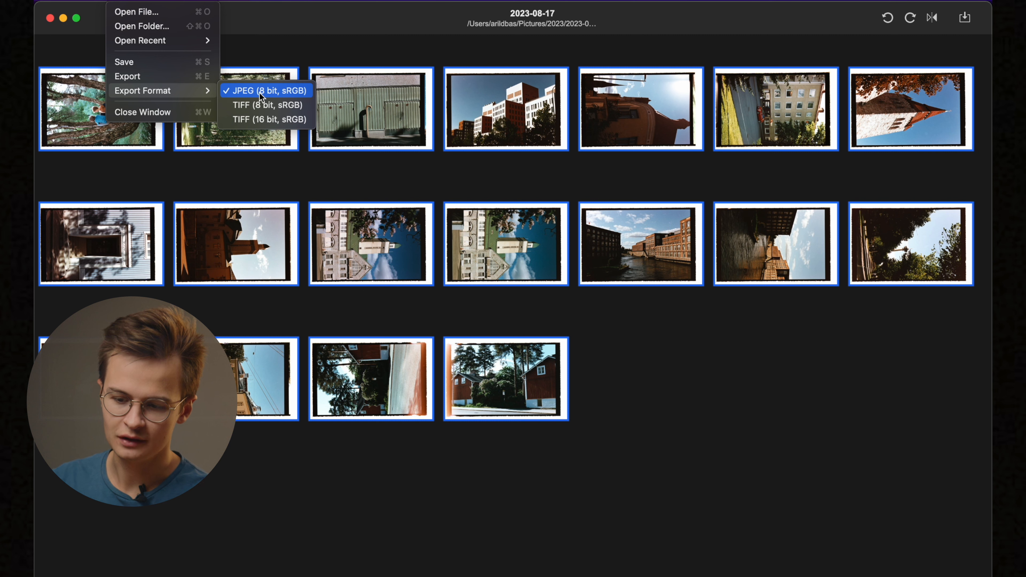
{"action": "mouse_move", "coordinate": [133, 75]}
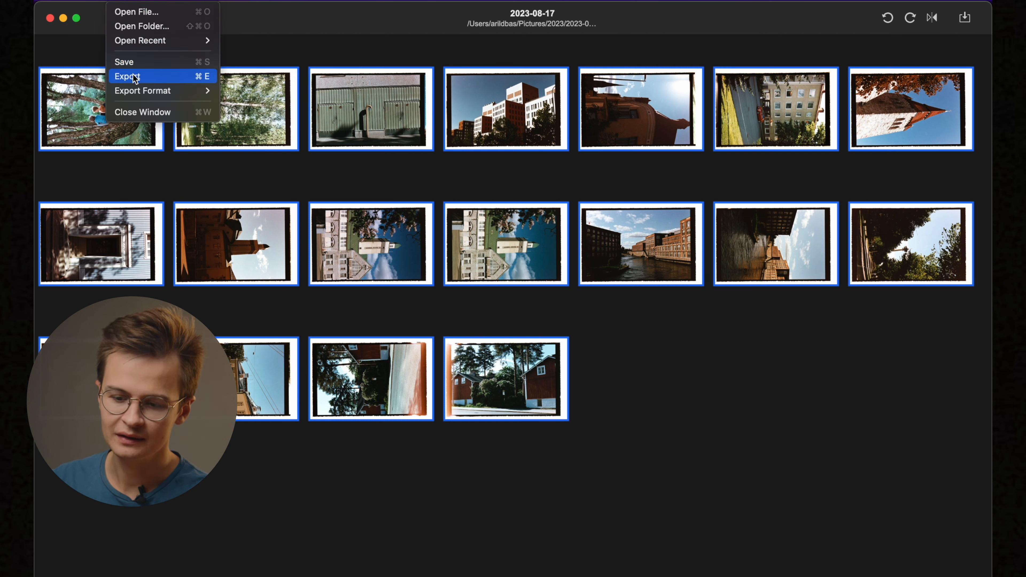